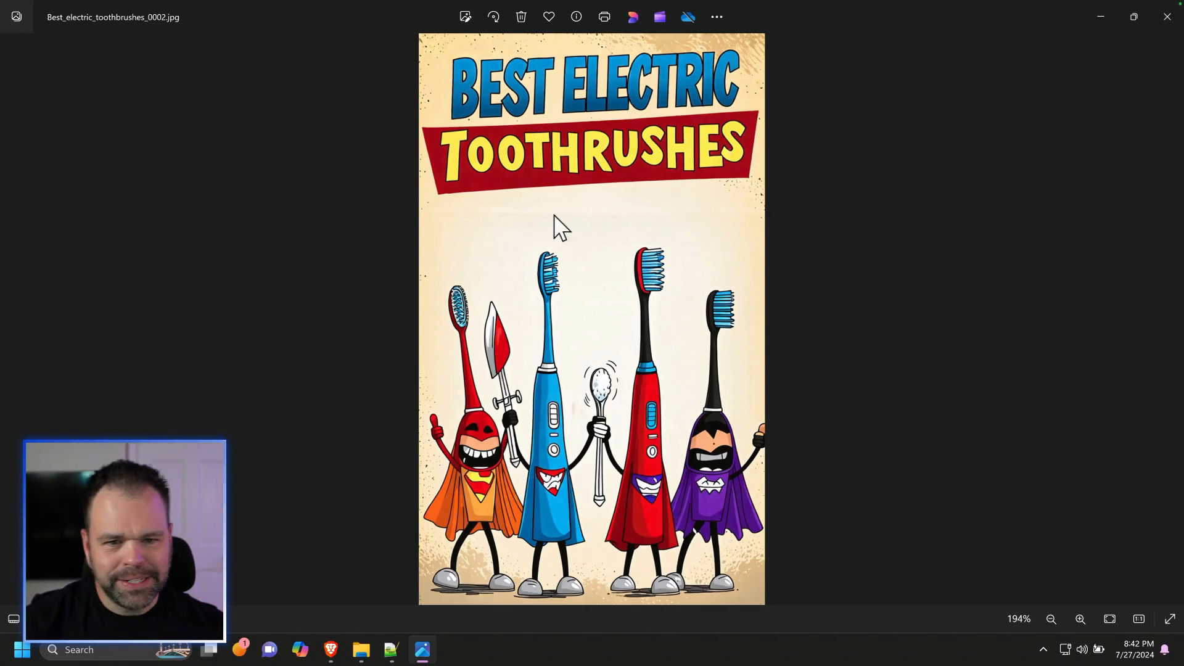
mouse_move(667, 212)
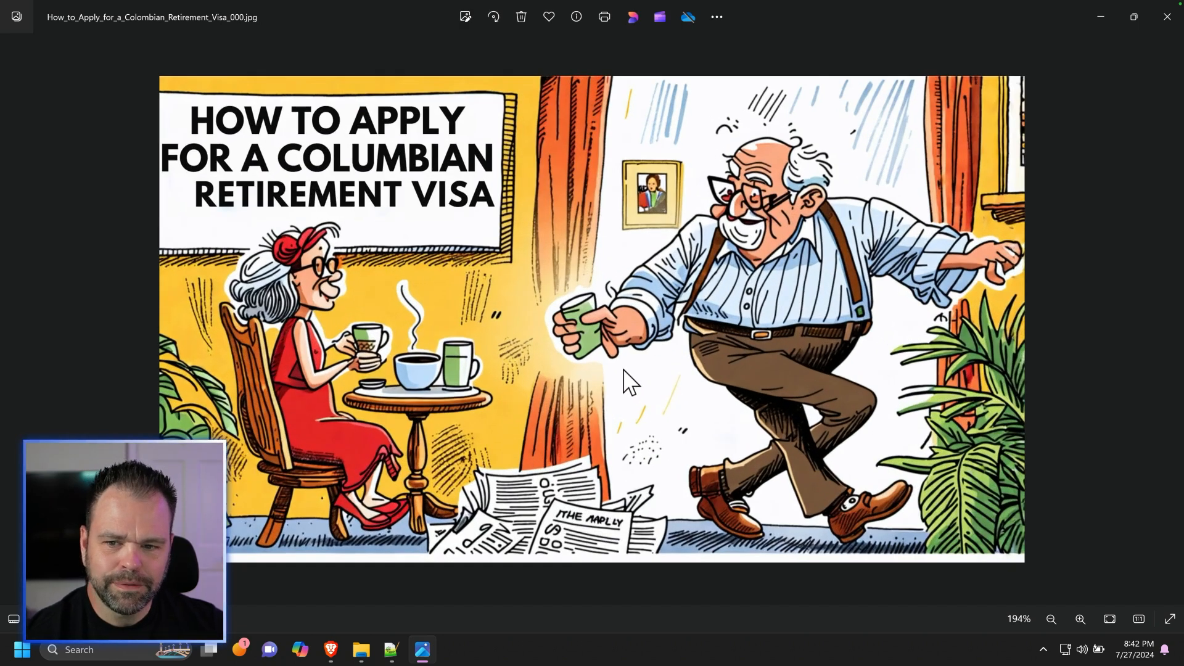
mouse_move(639, 337)
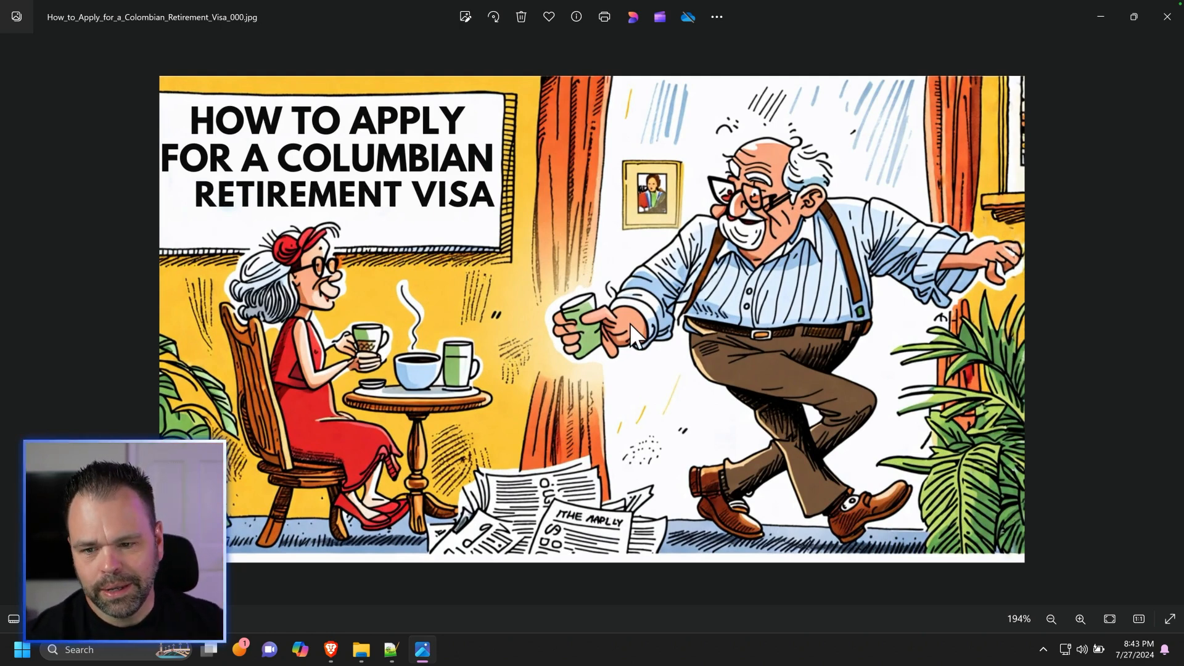
mouse_move(555, 336)
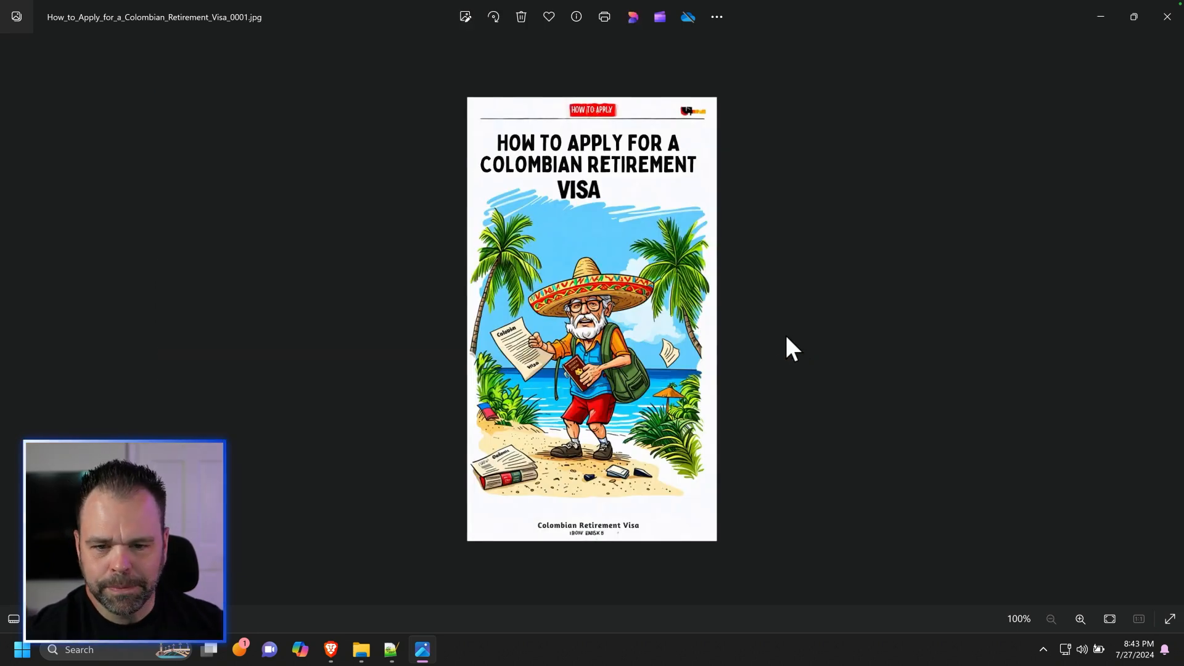
mouse_move(652, 327)
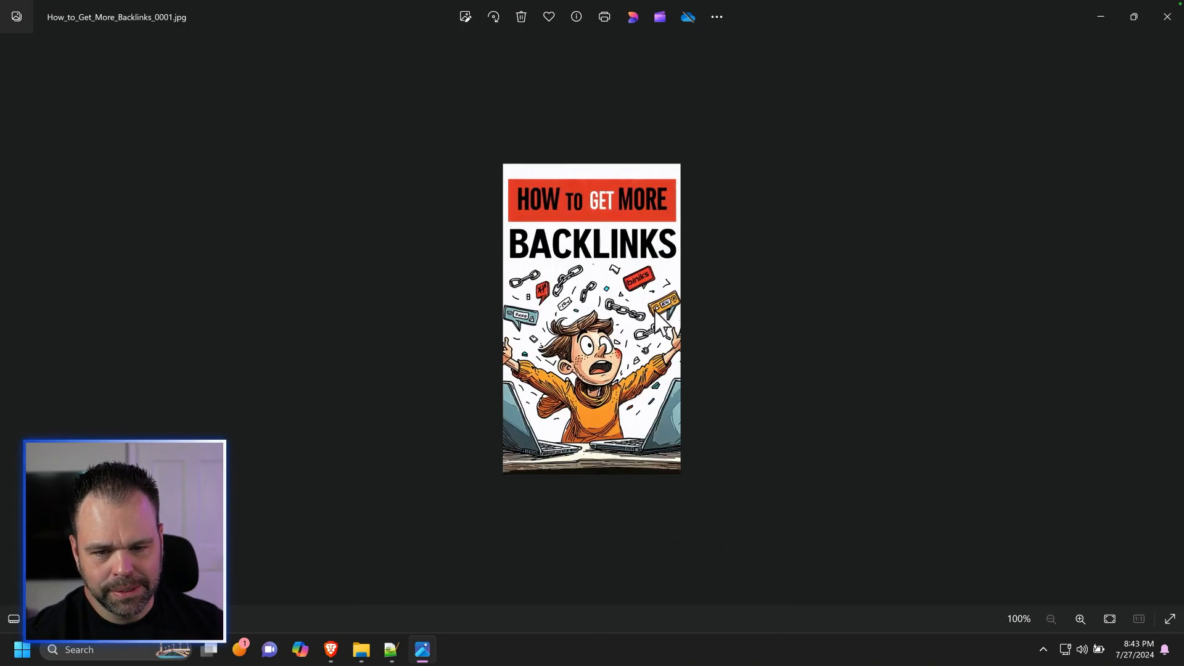
Browse the generated cartoons in Photos, enlarging the backlinks image, then move on to the next
left_click(1081, 618)
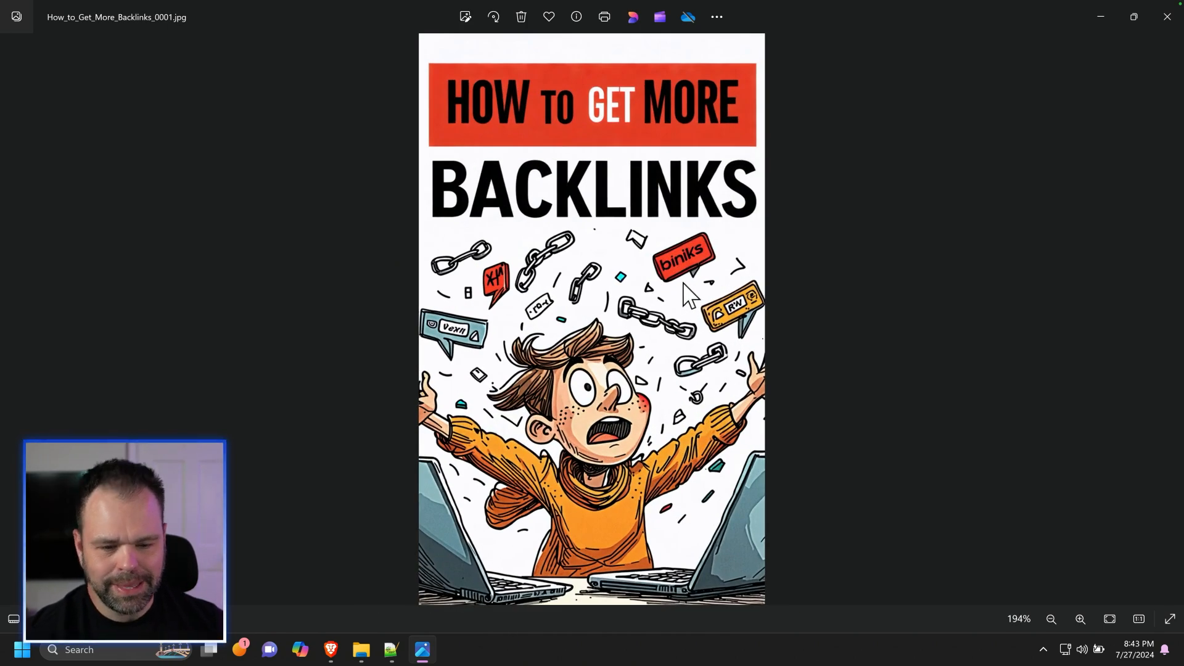
mouse_move(608, 140)
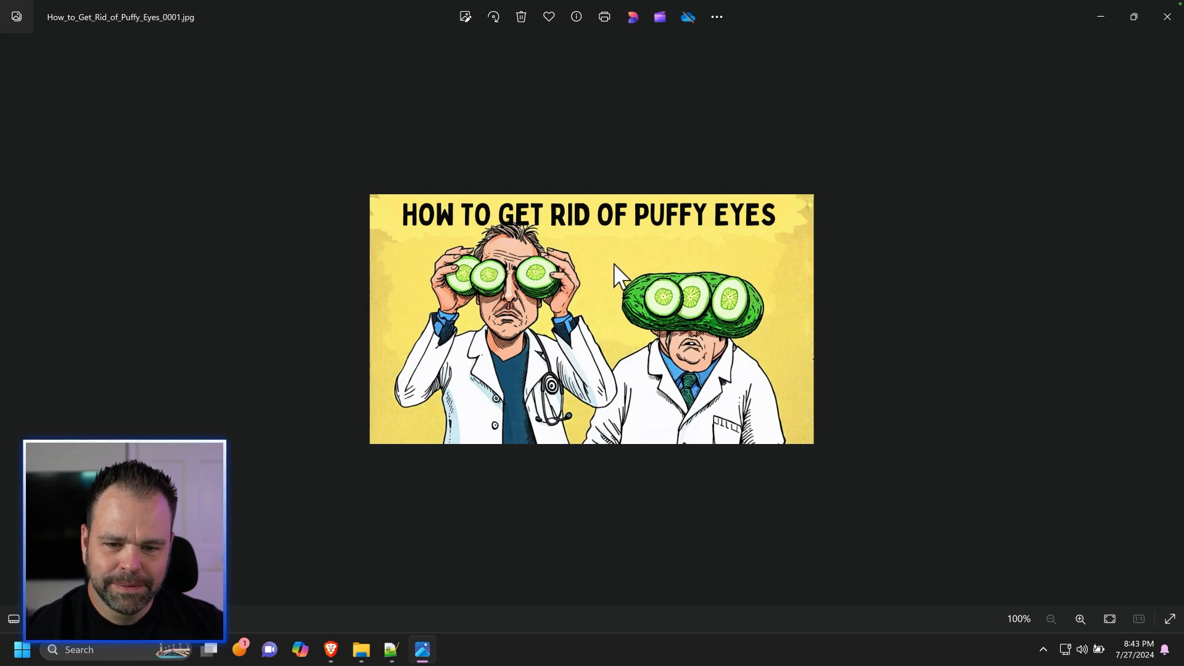
mouse_move(639, 295)
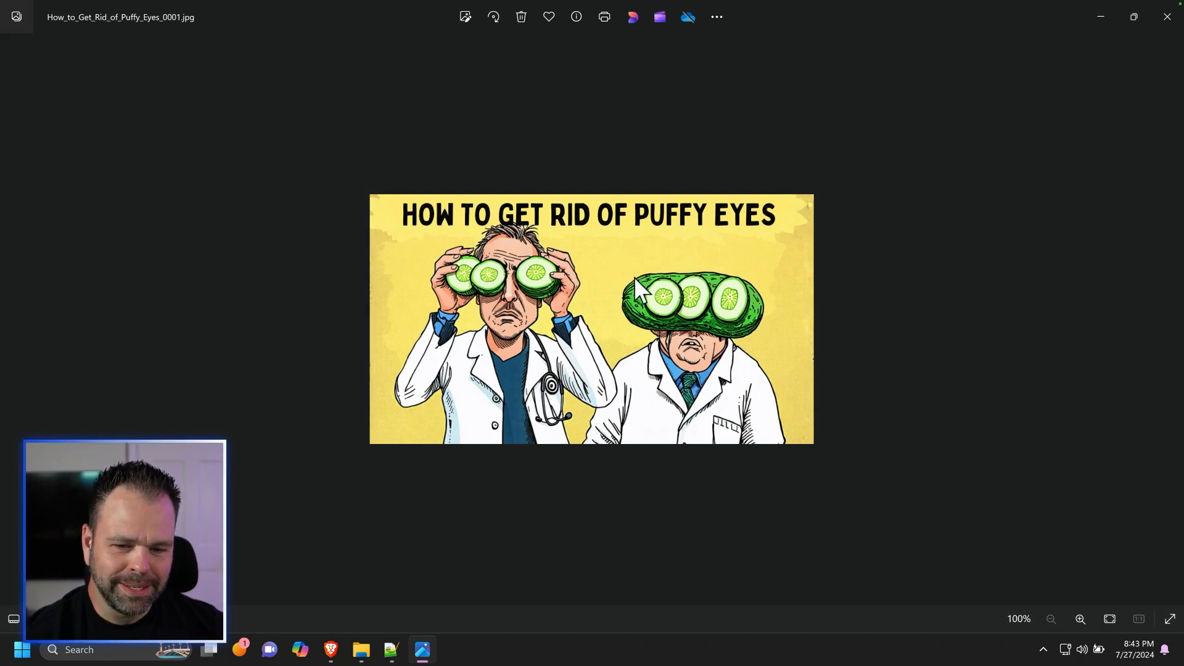
left_click(1080, 619)
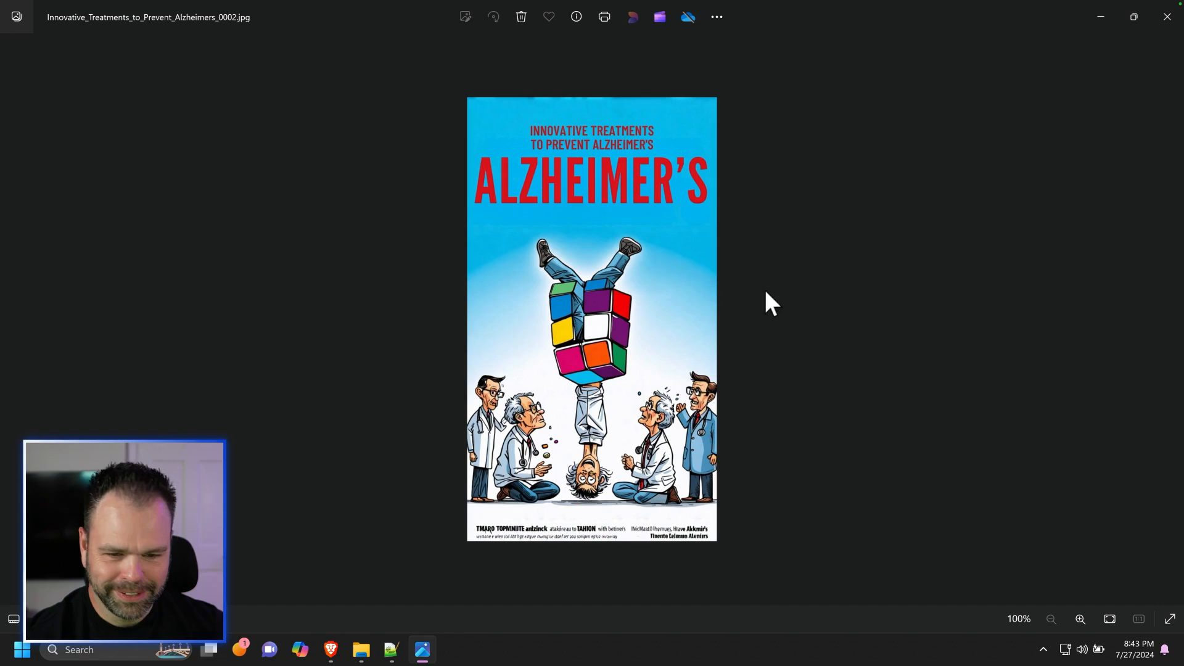
mouse_move(589, 192)
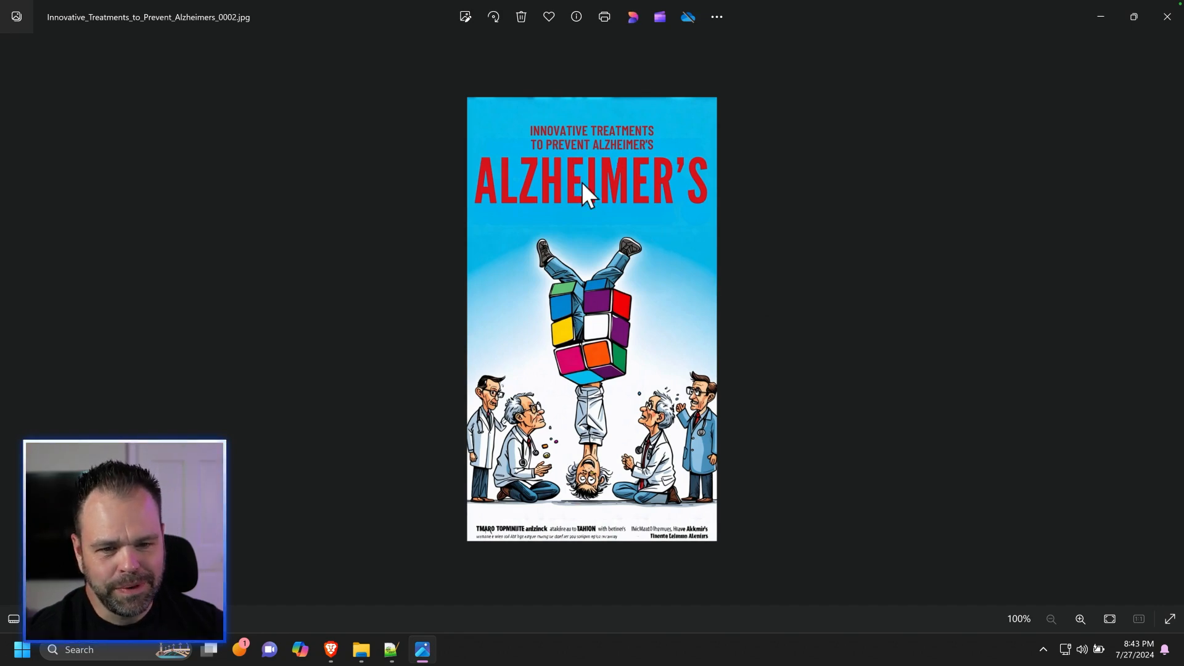
mouse_move(604, 488)
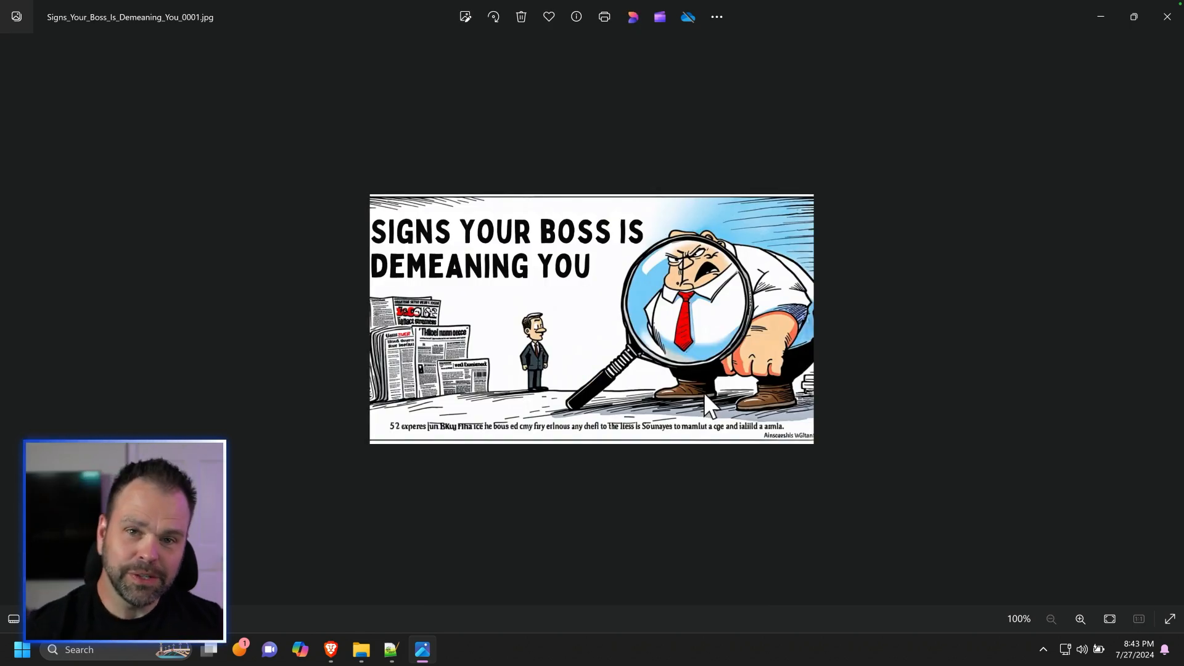
mouse_move(684, 401)
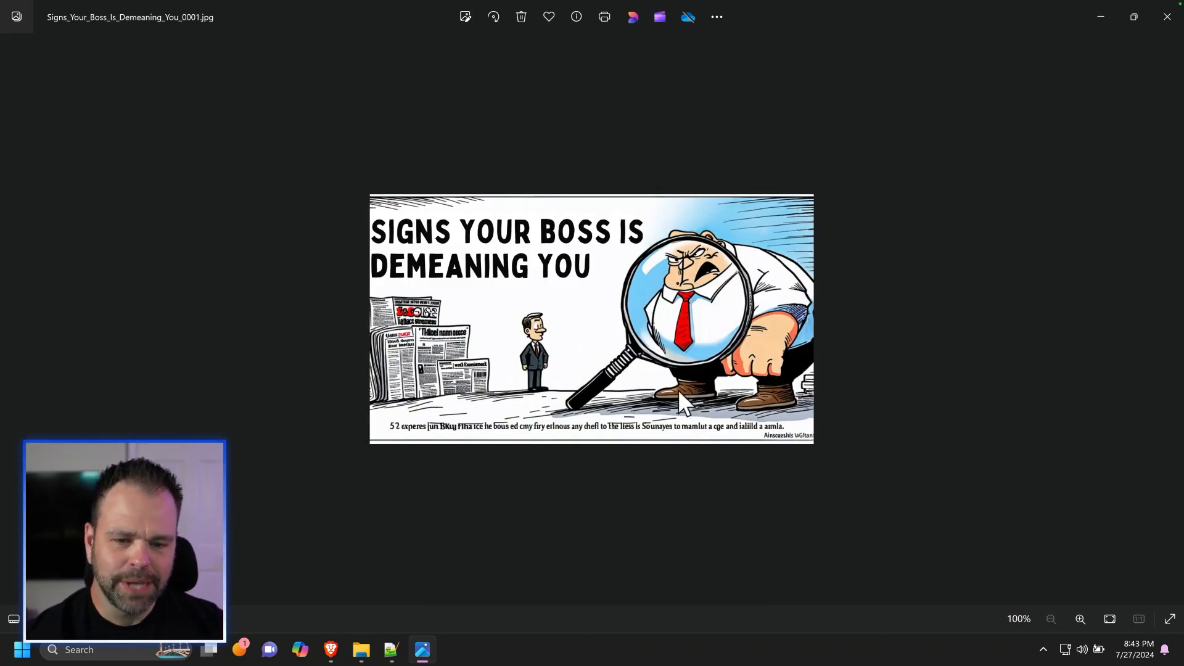
mouse_move(514, 256)
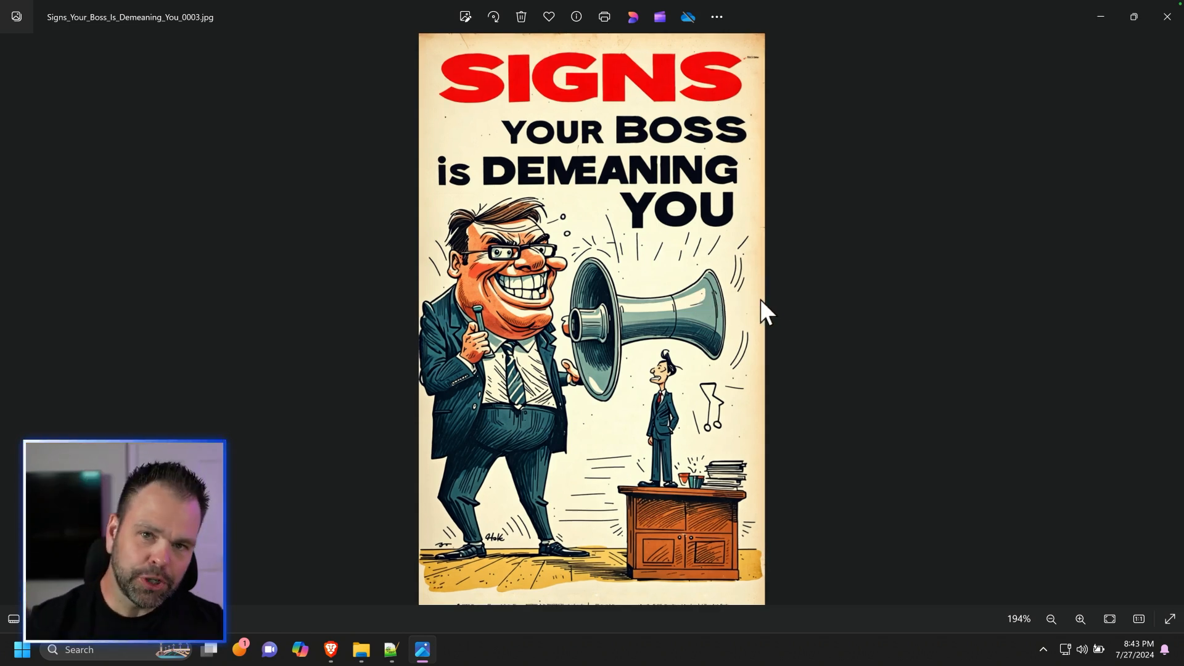
mouse_move(999, 105)
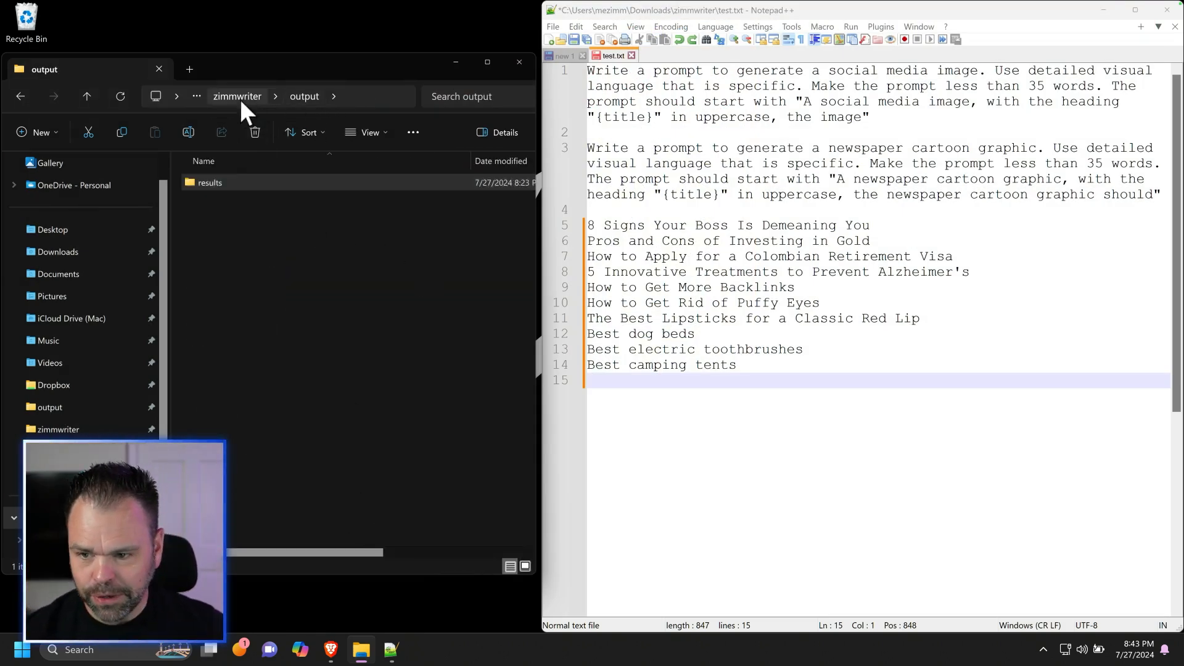
Launch ZimmWriter from the zimmwriter folder, dismiss the license notice, and move its menu aside
left_click(236, 96)
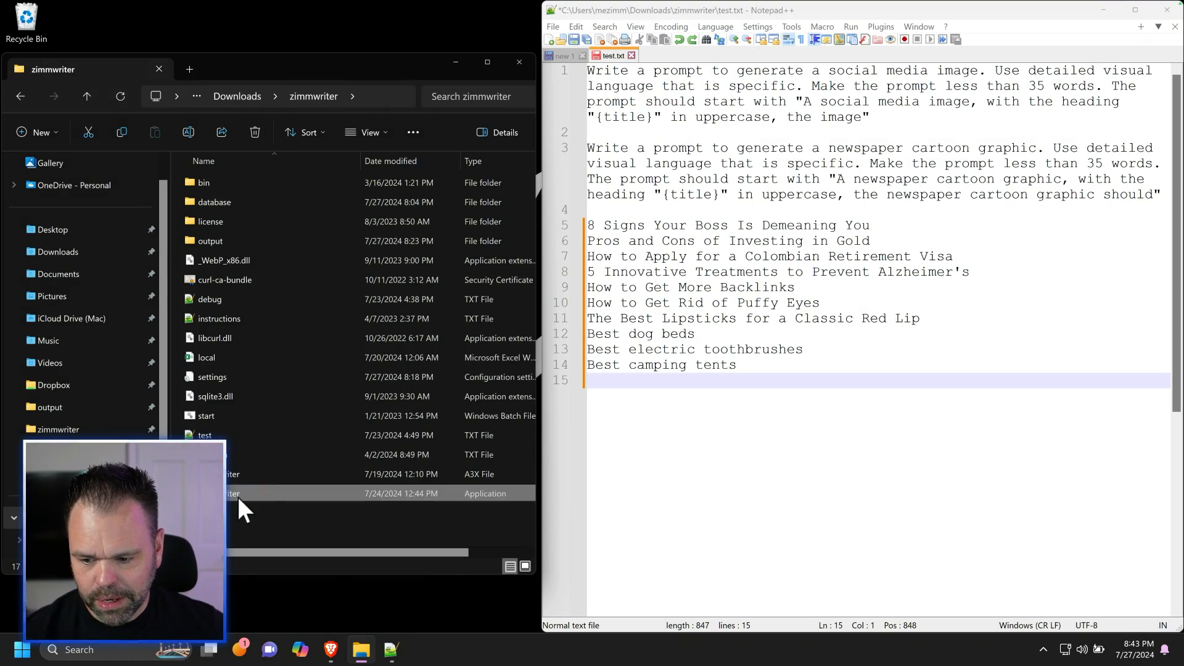
double_click(230, 493)
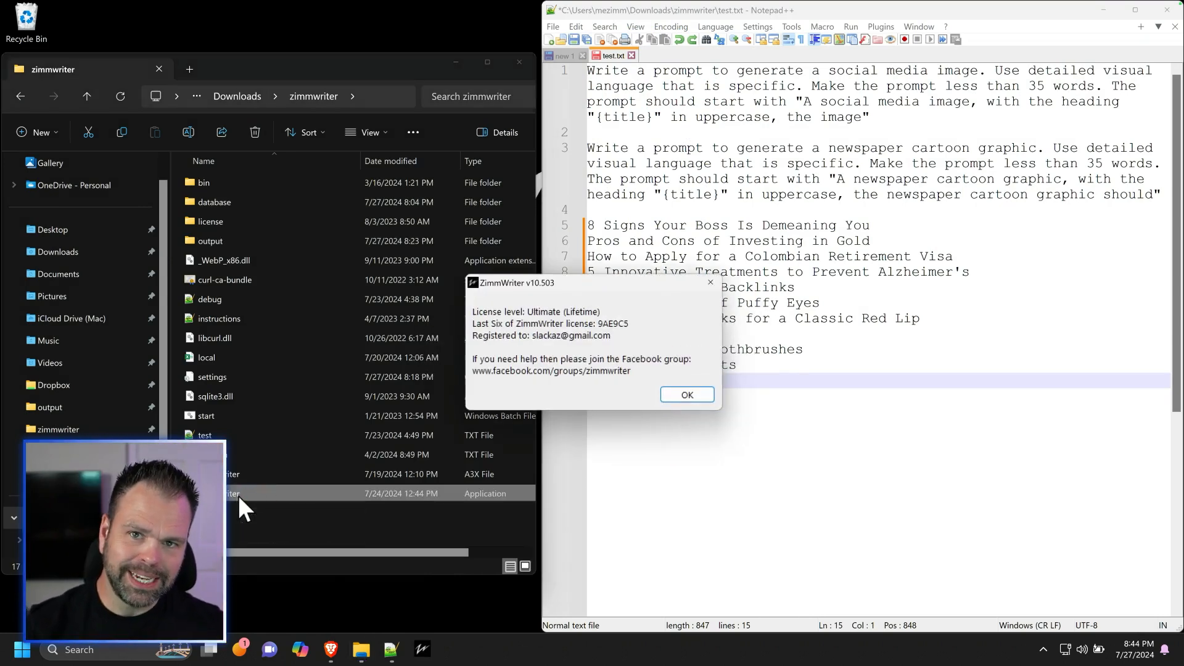
left_click(686, 394)
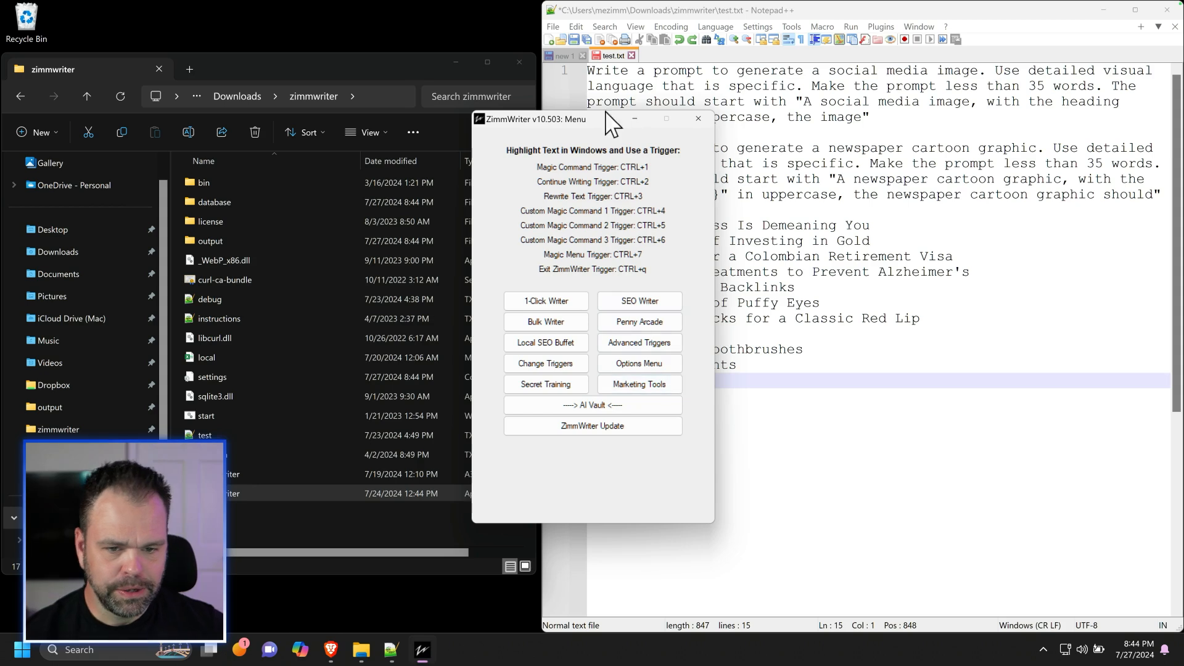
left_click_drag(532, 118, 336, 92)
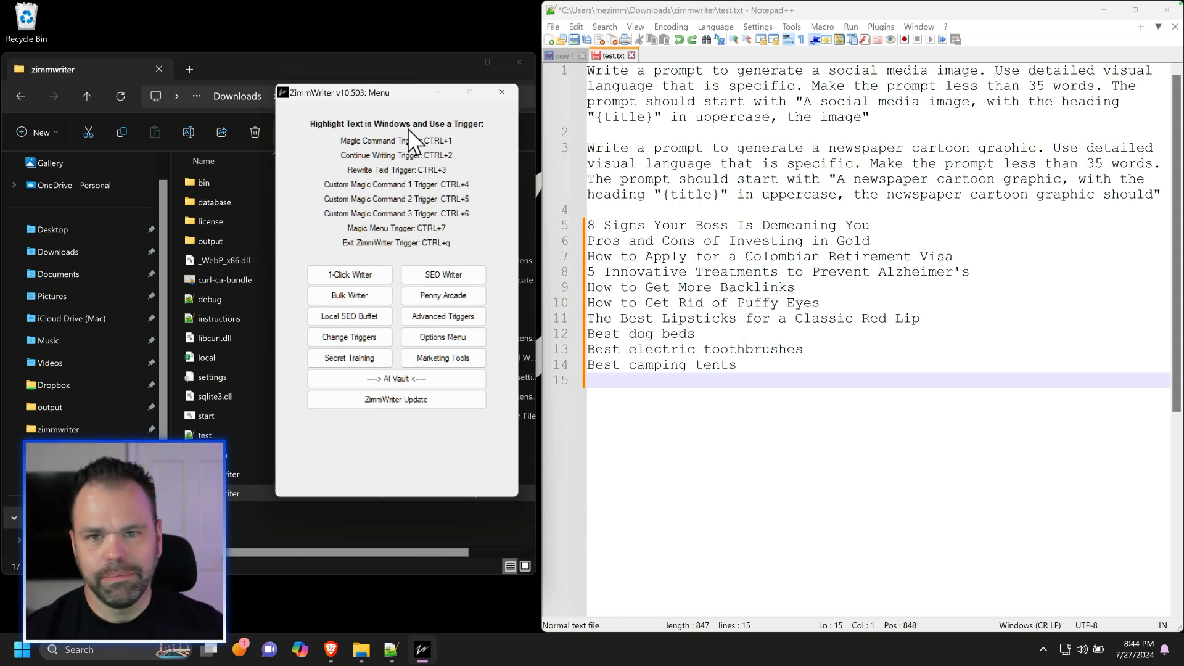
mouse_move(472, 204)
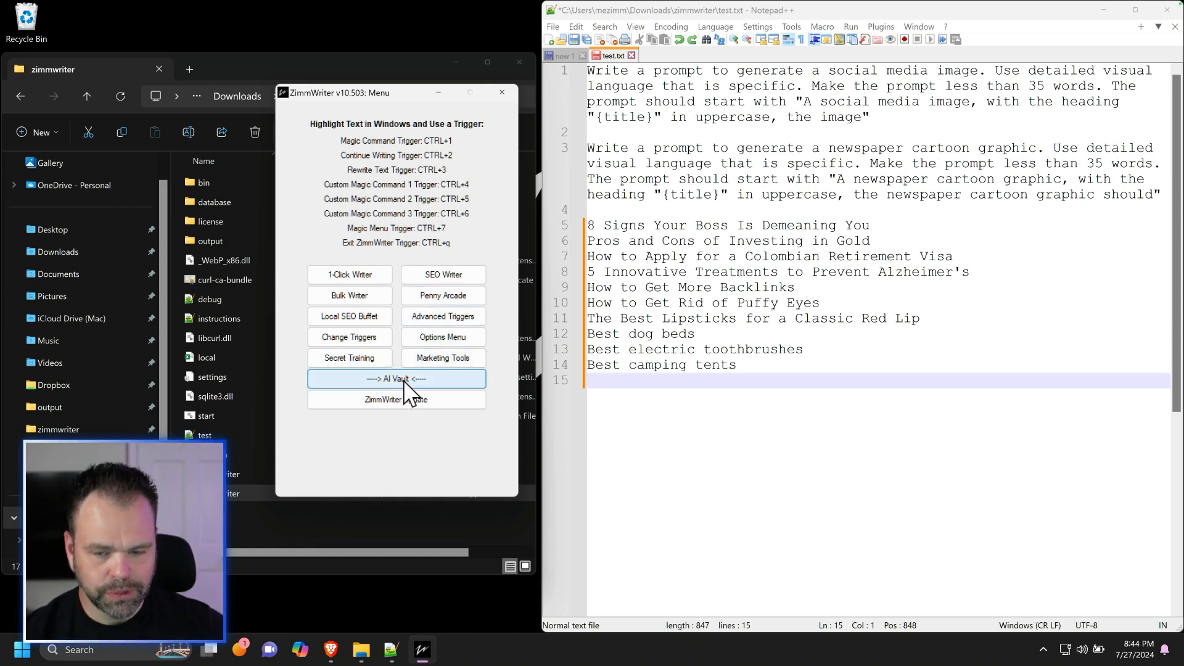
Open AI Vault's Bulk AI Image Generator and focus its image prompt box
left_click(396, 378)
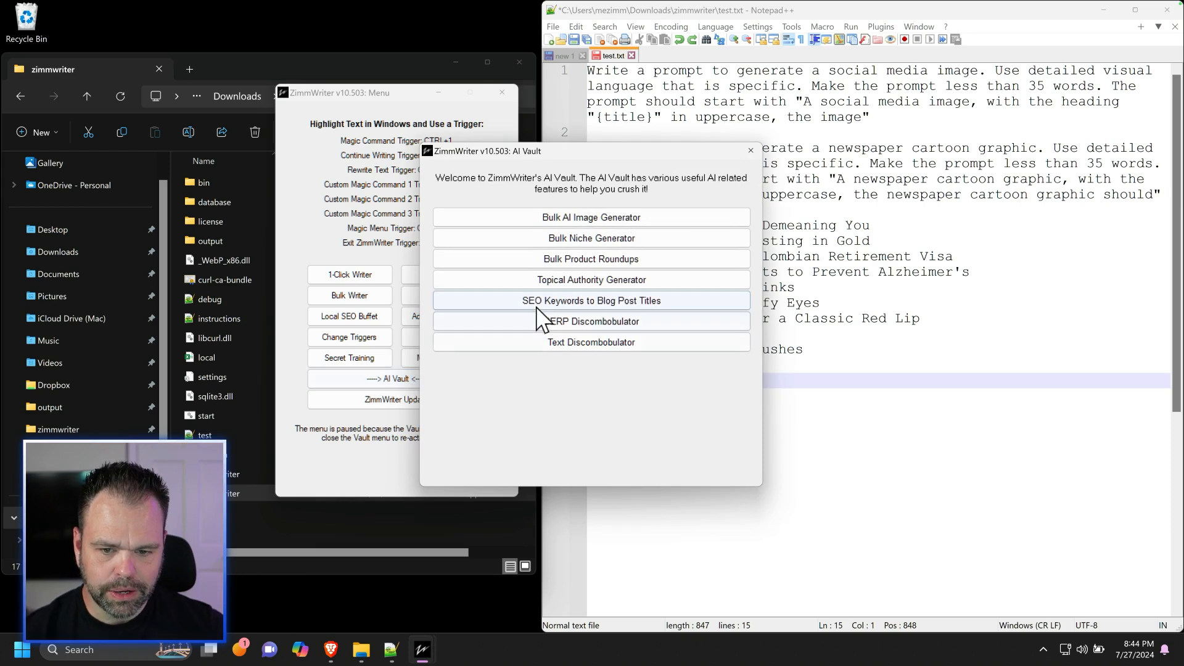
left_click(592, 216)
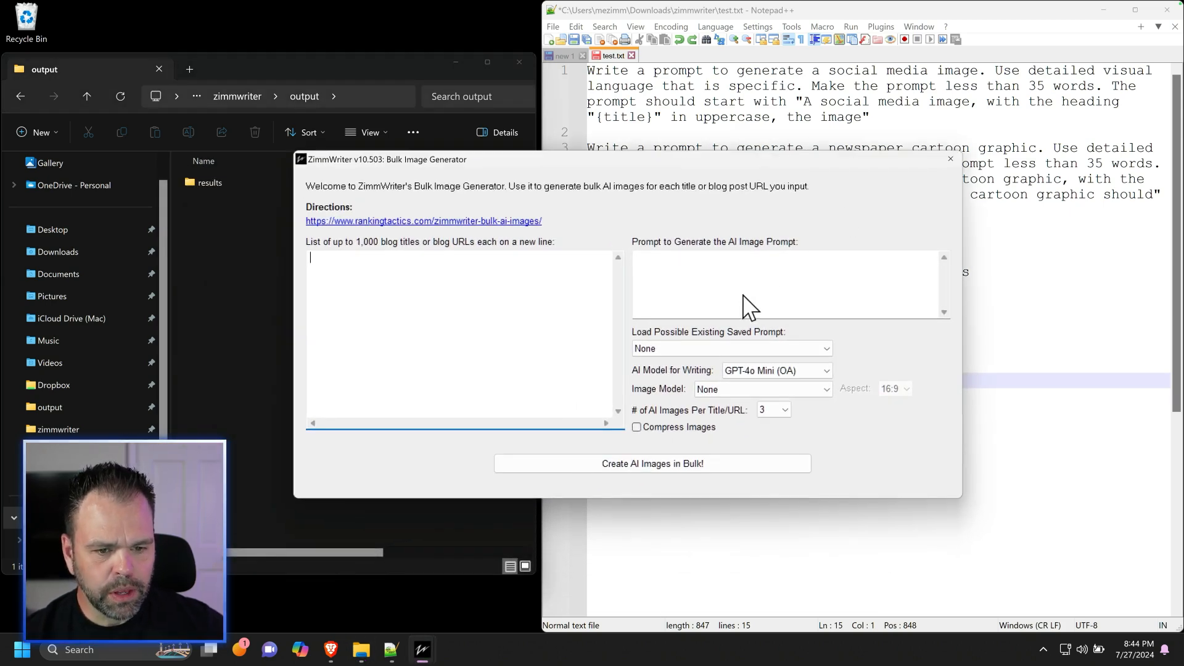
left_click(785, 285)
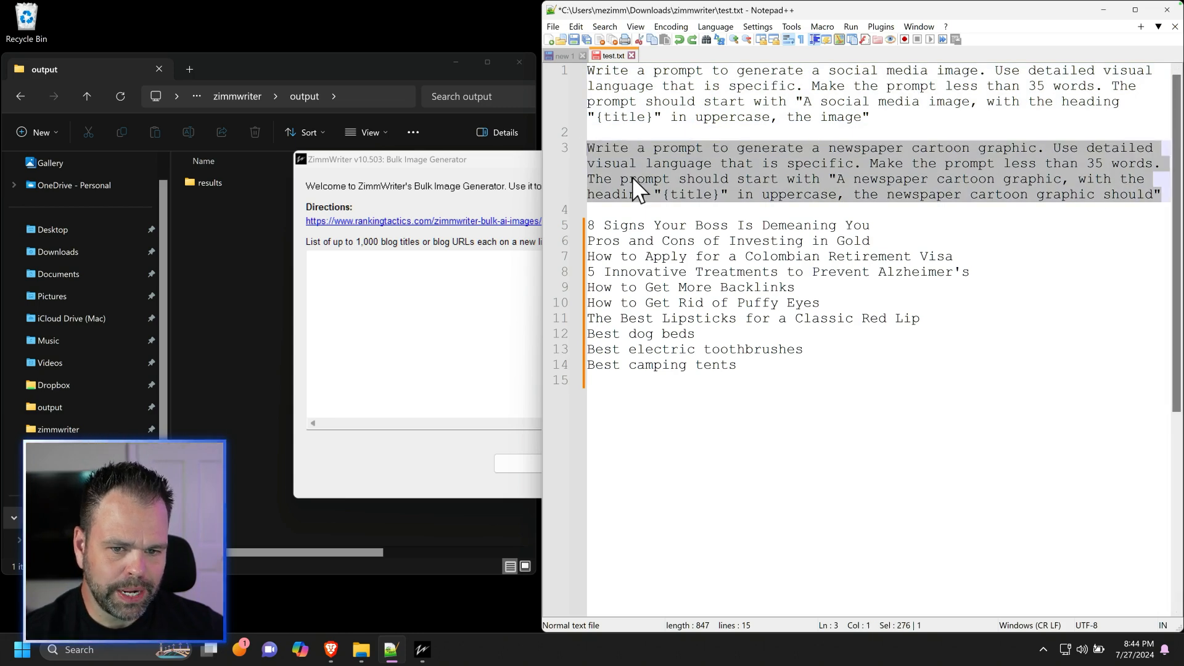
mouse_move(691, 162)
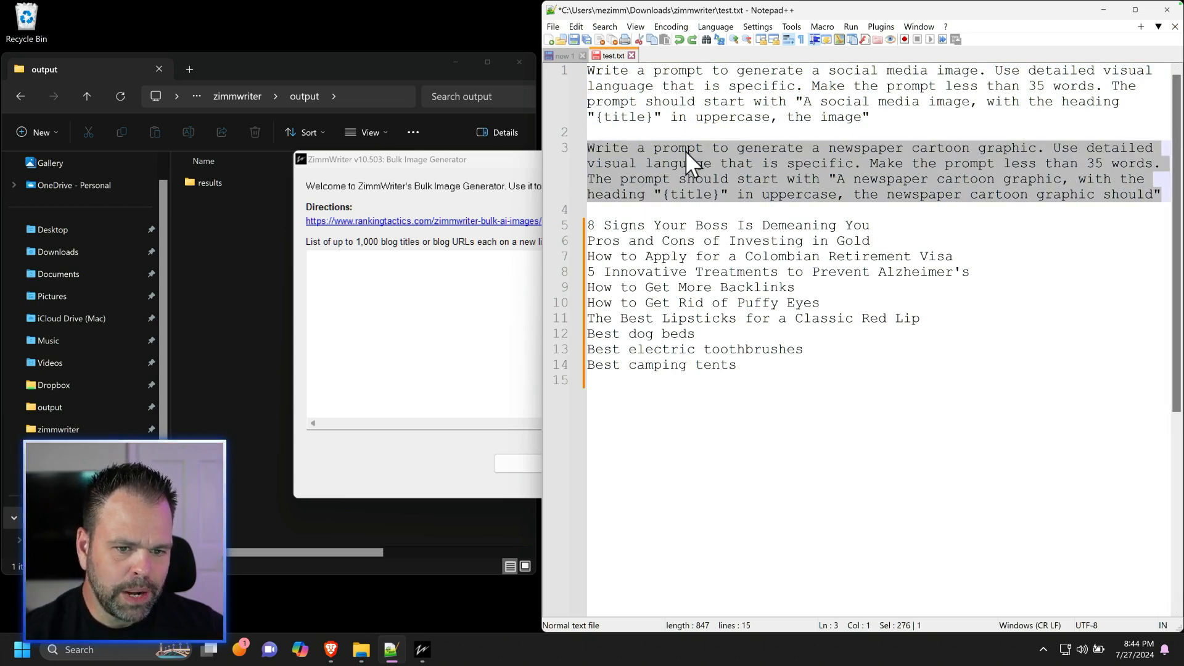
mouse_move(959, 167)
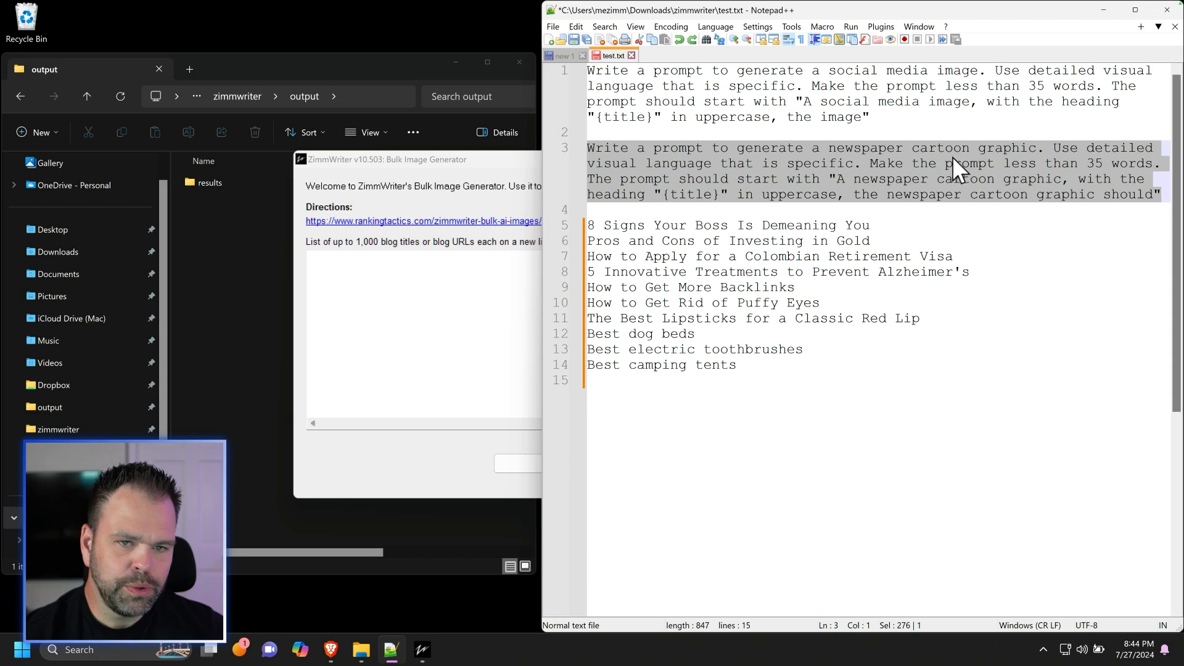
mouse_move(1058, 168)
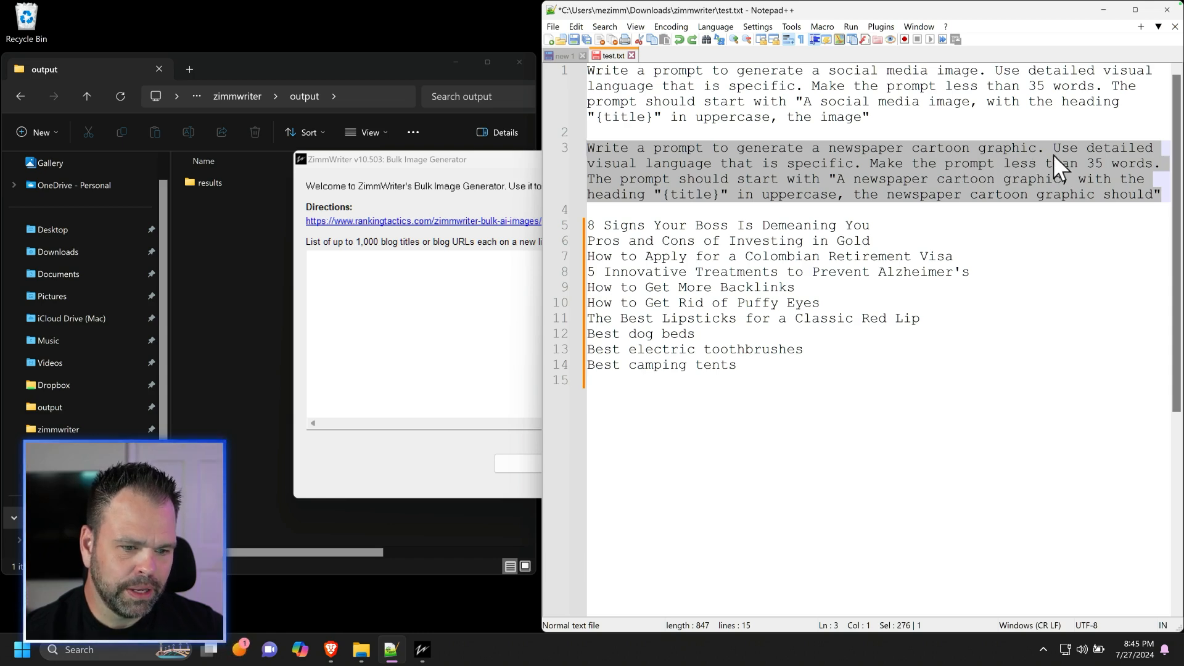
mouse_move(670, 174)
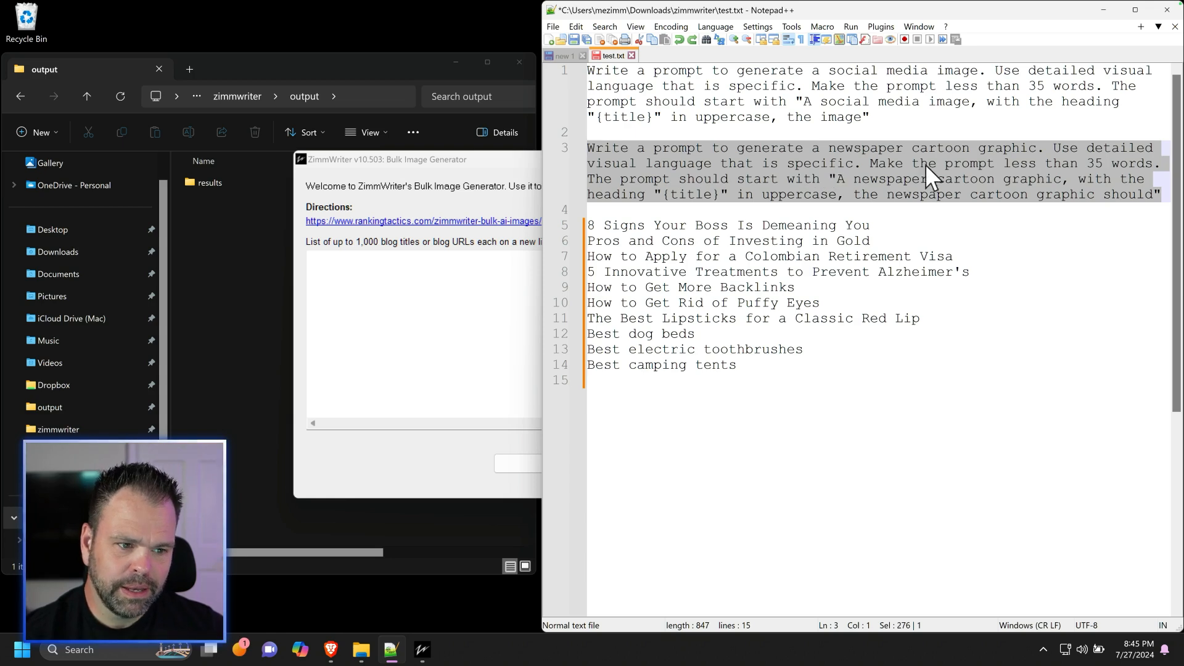
mouse_move(1141, 186)
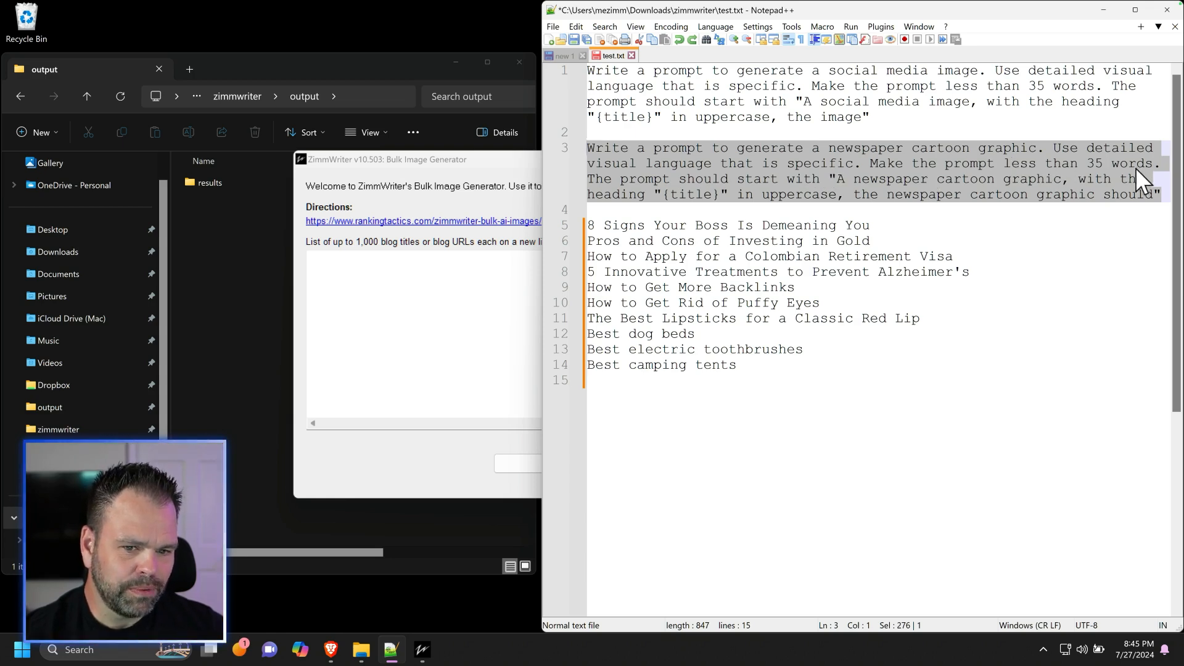
mouse_move(846, 193)
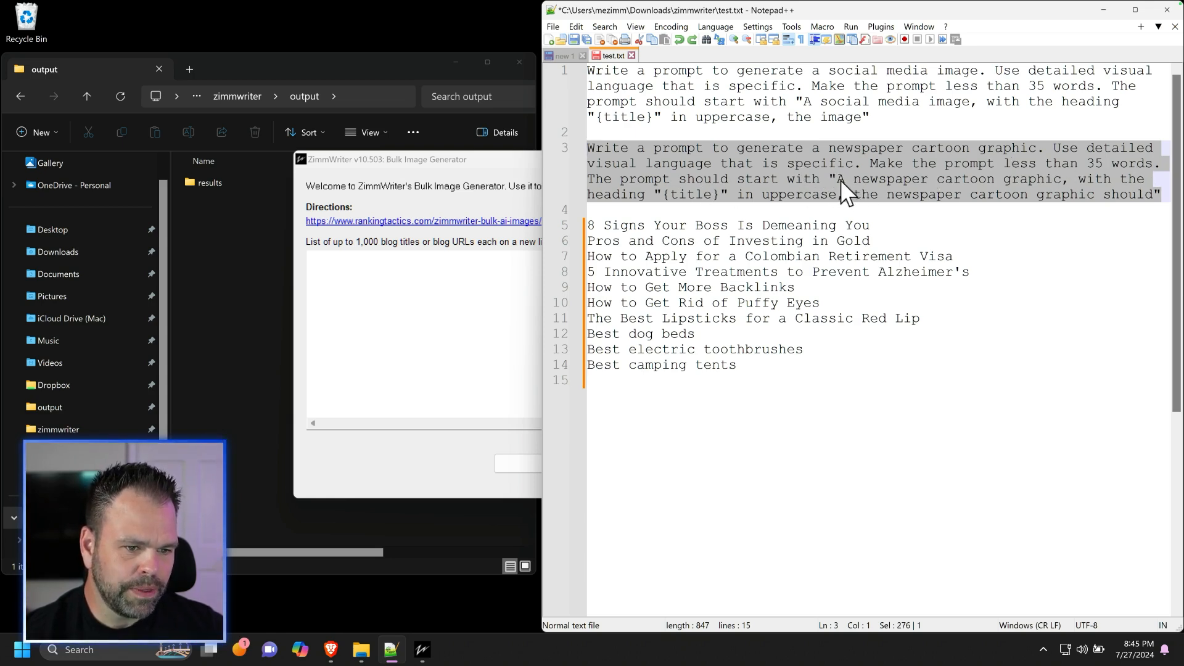
mouse_move(948, 204)
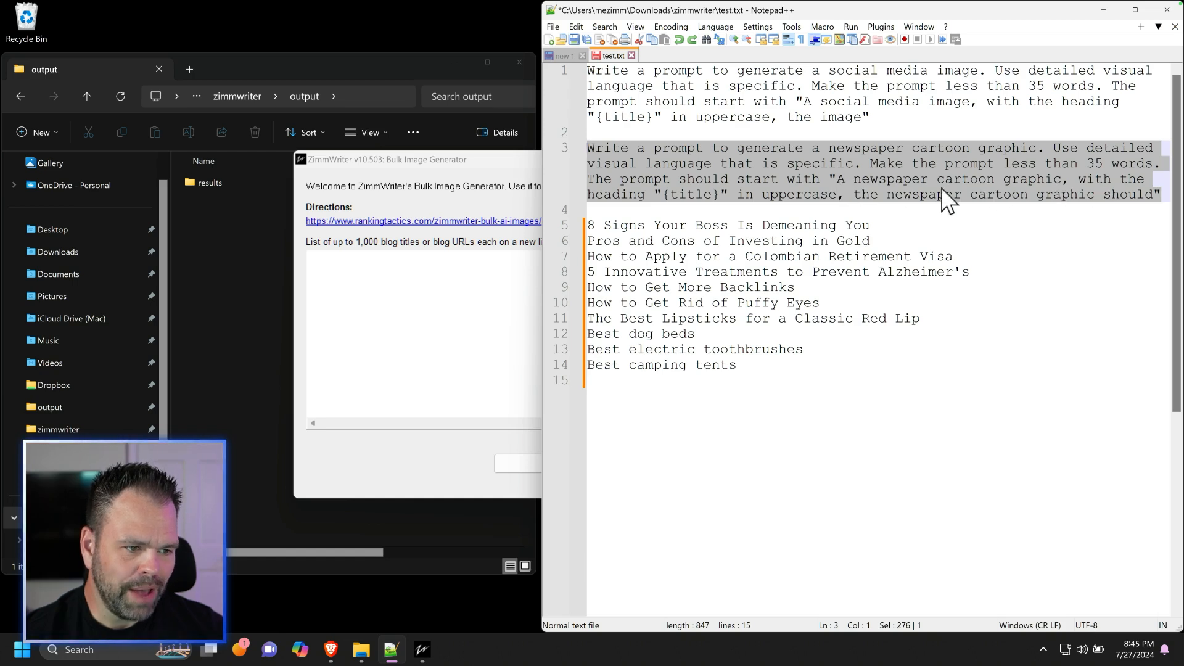
mouse_move(673, 205)
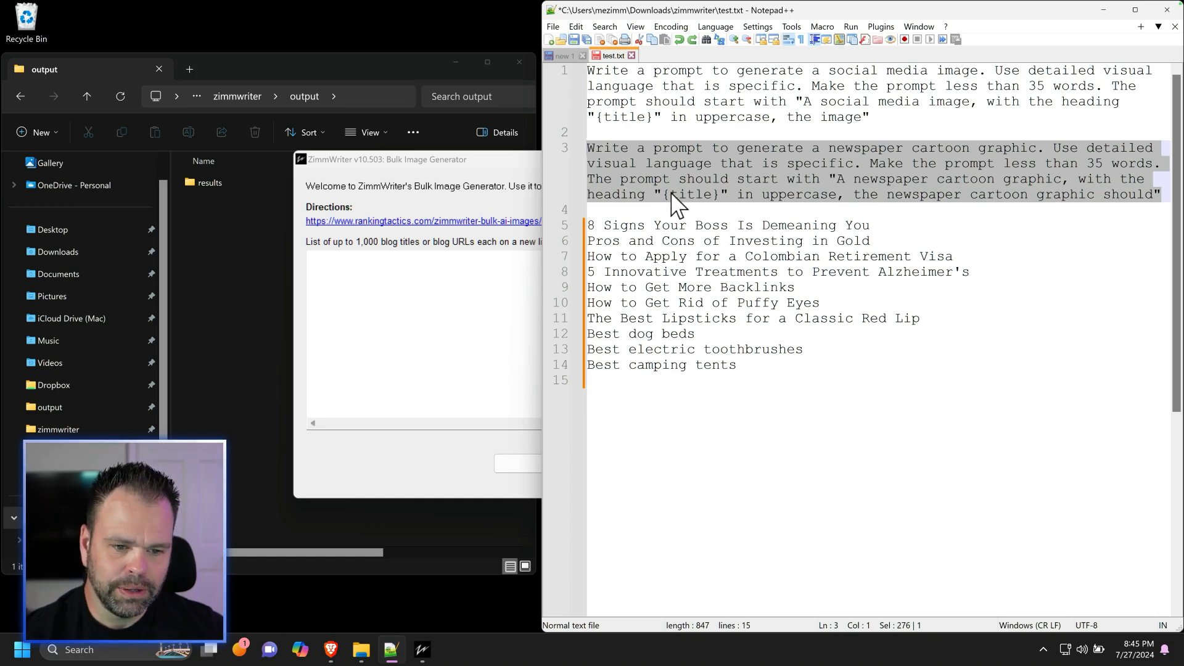
mouse_move(716, 214)
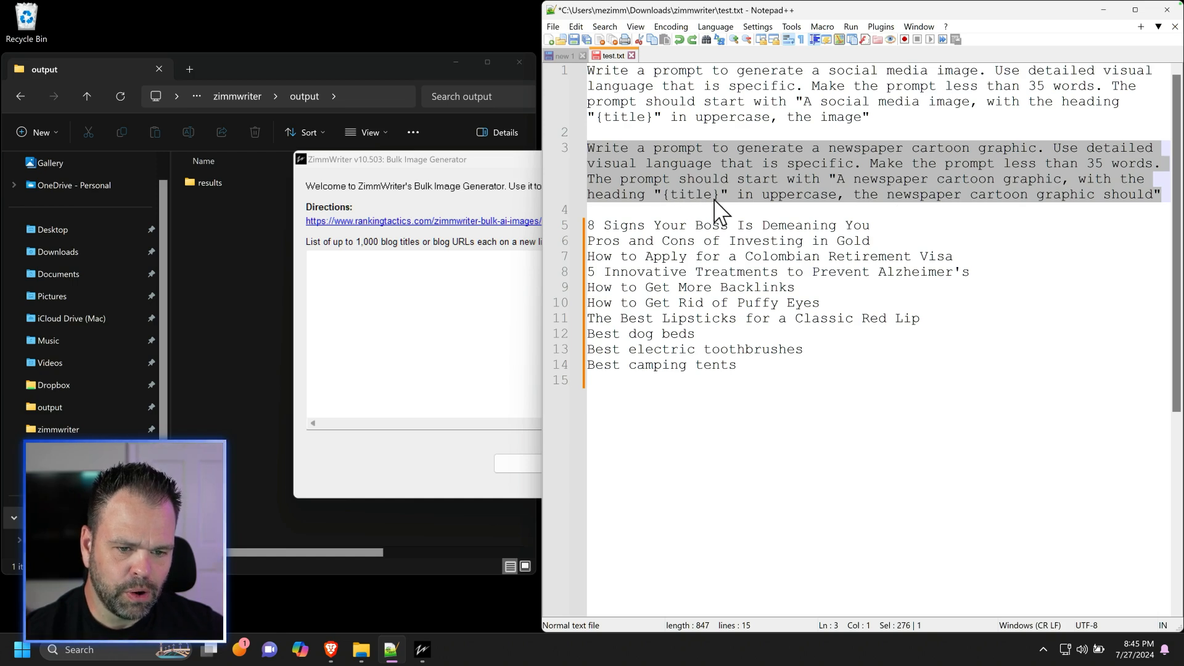
mouse_move(1066, 210)
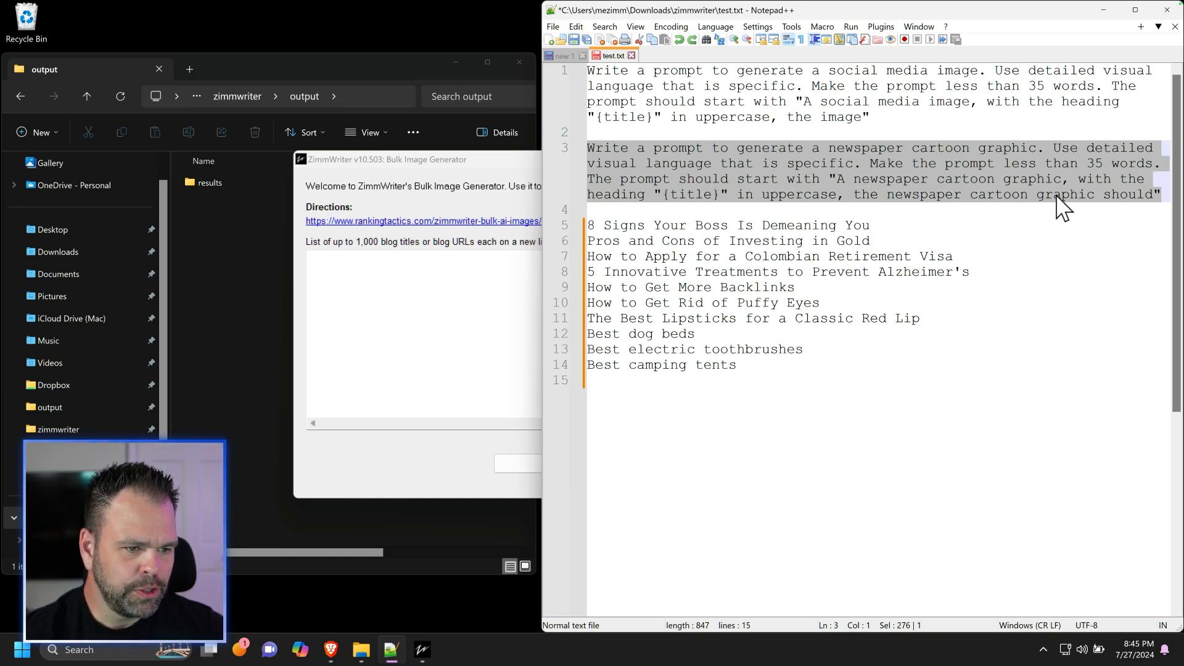
Bring the Bulk Image Generator forward to receive the line-3 newspaper cartoon prompt
left_click(1164, 195)
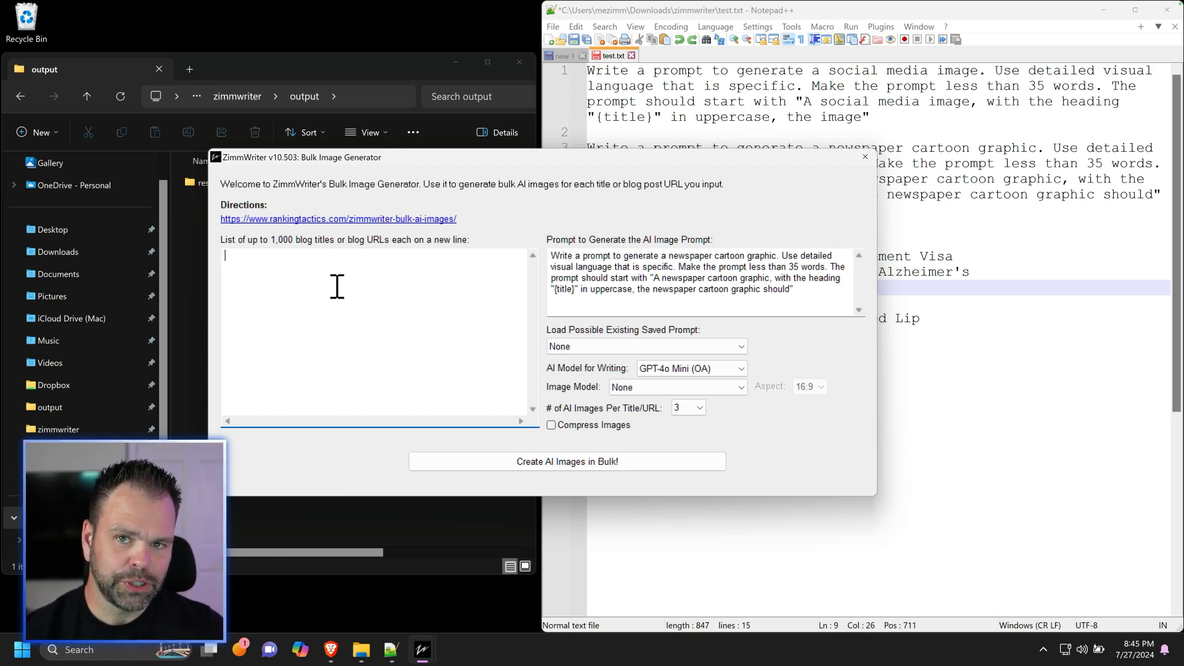
mouse_move(841, 336)
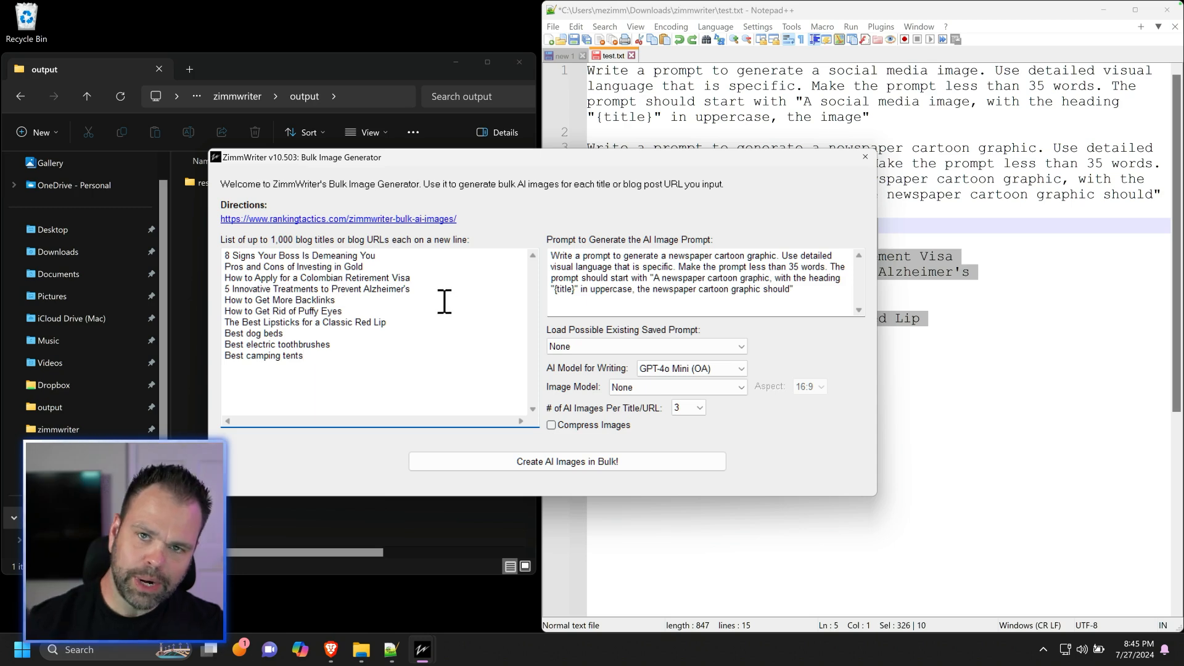
Fill the titles list with ten blog titles, from boss signs to camping tents
double_click(563, 289)
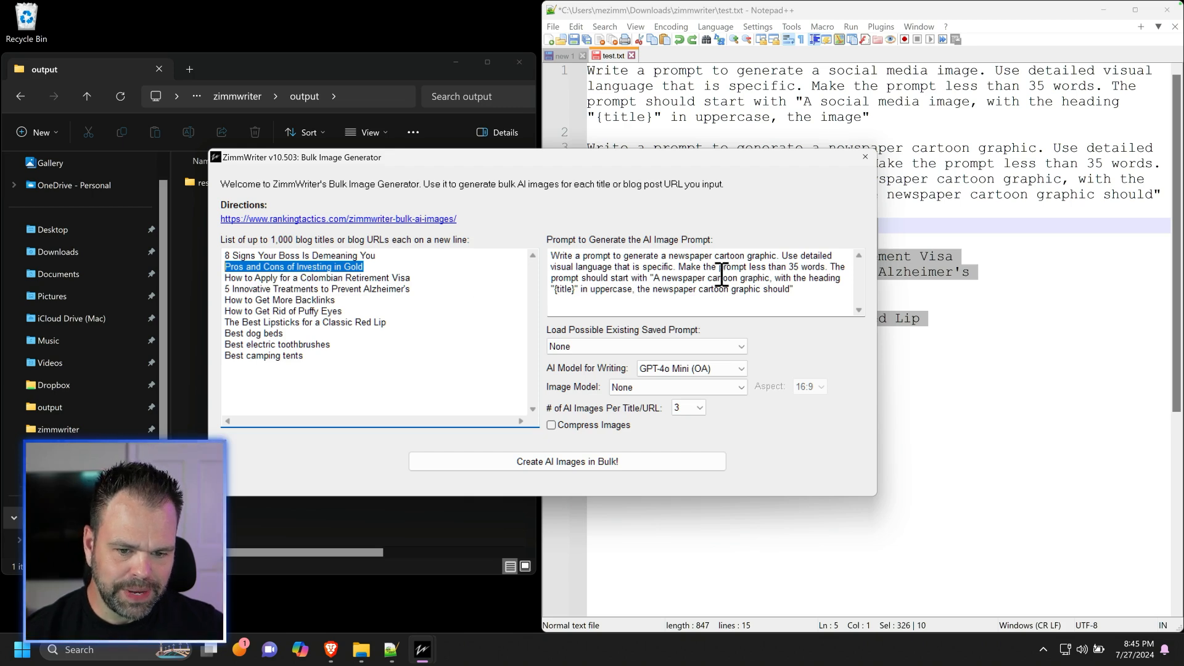
mouse_move(897, 298)
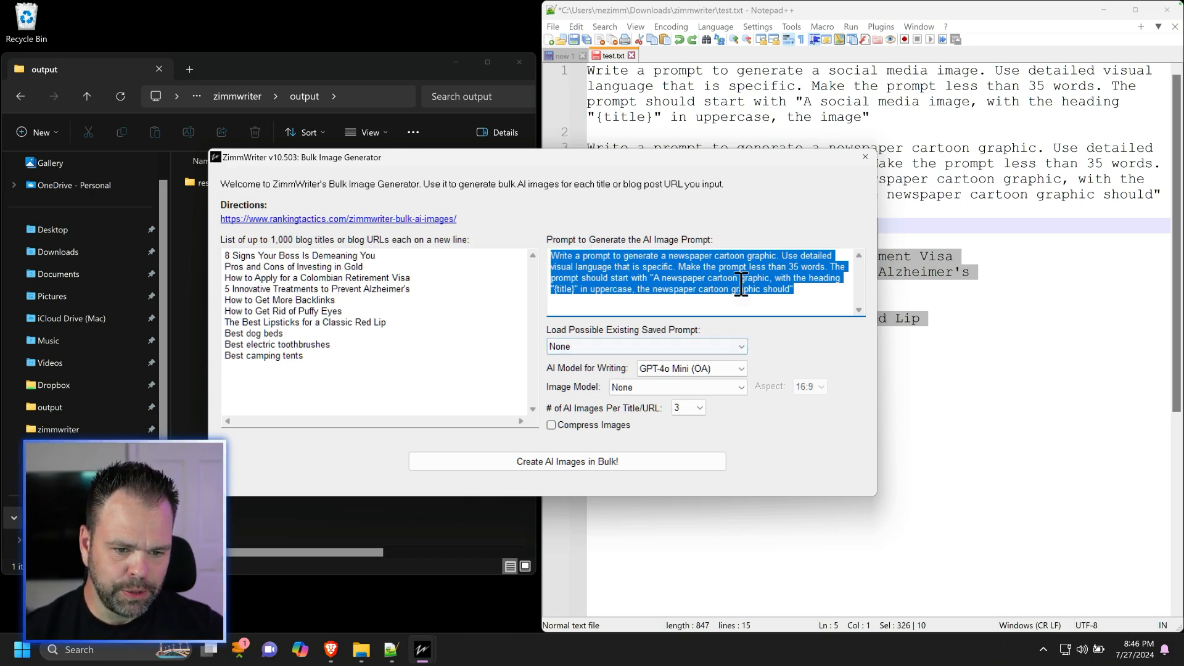
mouse_move(260, 256)
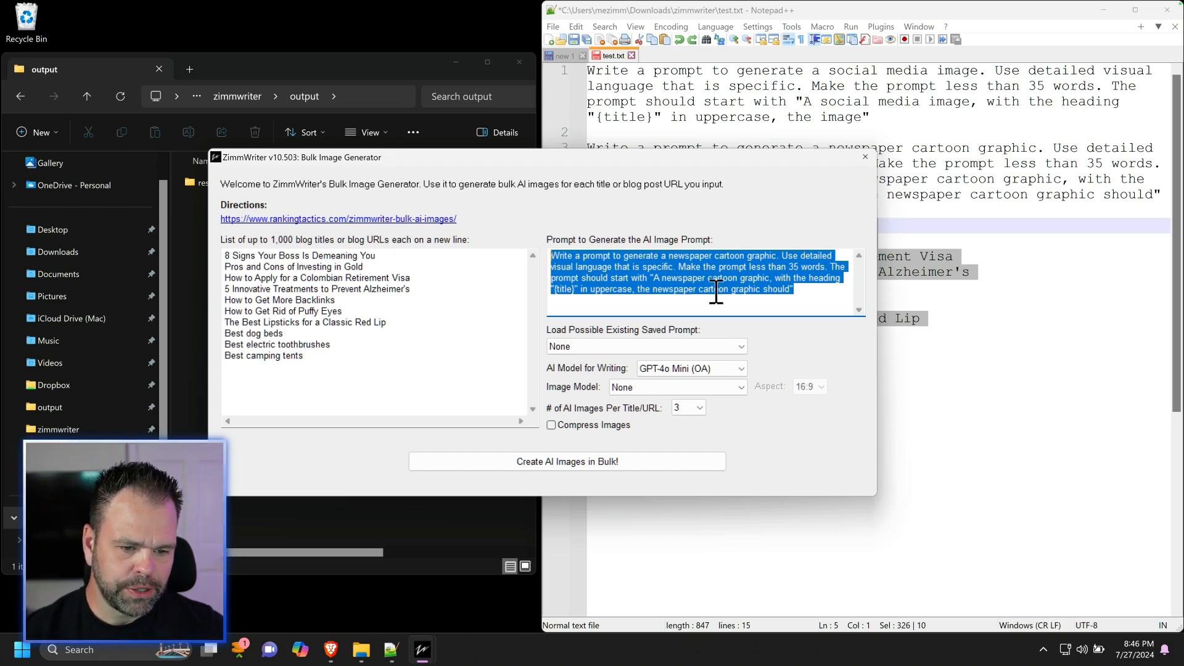
left_click(704, 277)
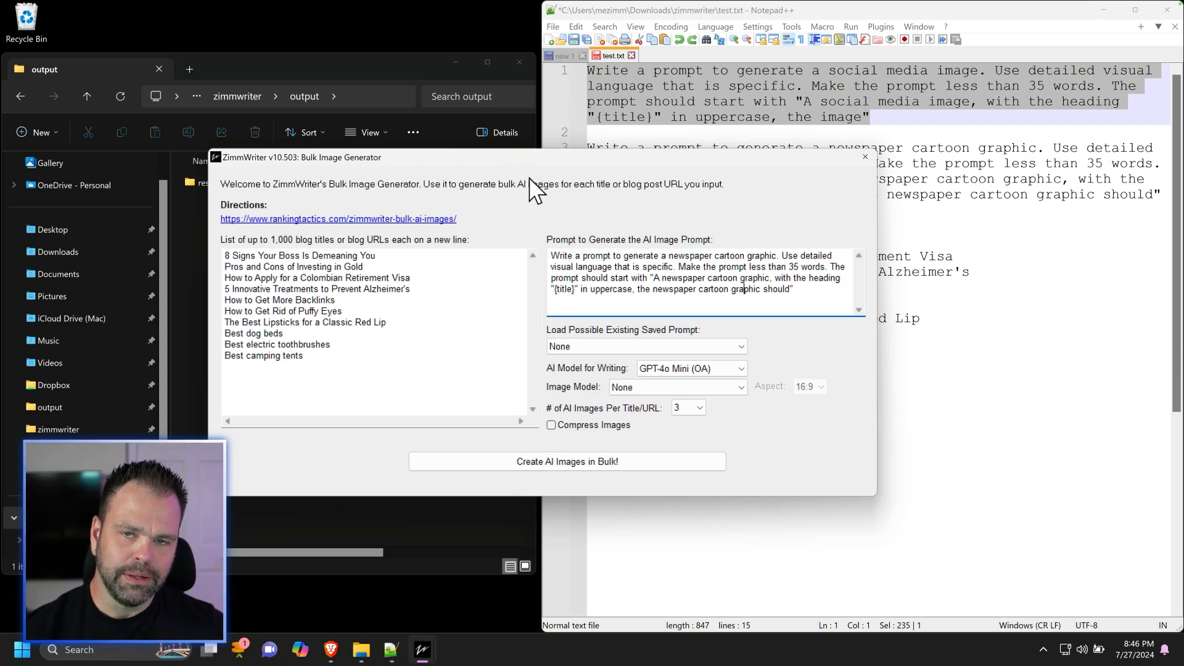
mouse_move(728, 290)
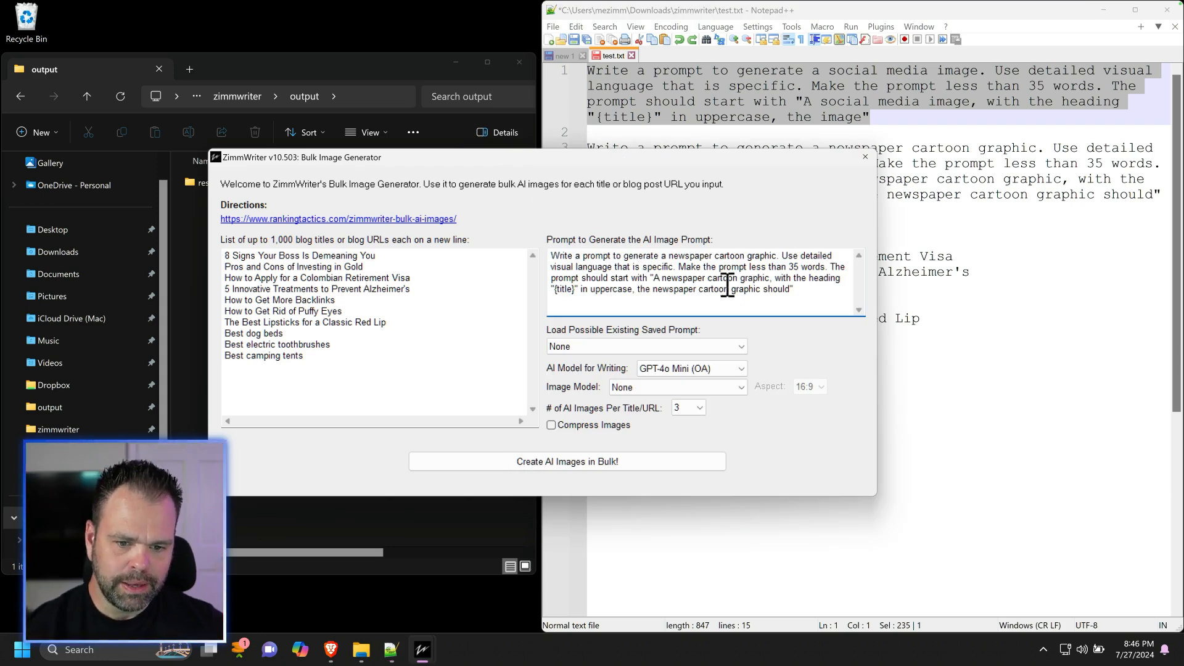
mouse_move(819, 293)
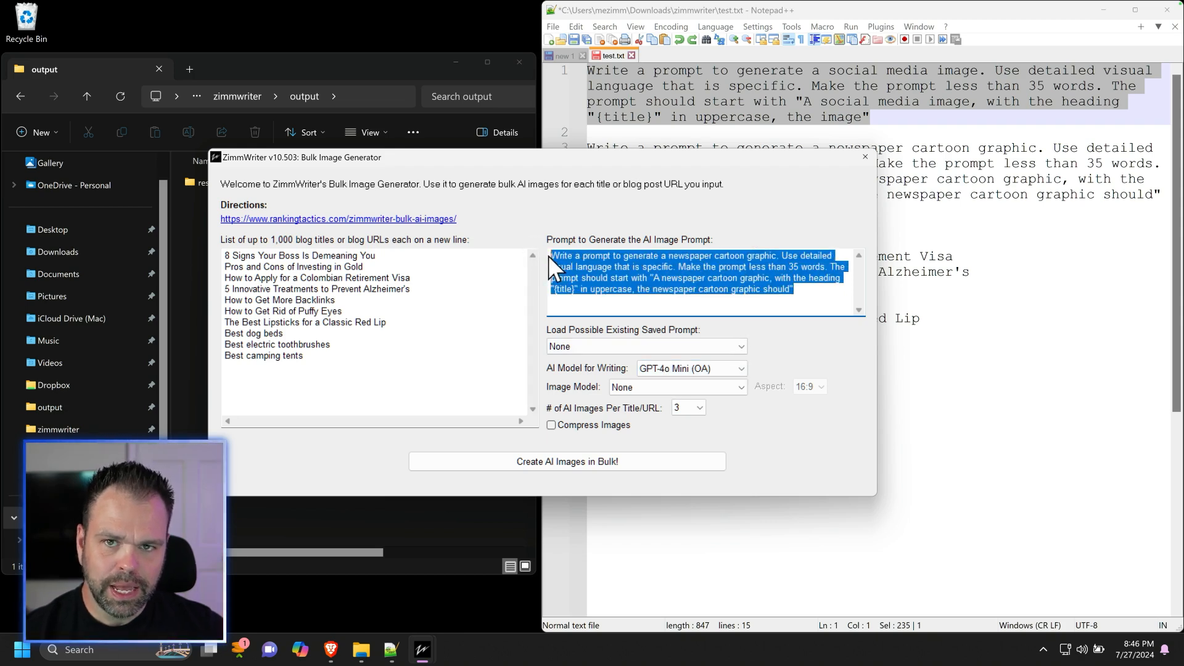
mouse_move(636, 307)
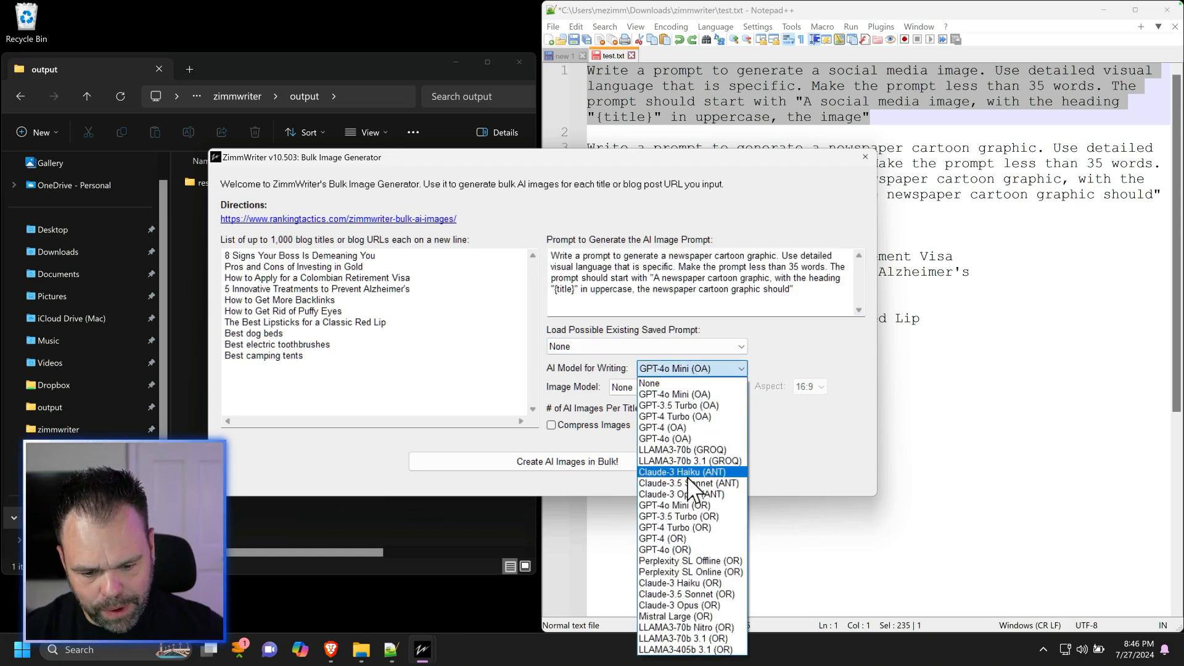
Choose Claude-3.5 Sonnet (ANT) for writing and SDU photographic $.08/img as the image model
left_click(685, 484)
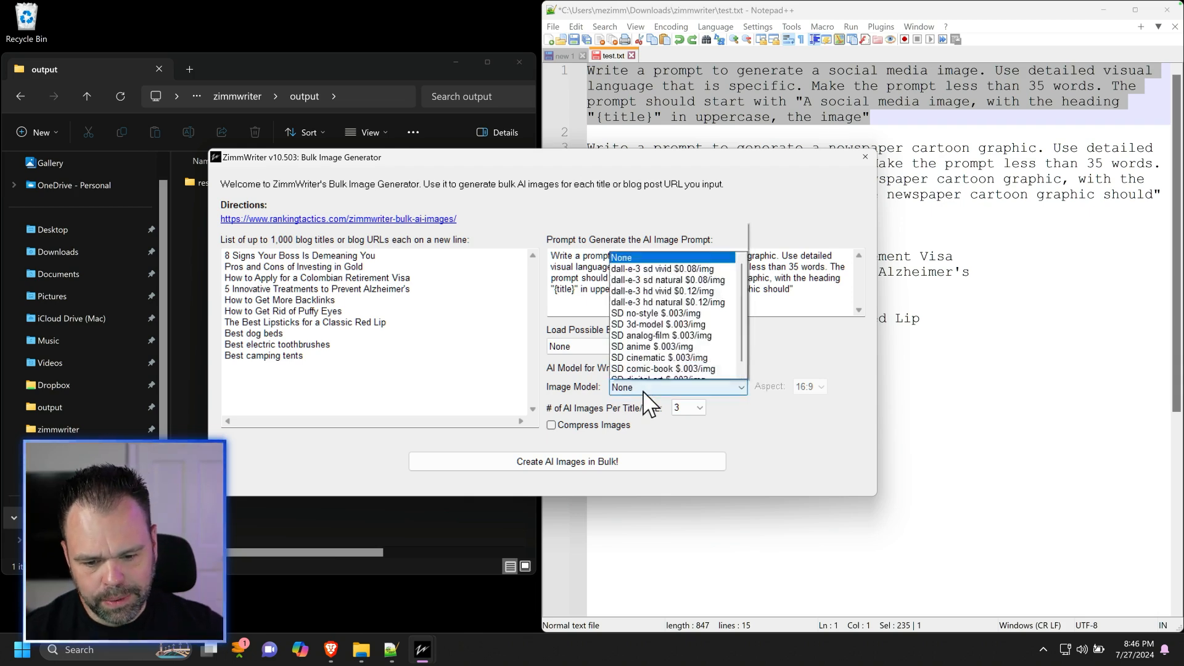
scroll("down", 3)
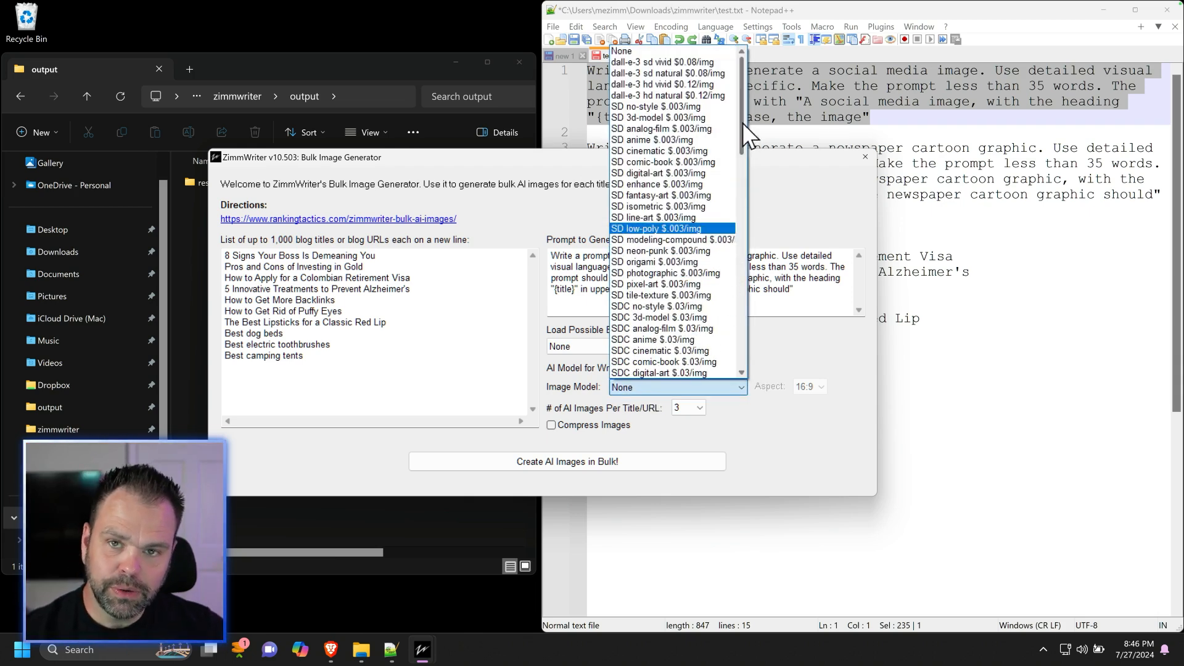
mouse_move(654, 206)
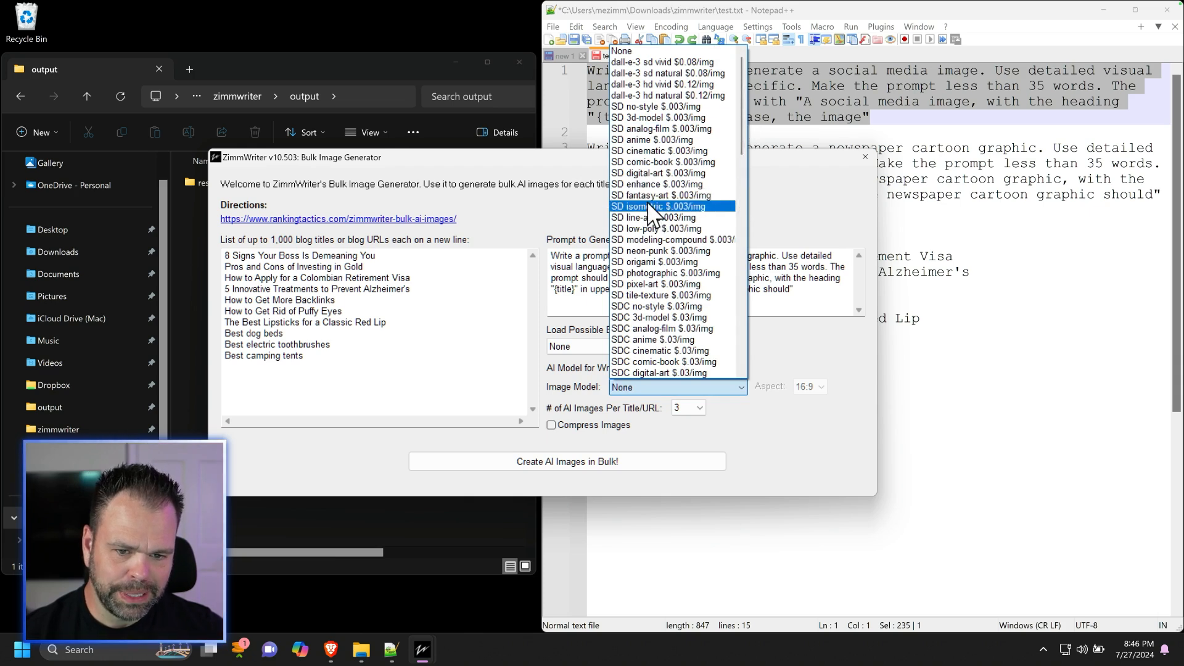
scroll("down", 3)
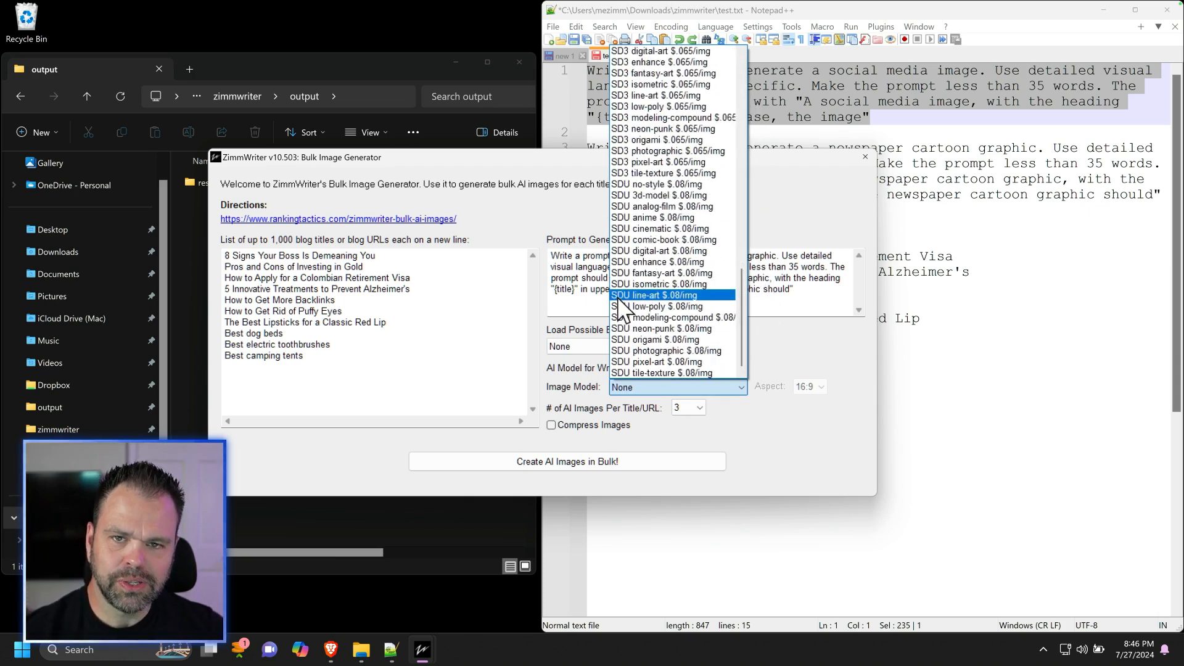
mouse_move(674, 310)
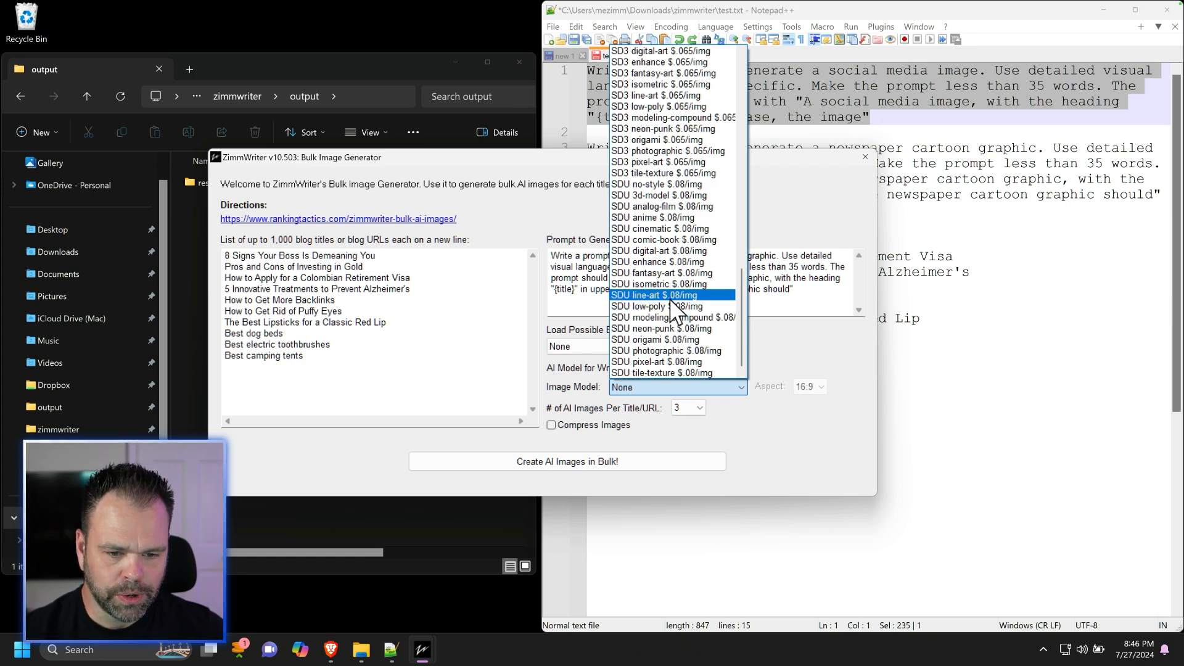
mouse_move(683, 310)
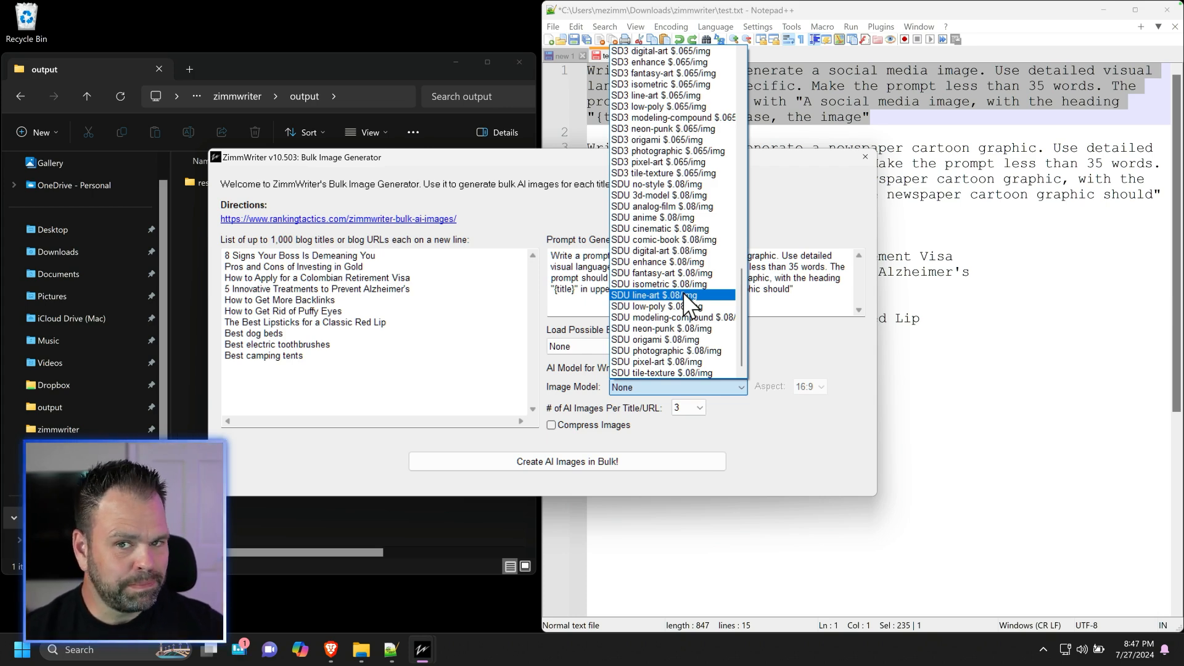
mouse_move(695, 310)
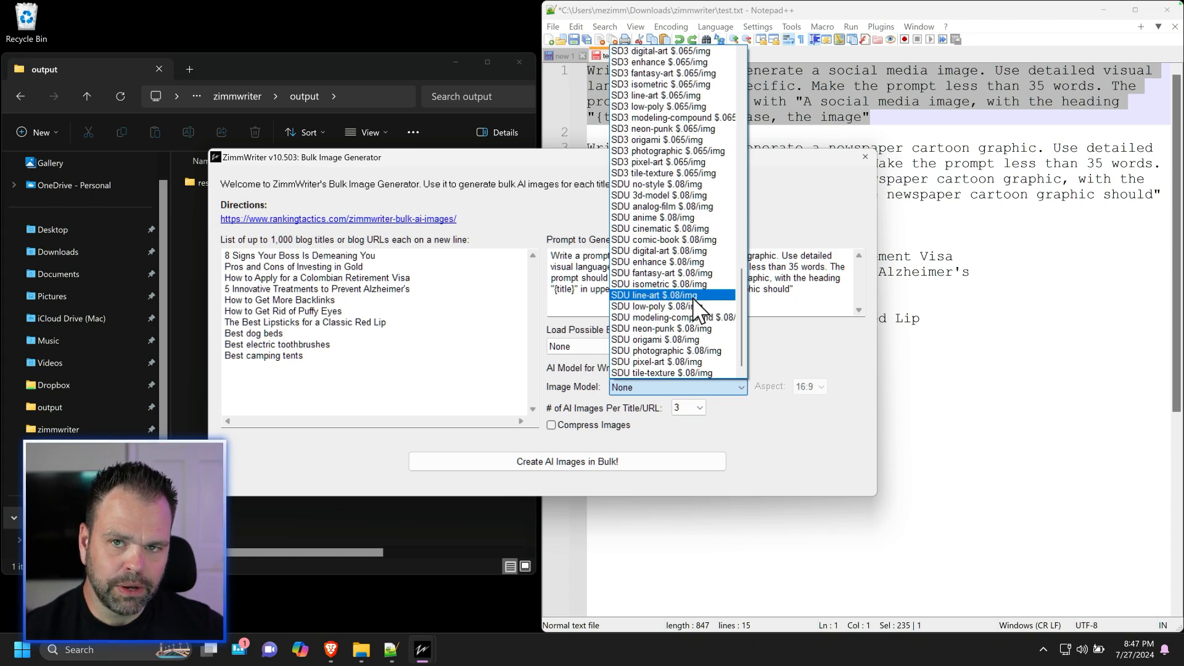
mouse_move(672, 351)
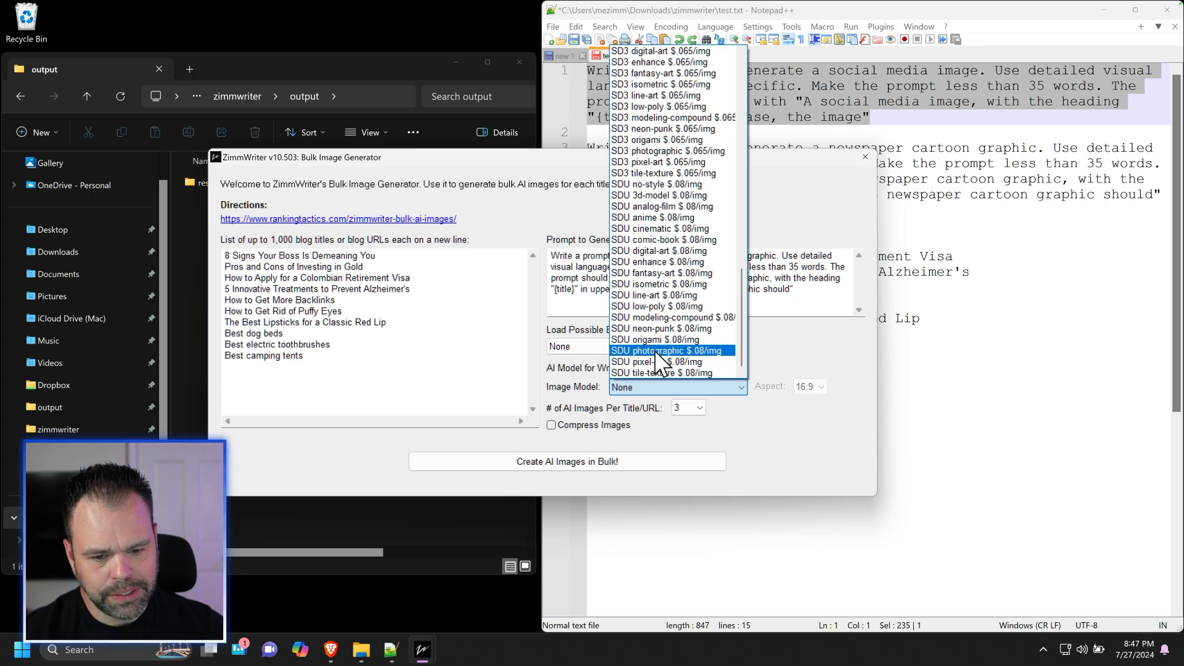
left_click(671, 350)
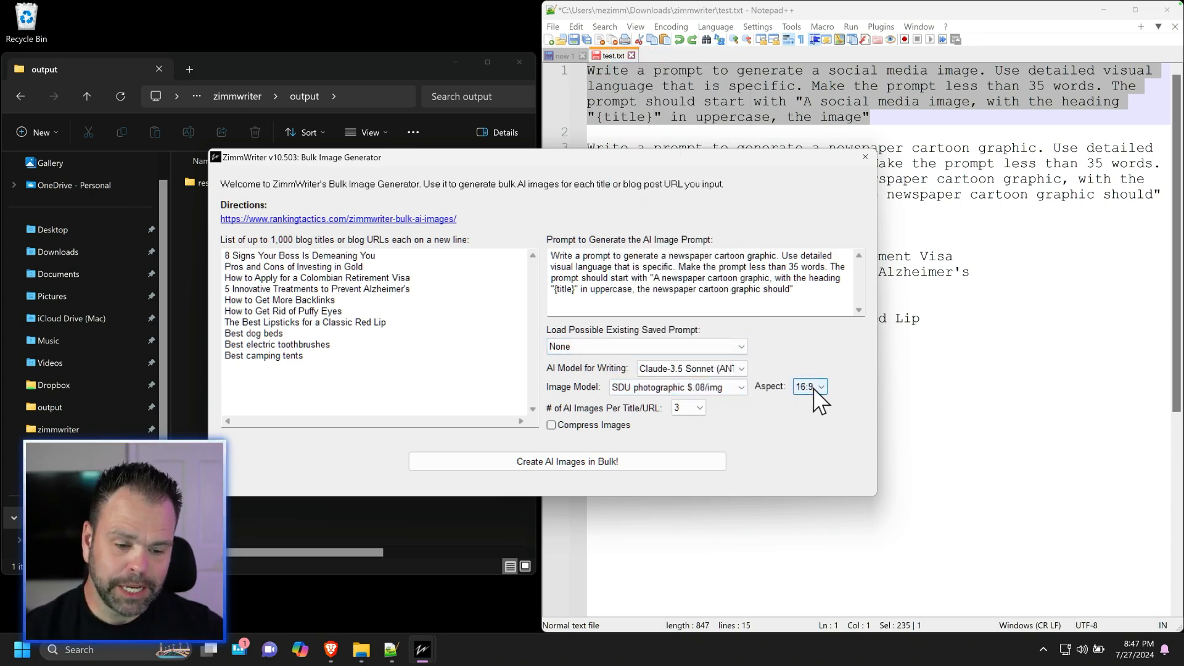
Keep the aspect ratio at 16:9 and set AI images per title to 2
left_click(820, 387)
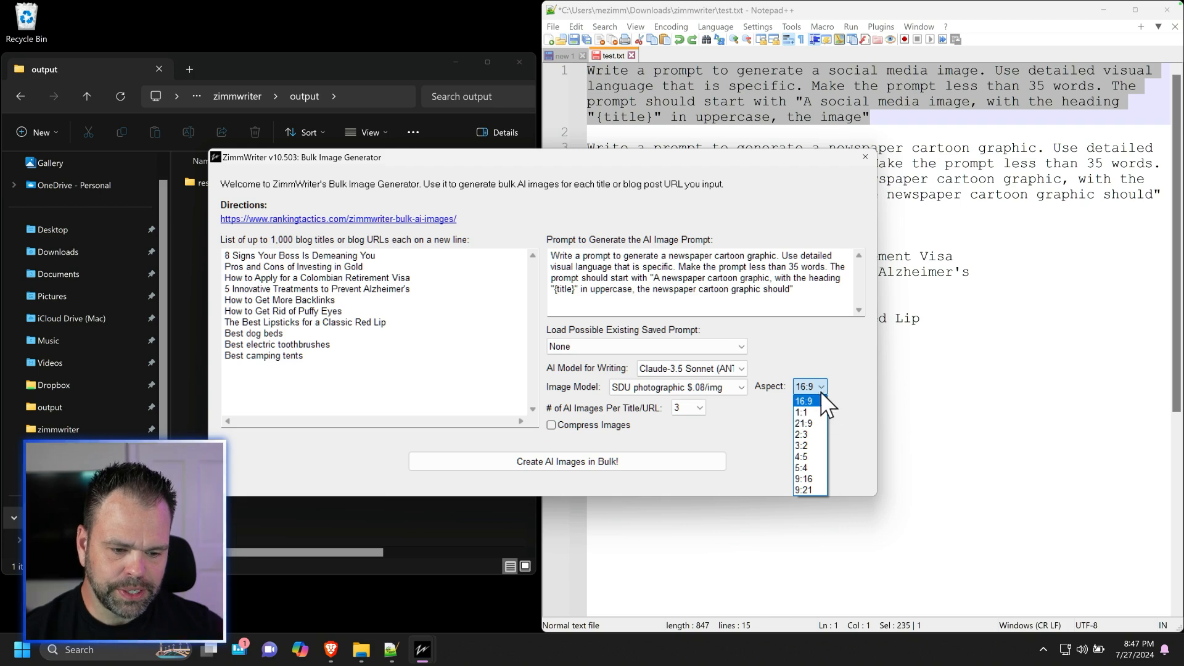
left_click(804, 400)
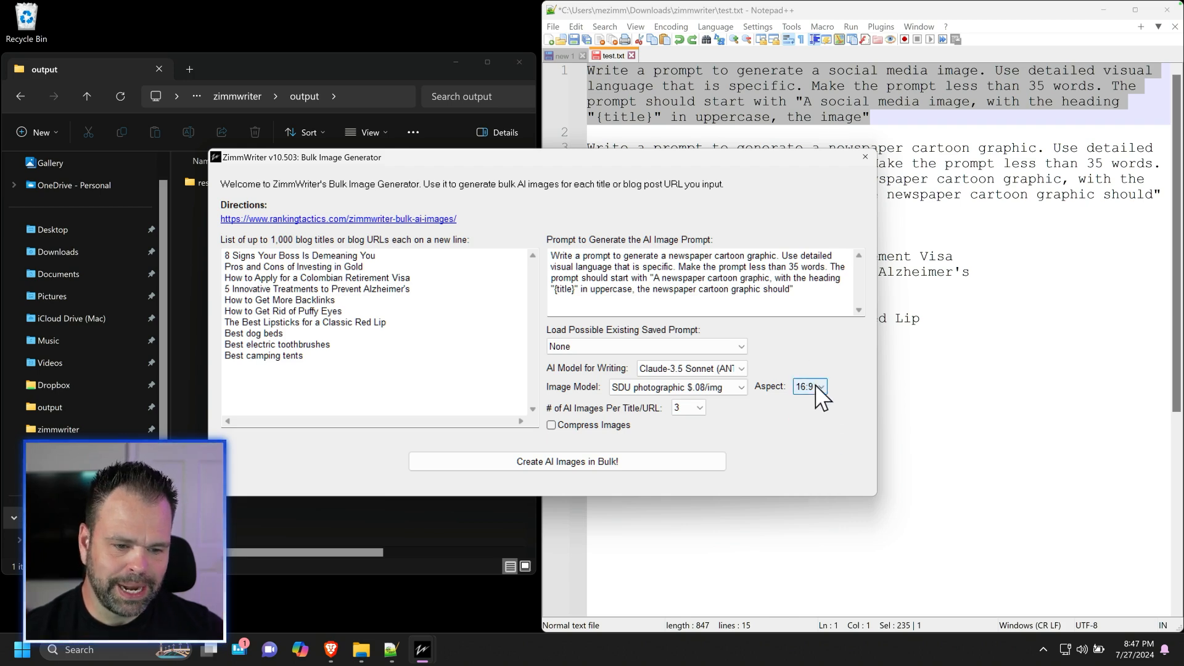
left_click(822, 387)
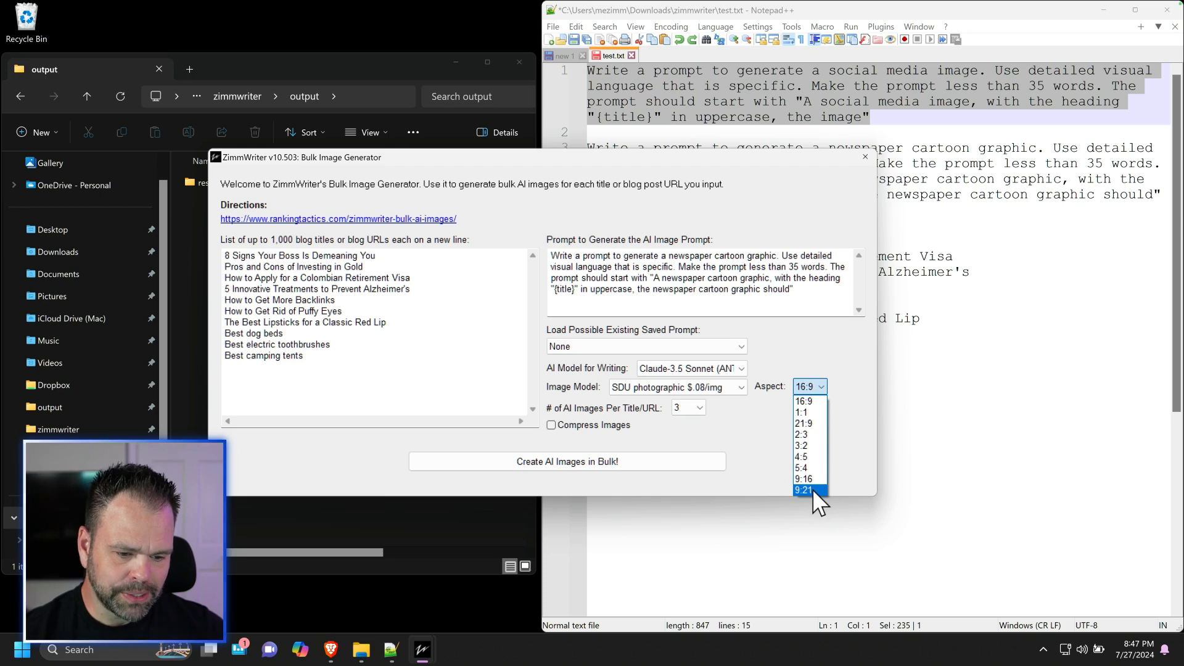
left_click(804, 401)
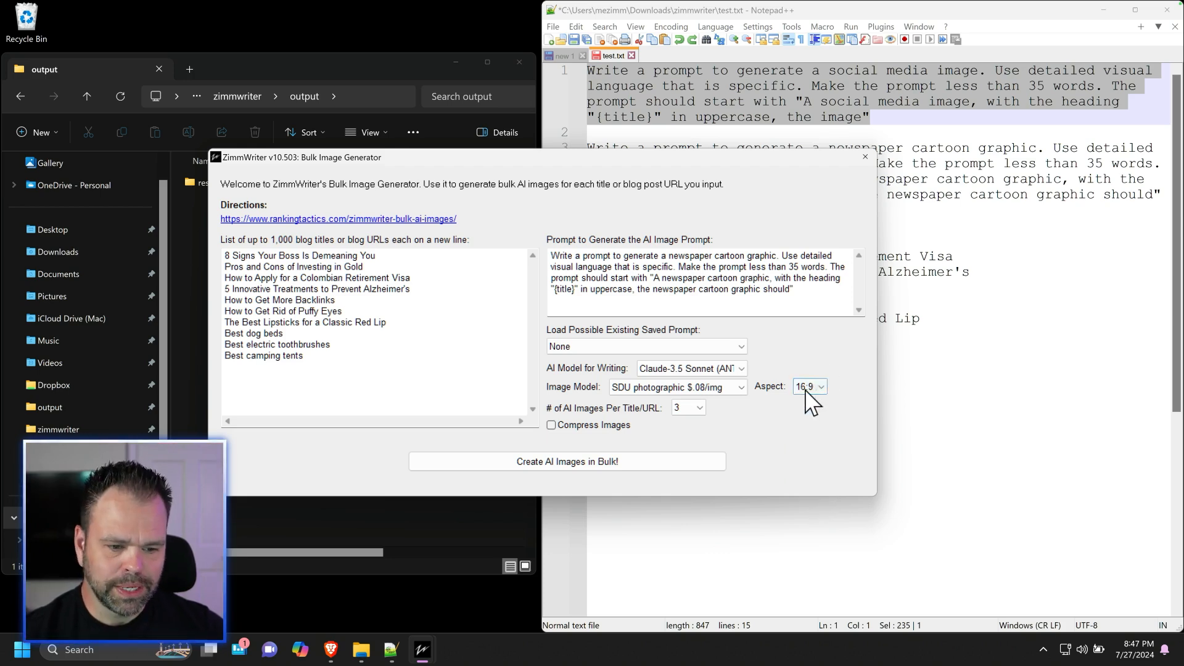
left_click(699, 407)
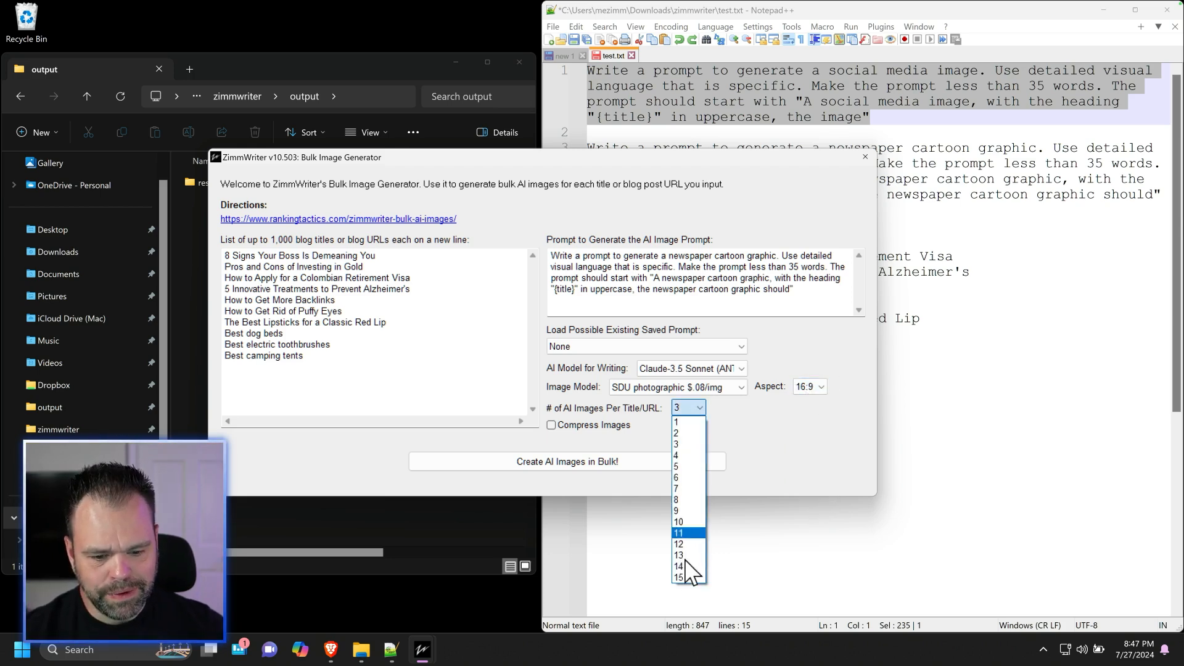
mouse_move(682, 433)
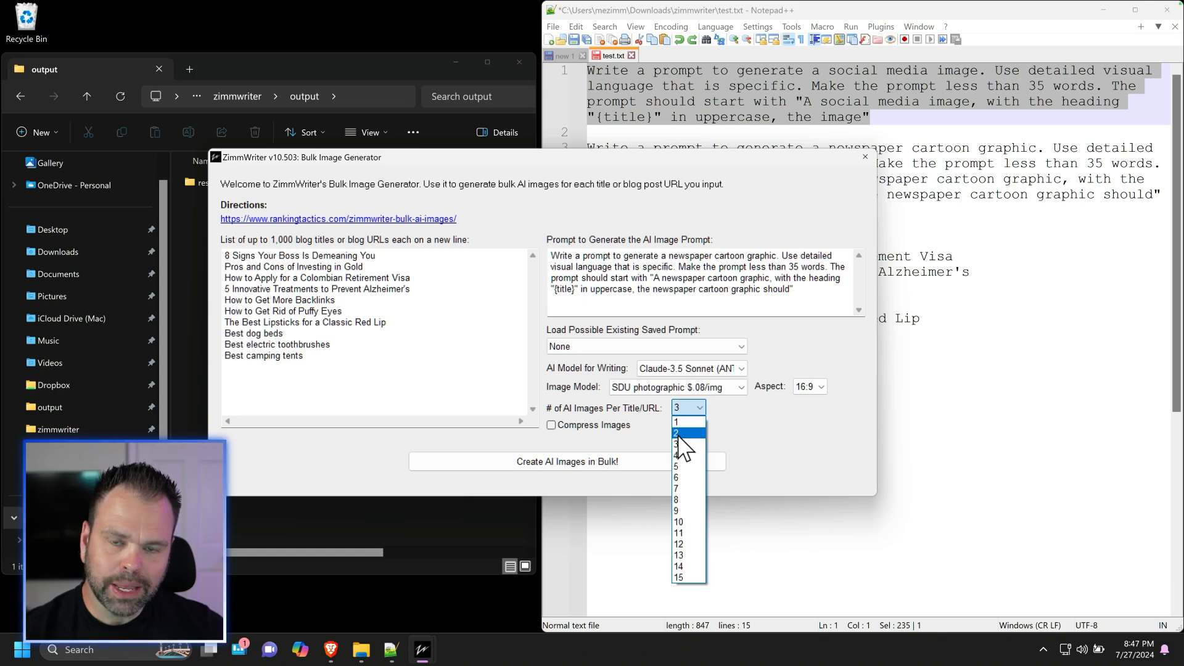
left_click(676, 434)
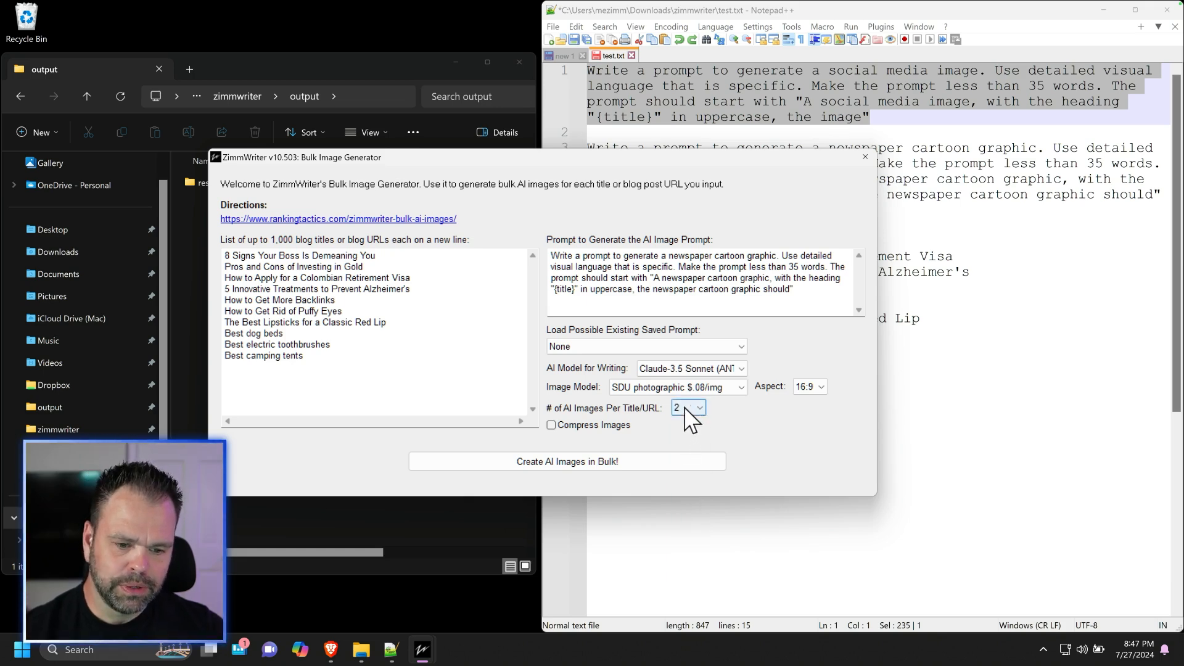
double_click(341, 267)
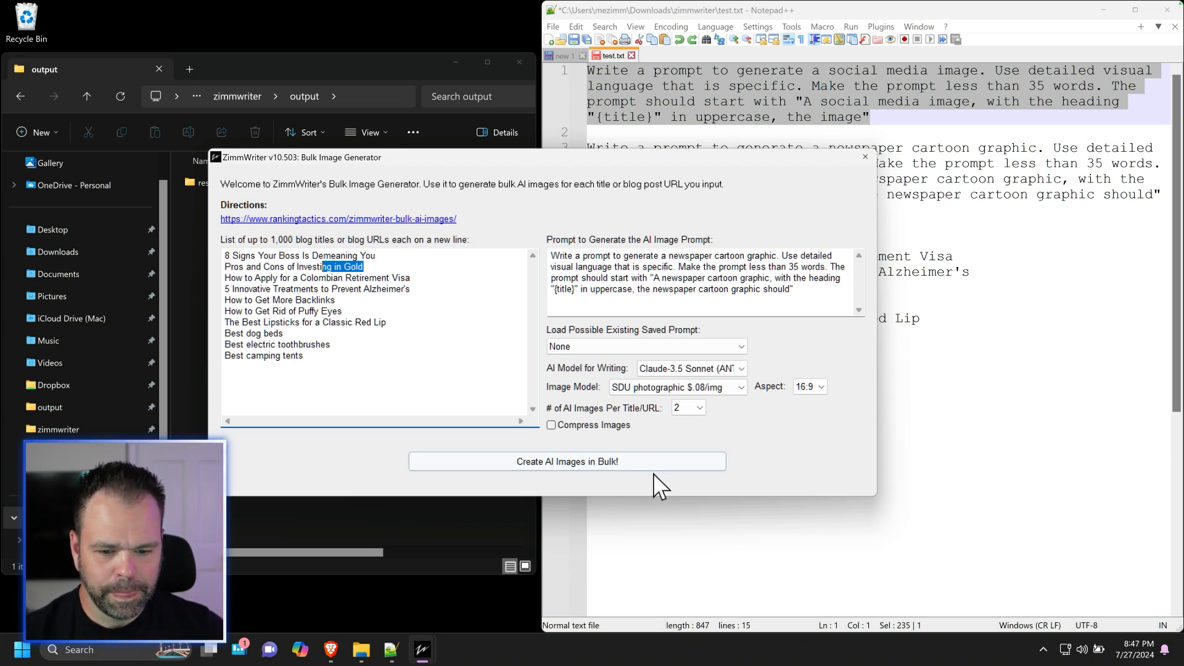
mouse_move(592, 439)
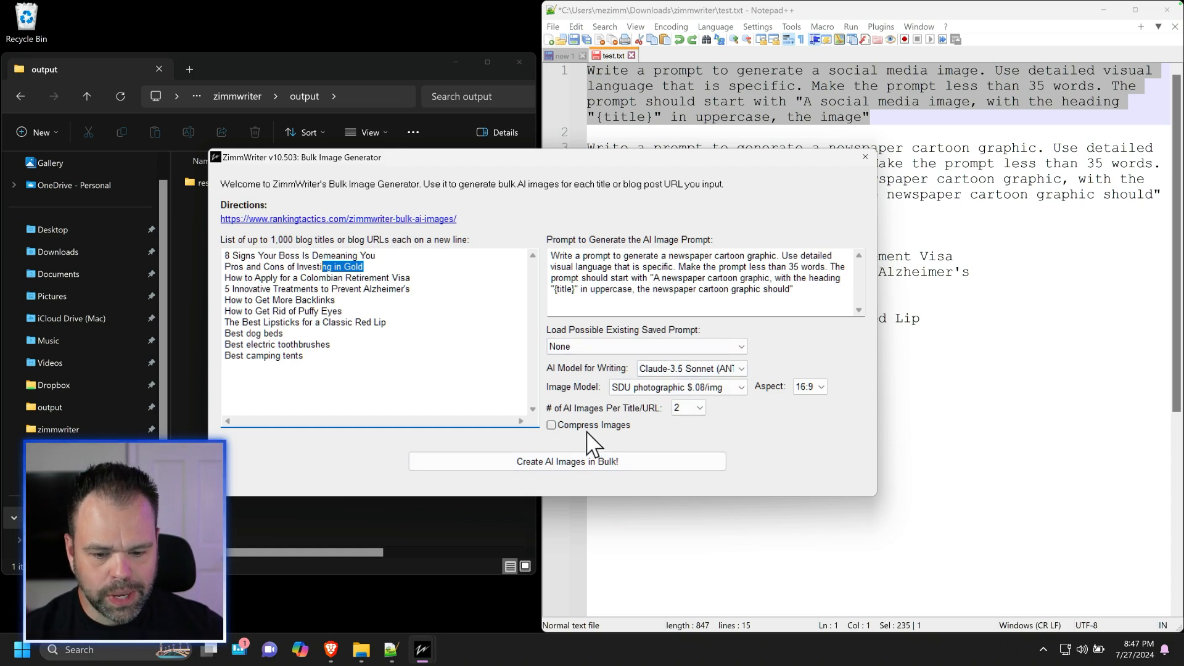
mouse_move(608, 436)
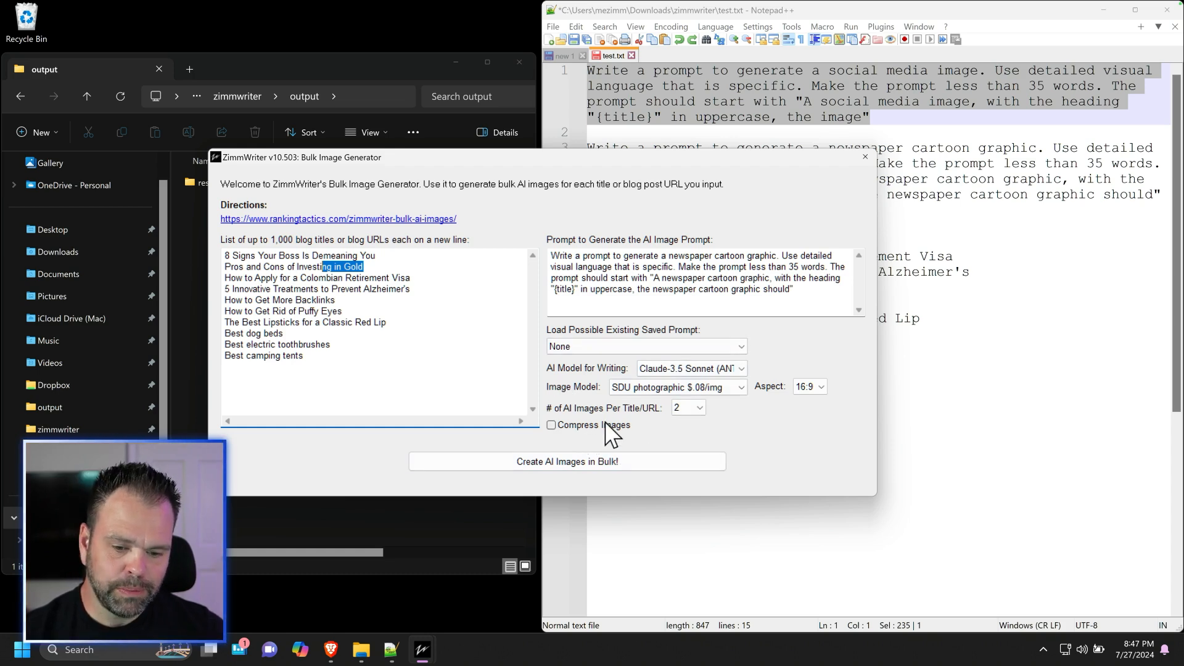
mouse_move(600, 427)
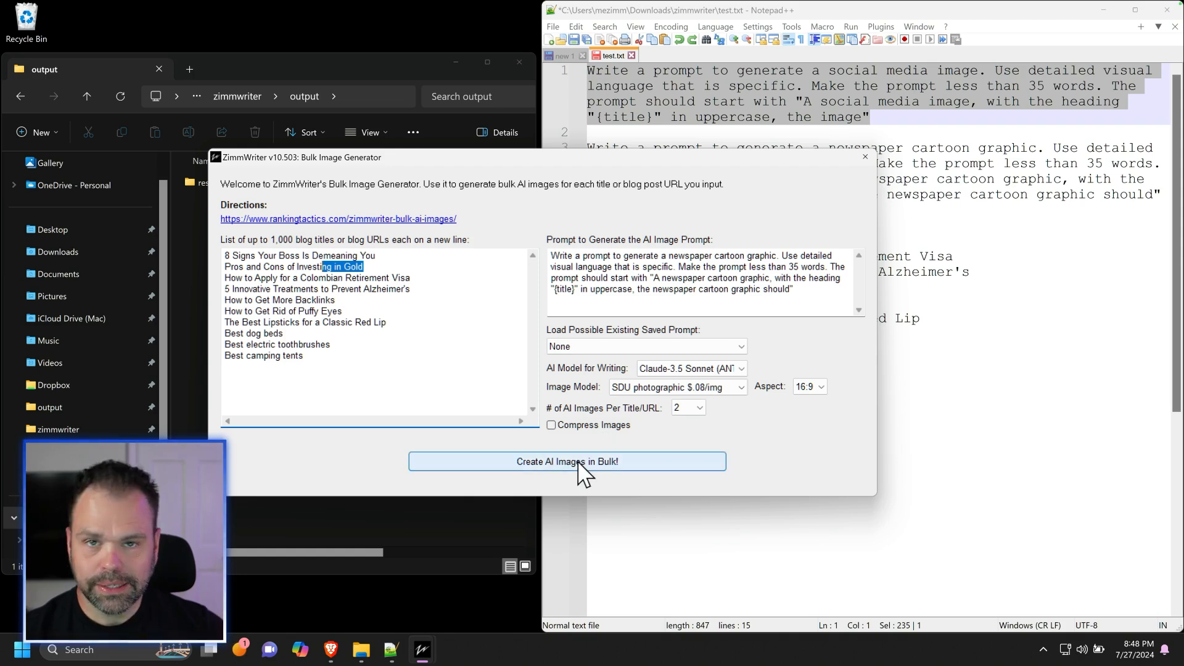
Start bulk image creation, accept the missing subheading warning, and confirm proceeding for ten titles
left_click(568, 462)
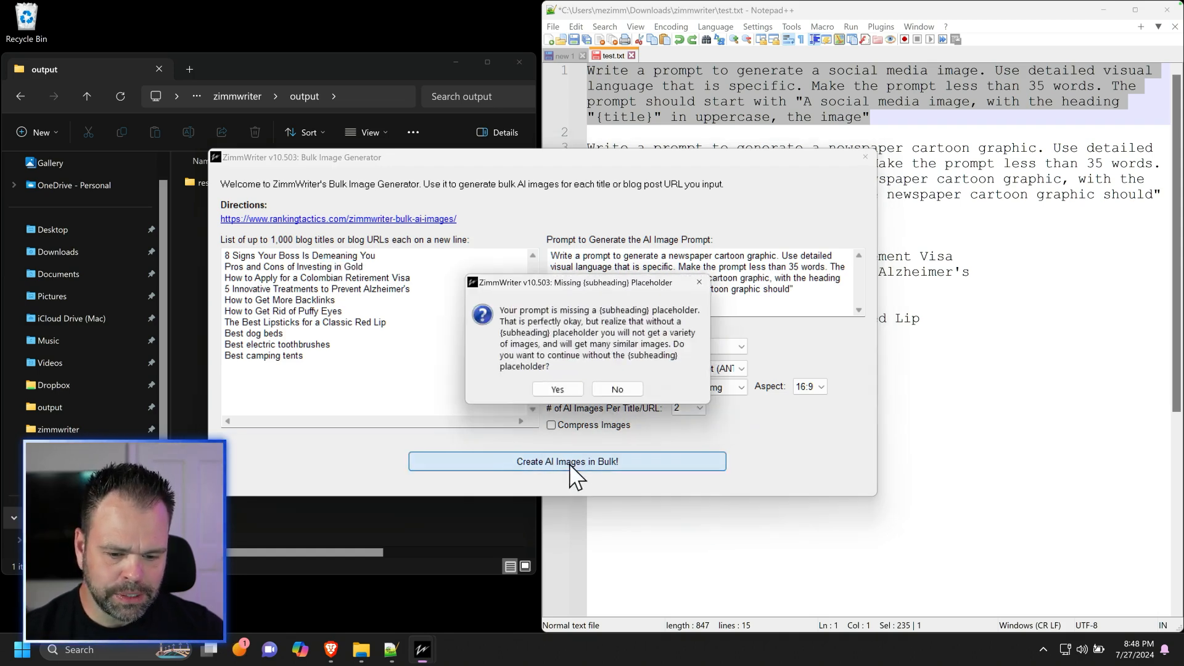
left_click(556, 389)
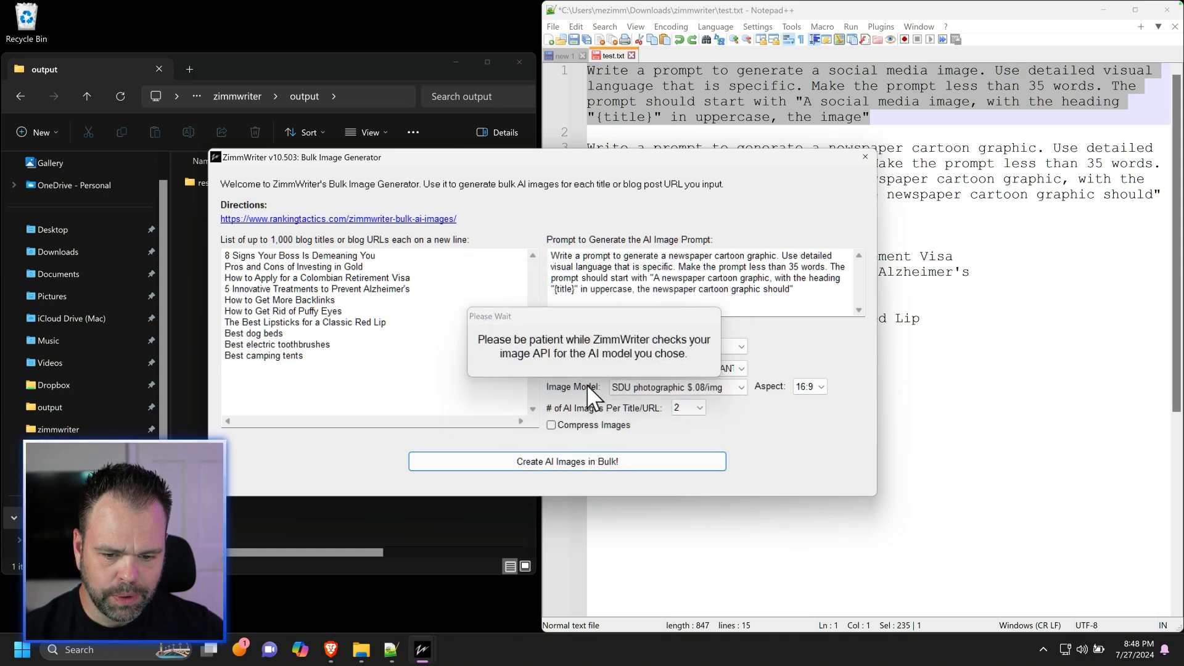
mouse_move(576, 411)
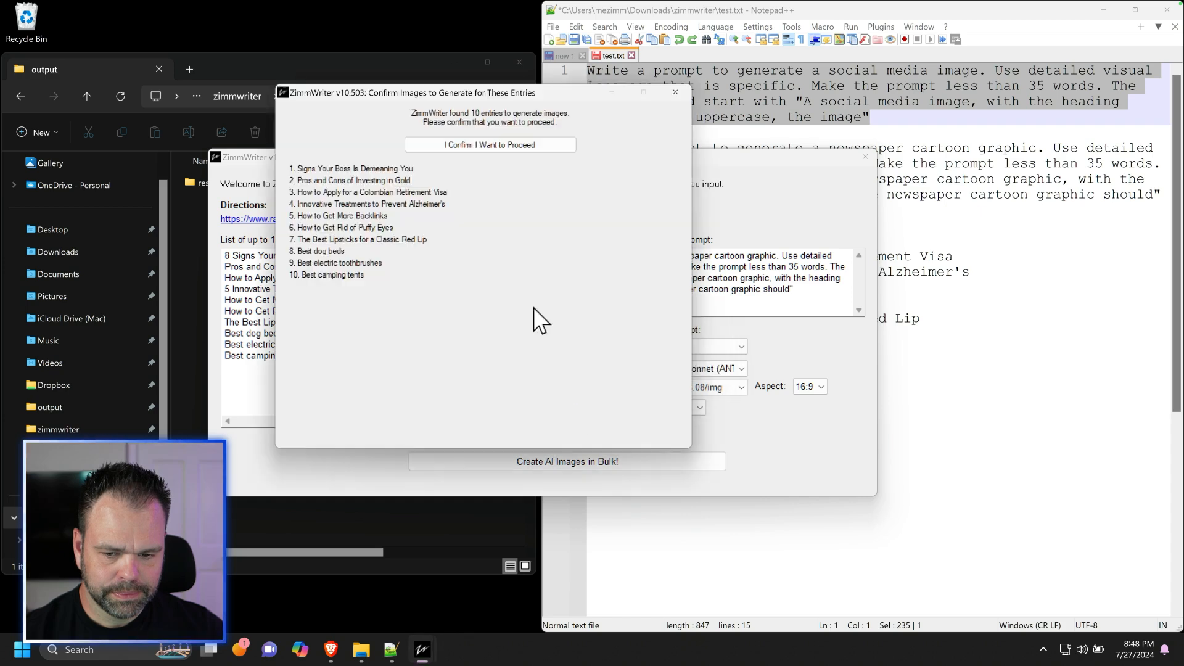
left_click(489, 145)
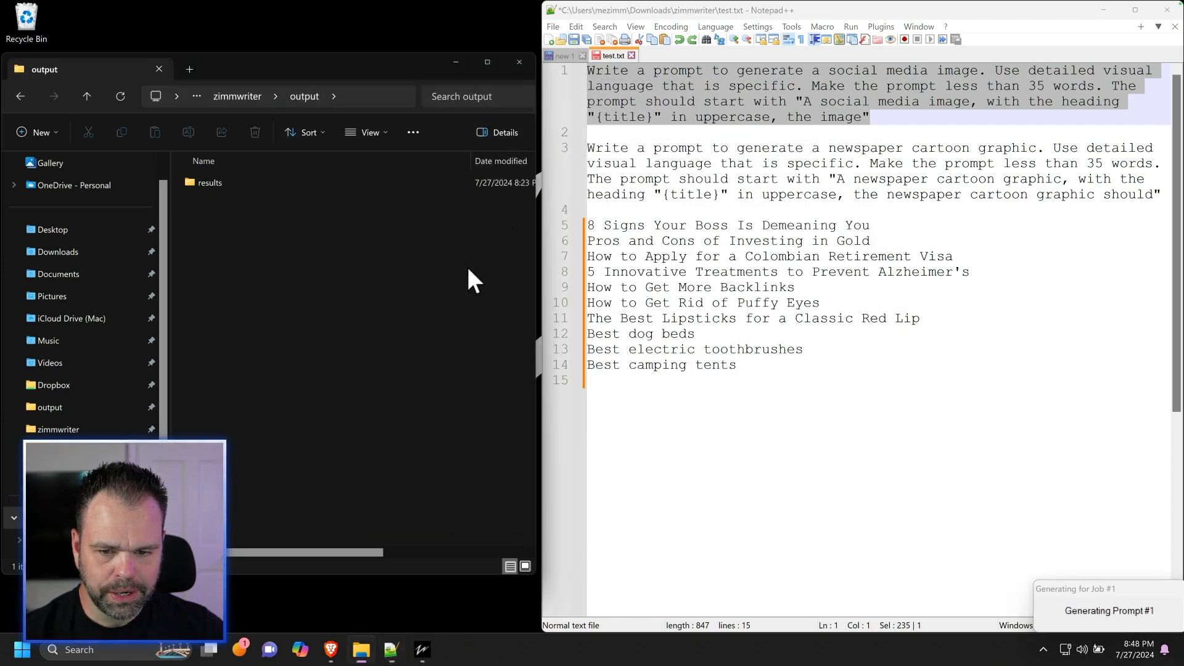
mouse_move(377, 226)
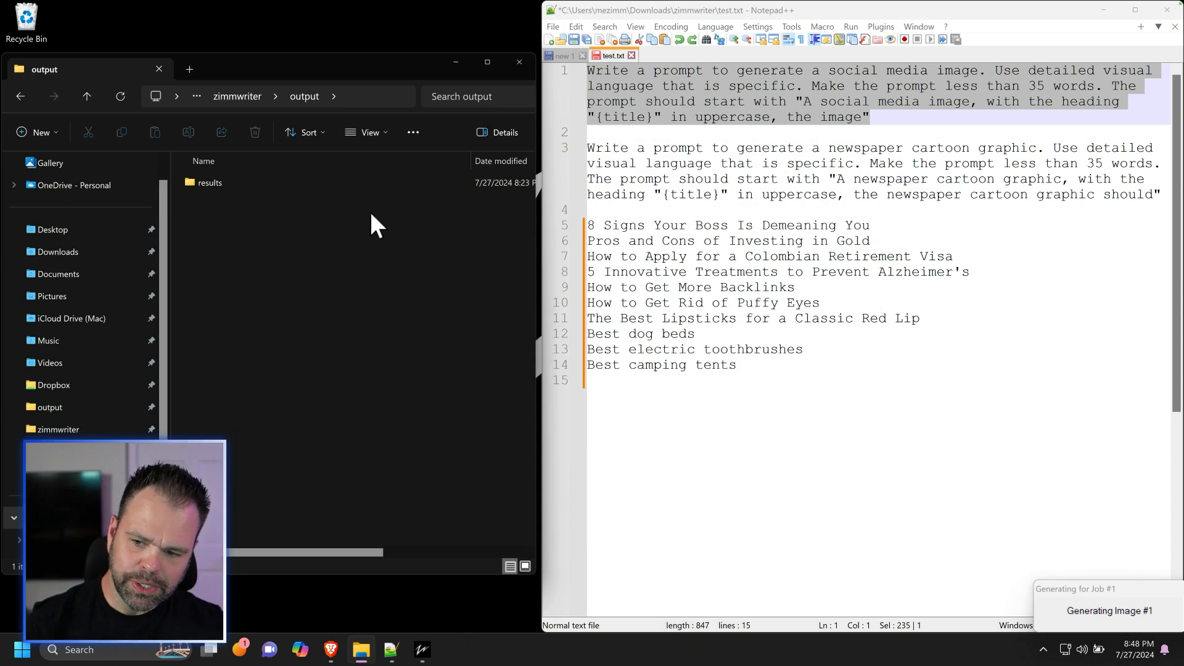
mouse_move(253, 240)
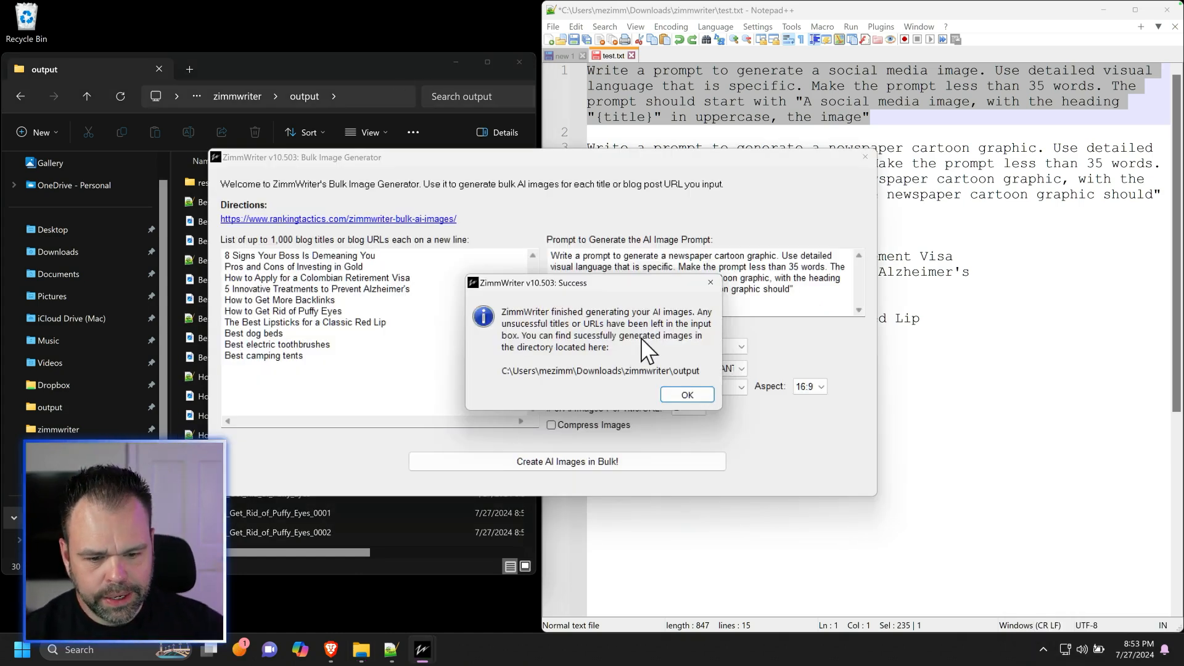
Dismiss the Success dialog and open Best_camping_tents_0001 from the output folder
left_click(686, 394)
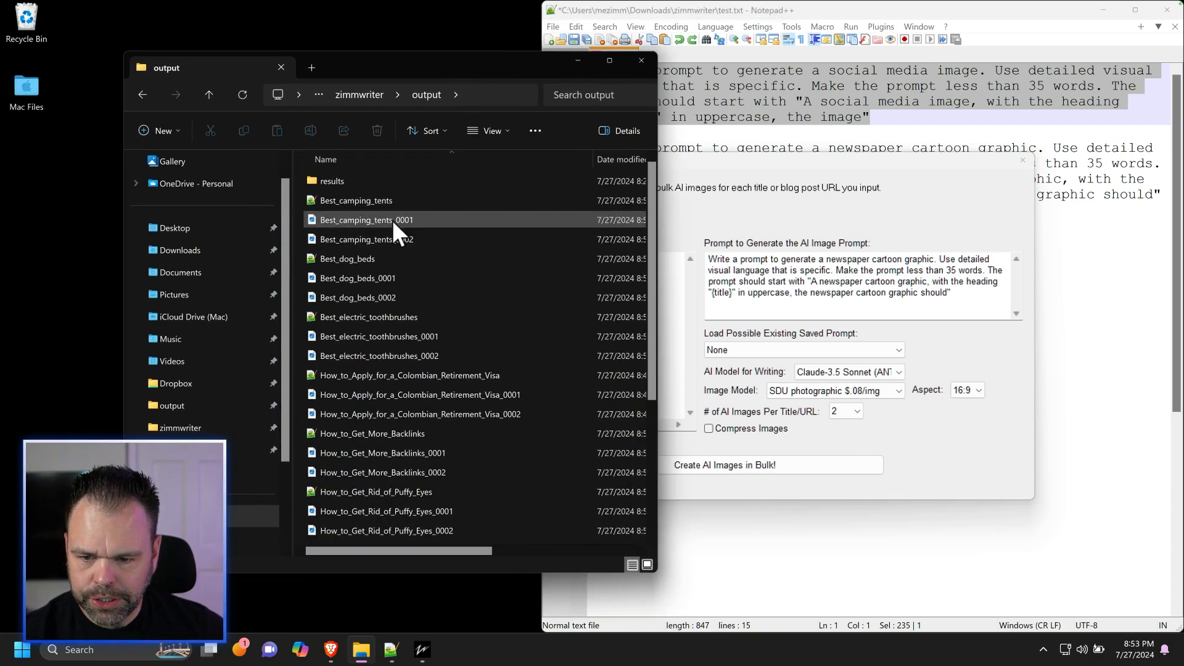
double_click(365, 220)
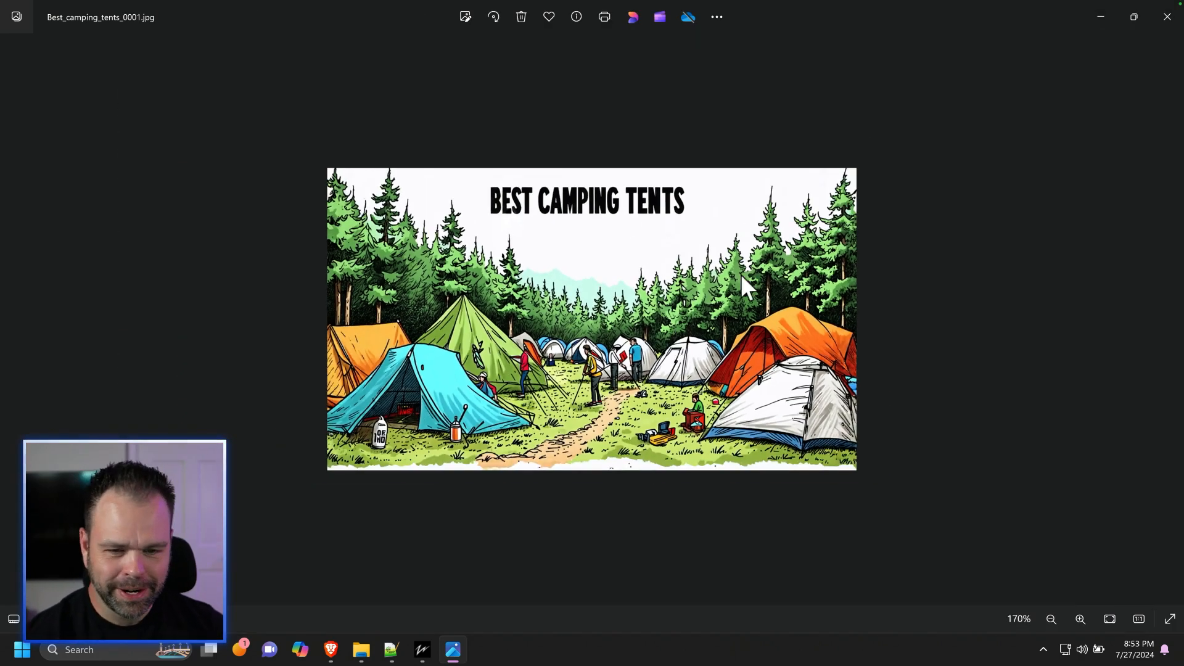
mouse_move(540, 226)
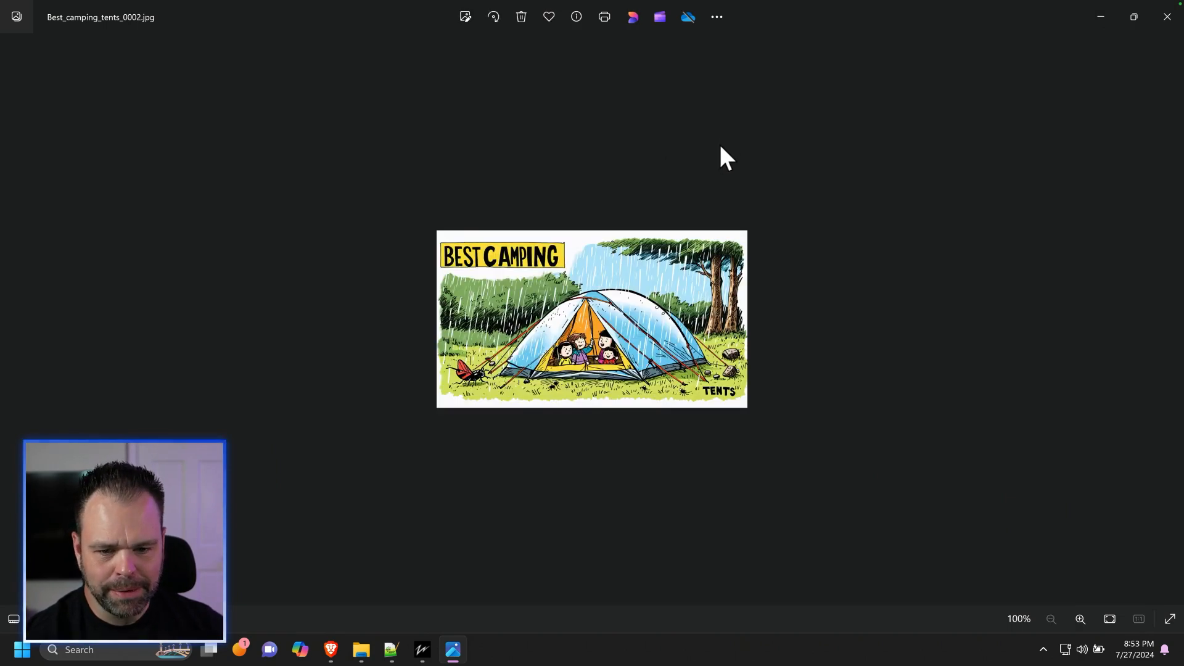
mouse_move(731, 414)
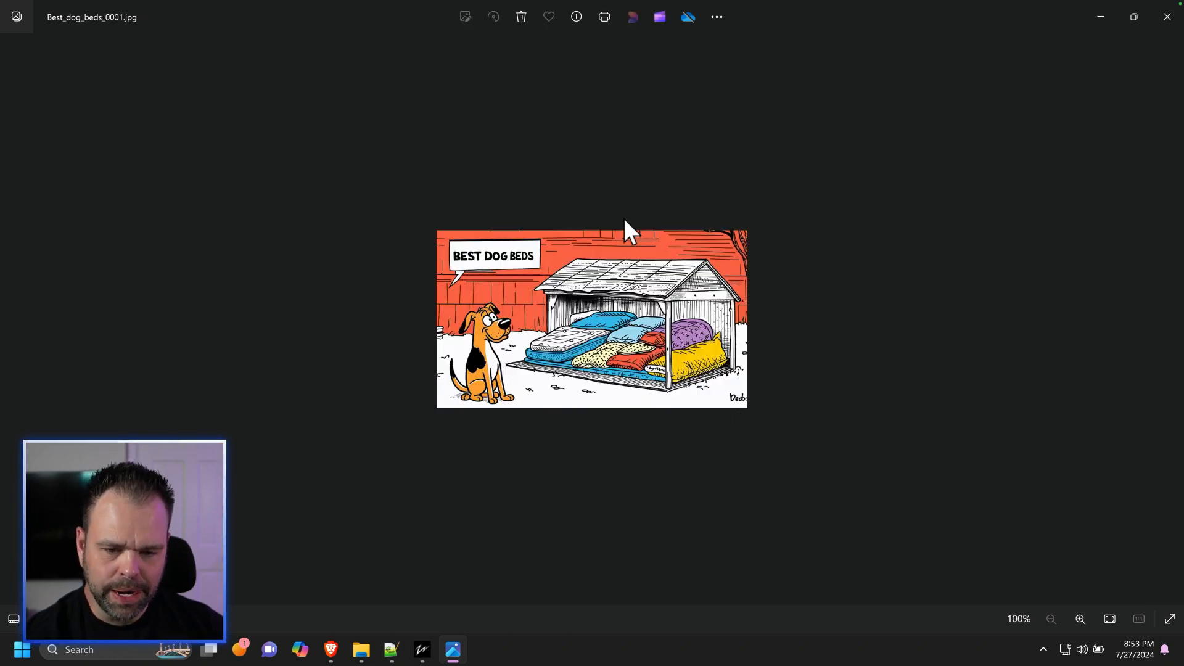
mouse_move(605, 211)
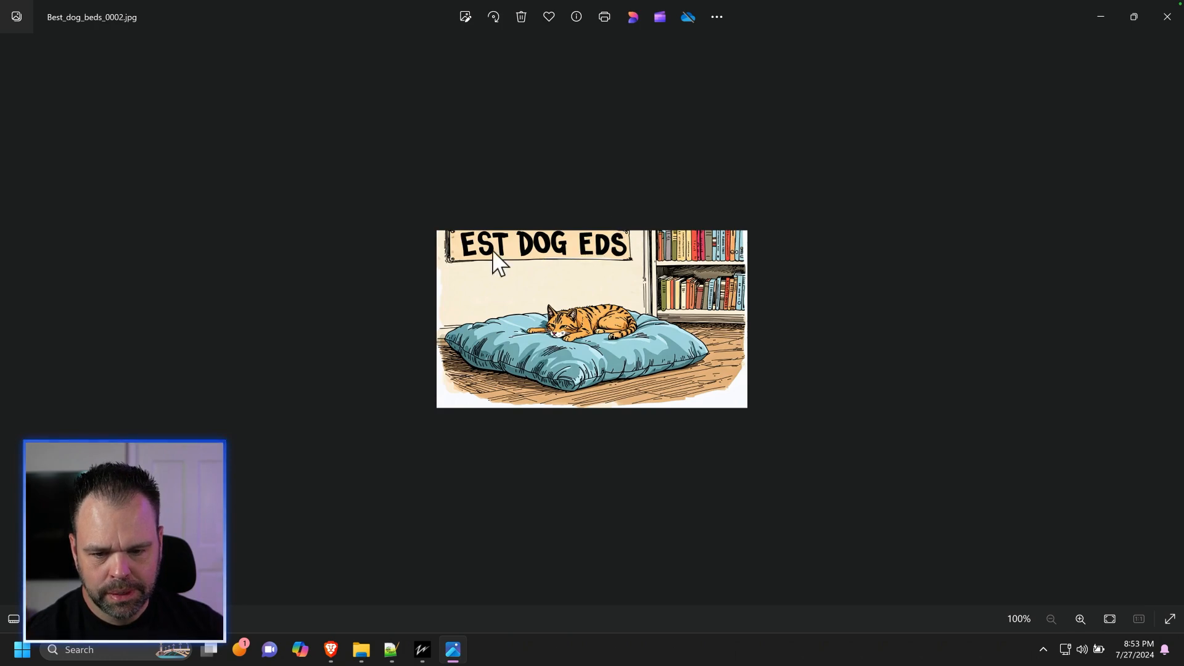
mouse_move(590, 249)
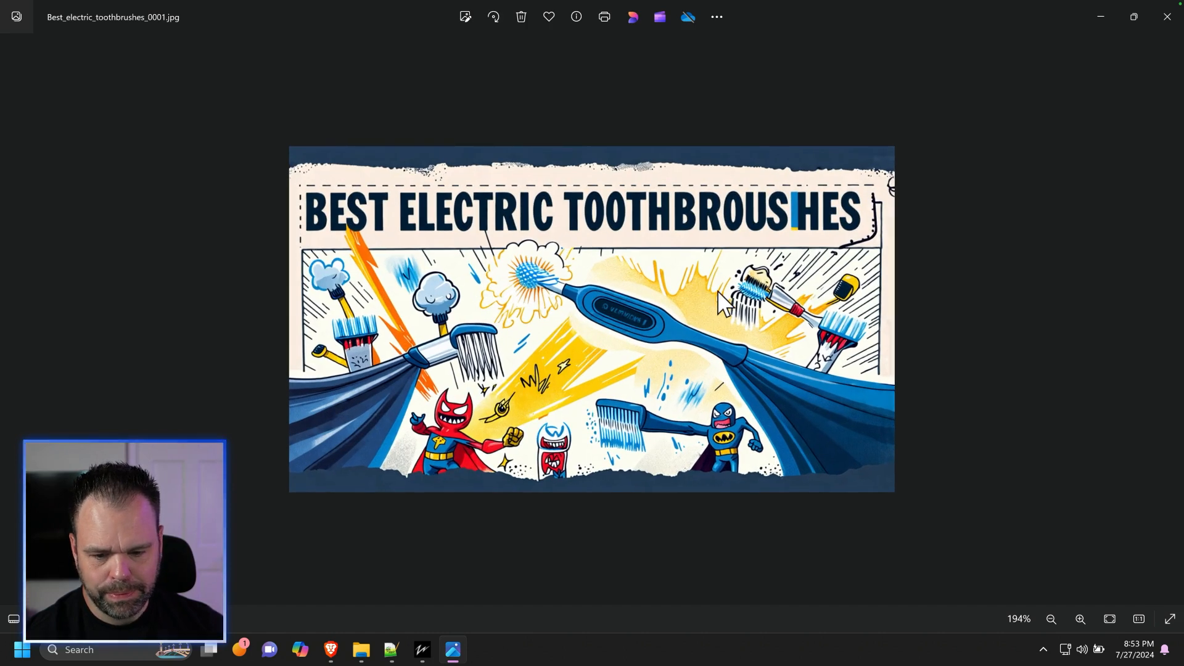
mouse_move(724, 308)
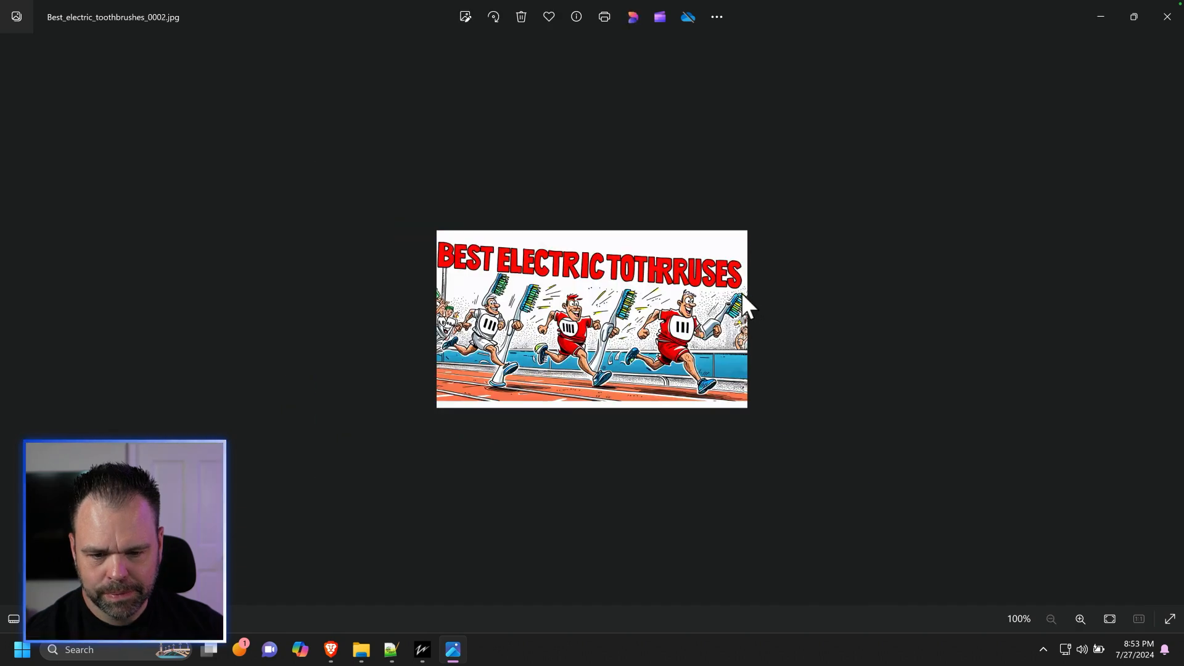
mouse_move(737, 336)
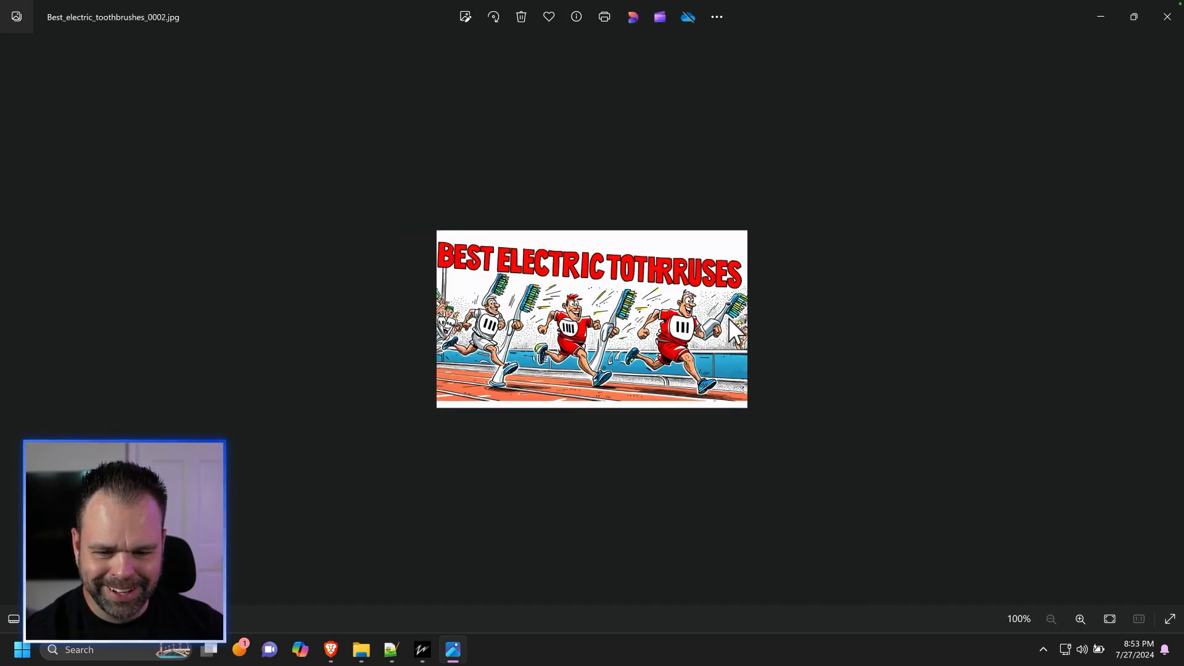
mouse_move(736, 329)
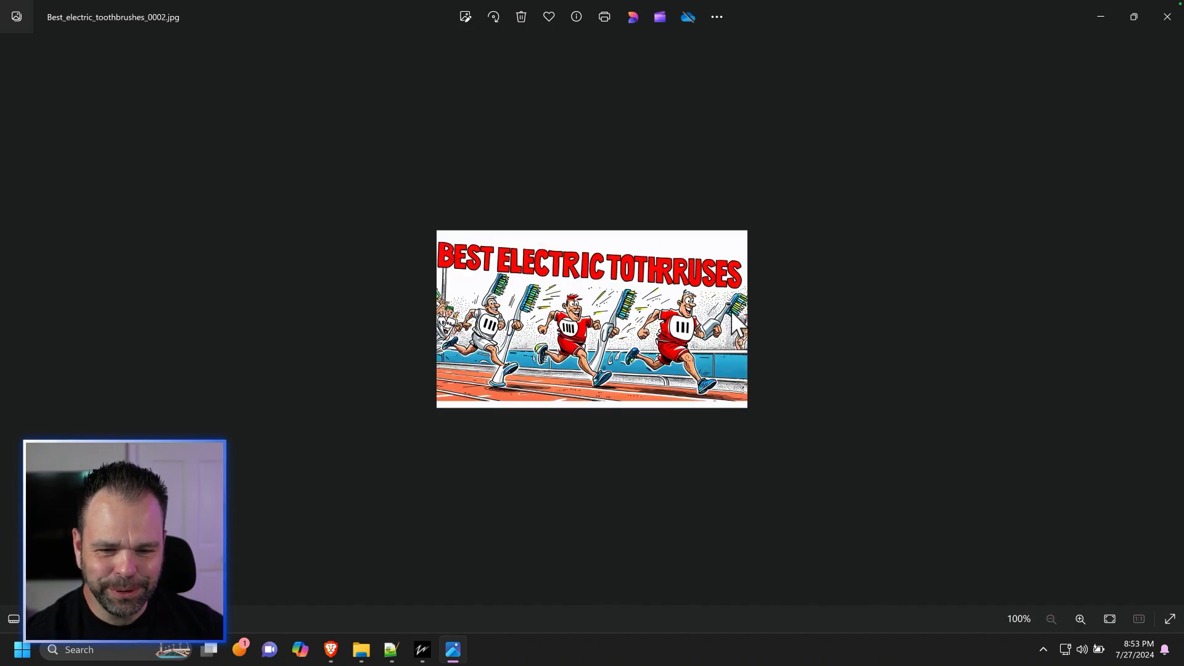
mouse_move(635, 283)
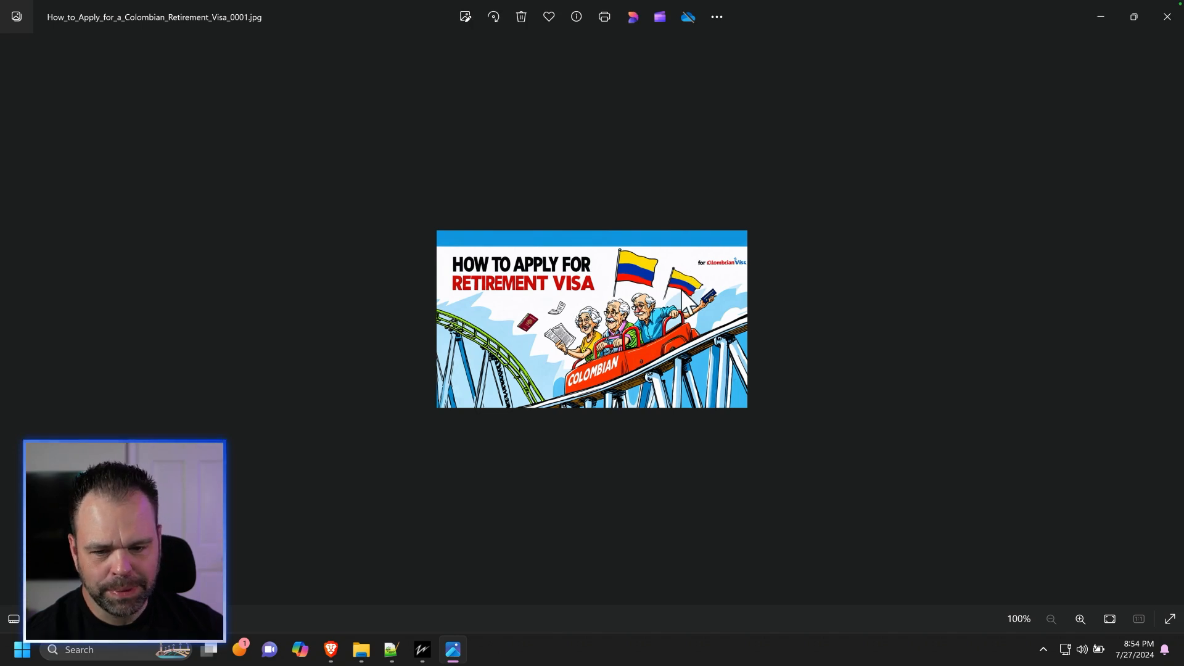
mouse_move(665, 363)
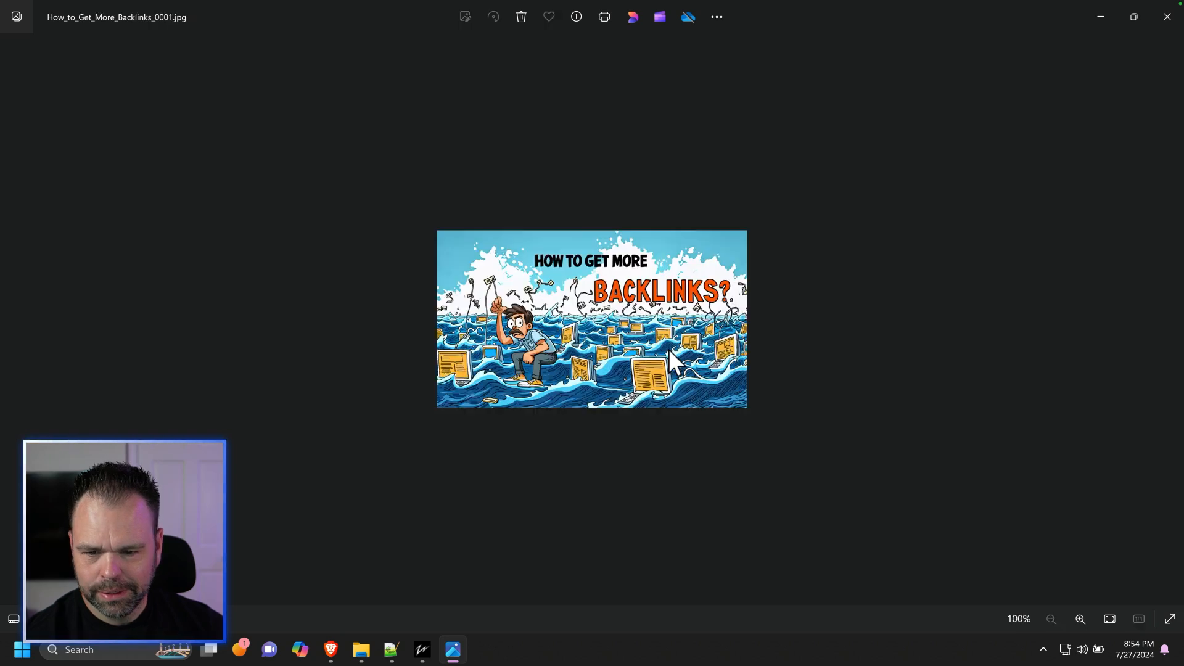
mouse_move(702, 348)
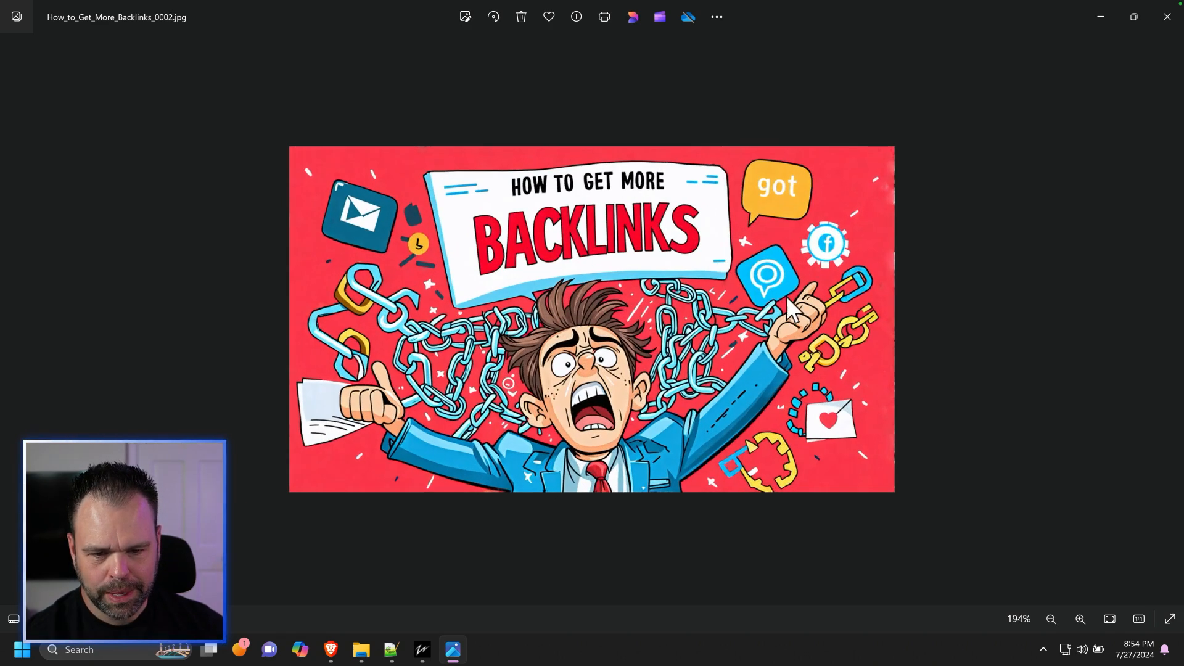
mouse_move(848, 306)
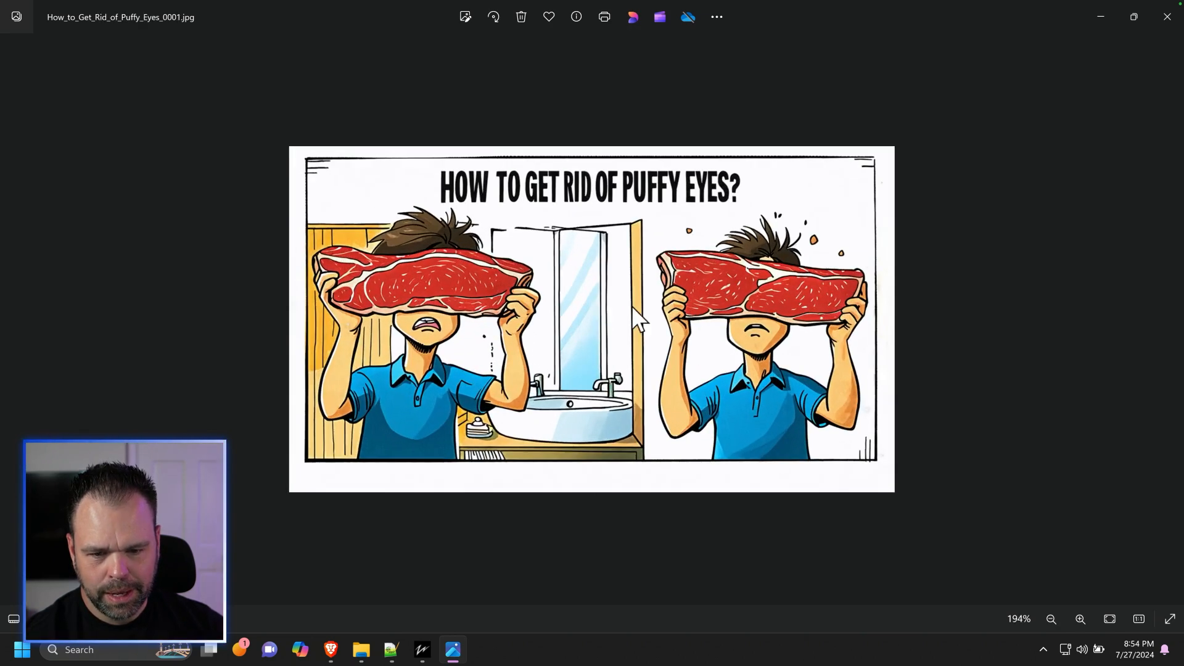
mouse_move(592, 317)
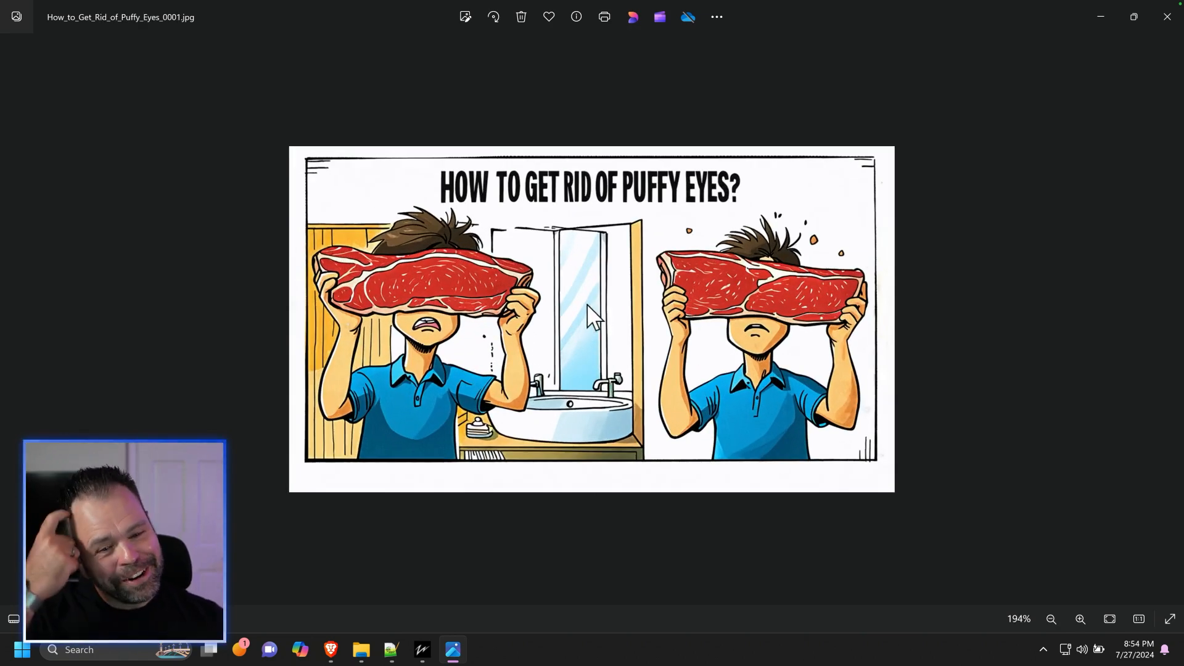
Step to the Signs Your Boss image, zoom to fit, and restore Photos to a smaller window
key("right")
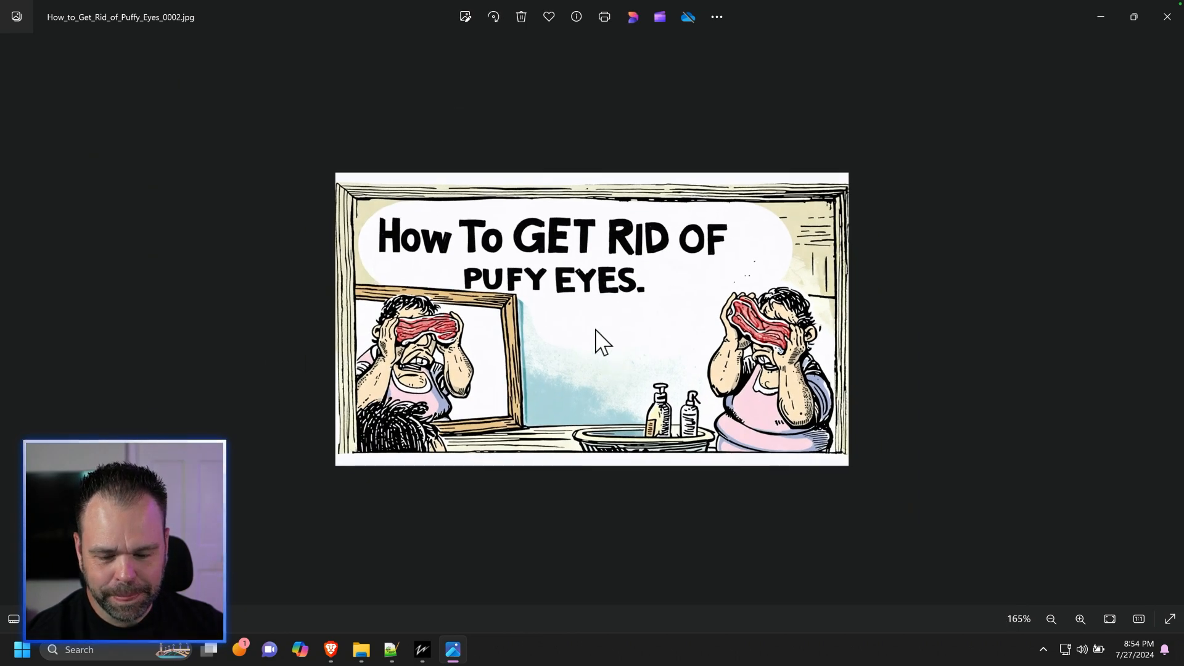
mouse_move(543, 306)
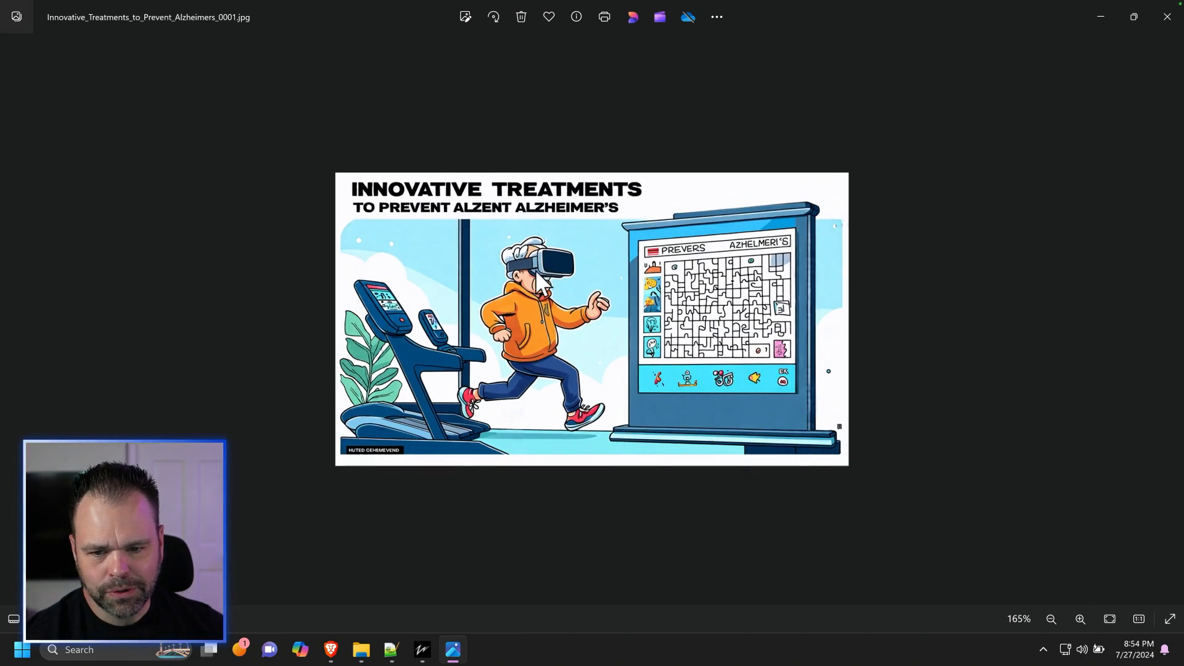
mouse_move(621, 344)
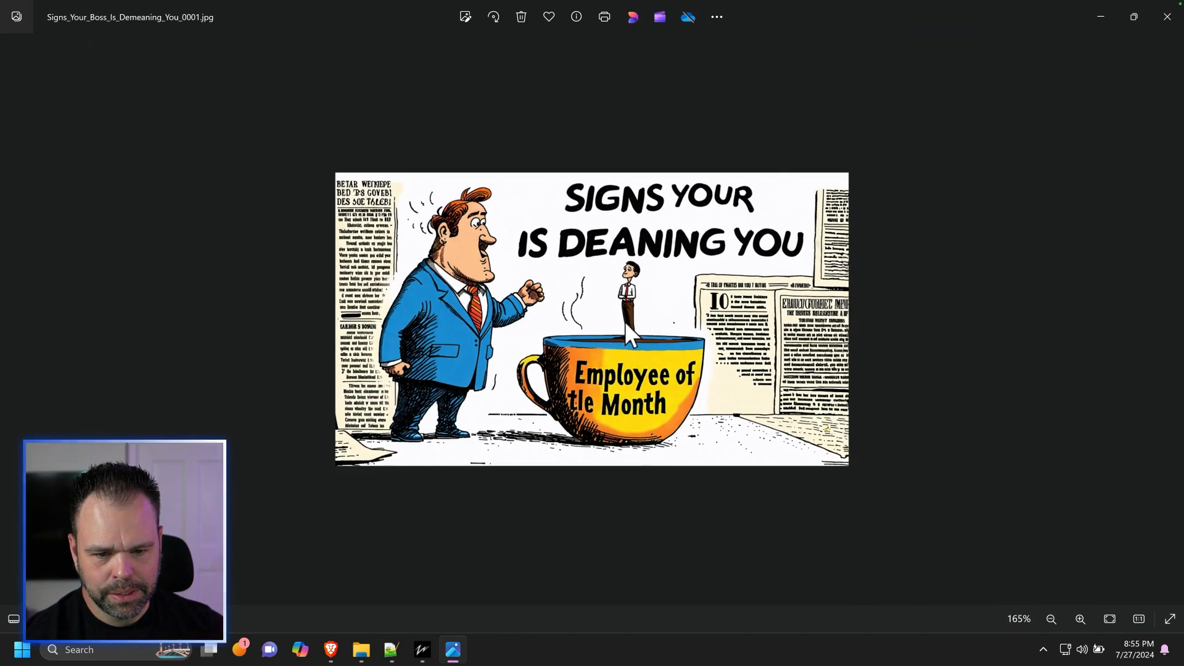
mouse_move(612, 325)
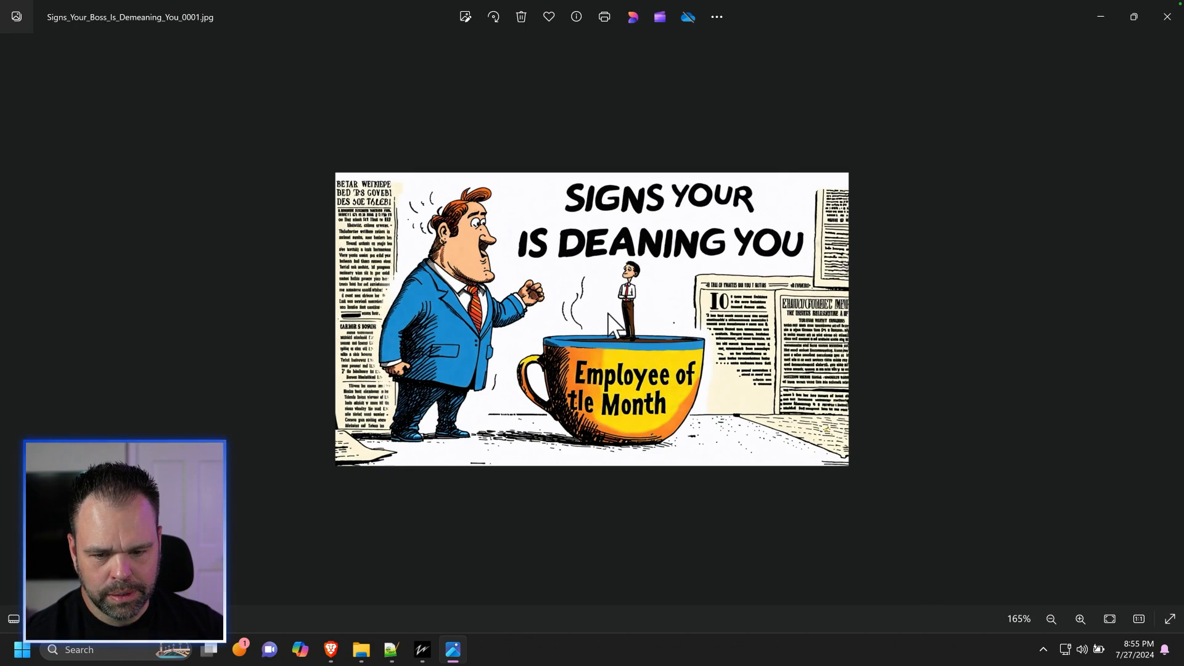
left_click(1050, 619)
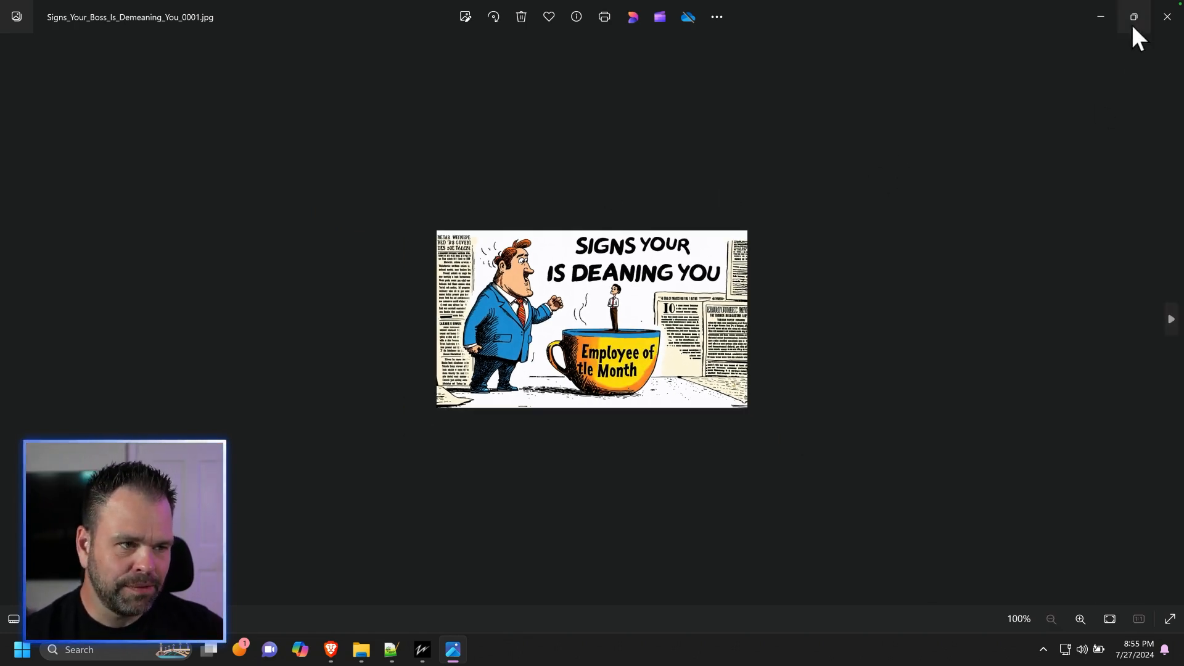
left_click(1133, 17)
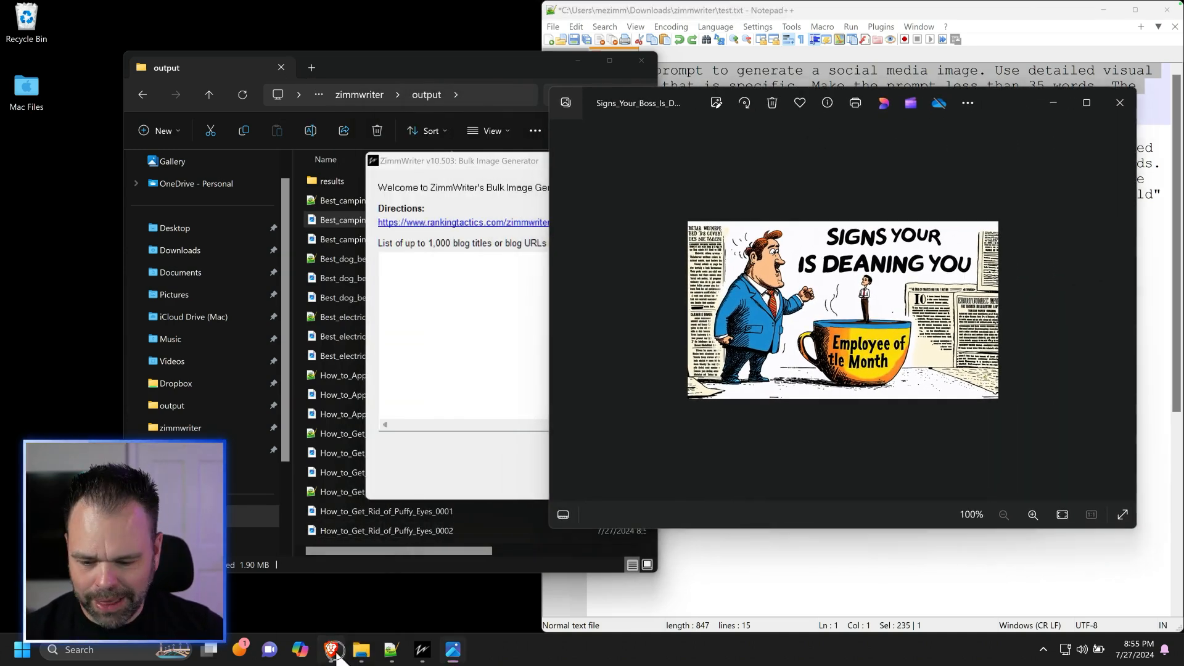
Create a YouTube Thumbnail design and fill its page with the Signs Your Boss cartoon
left_click(331, 650)
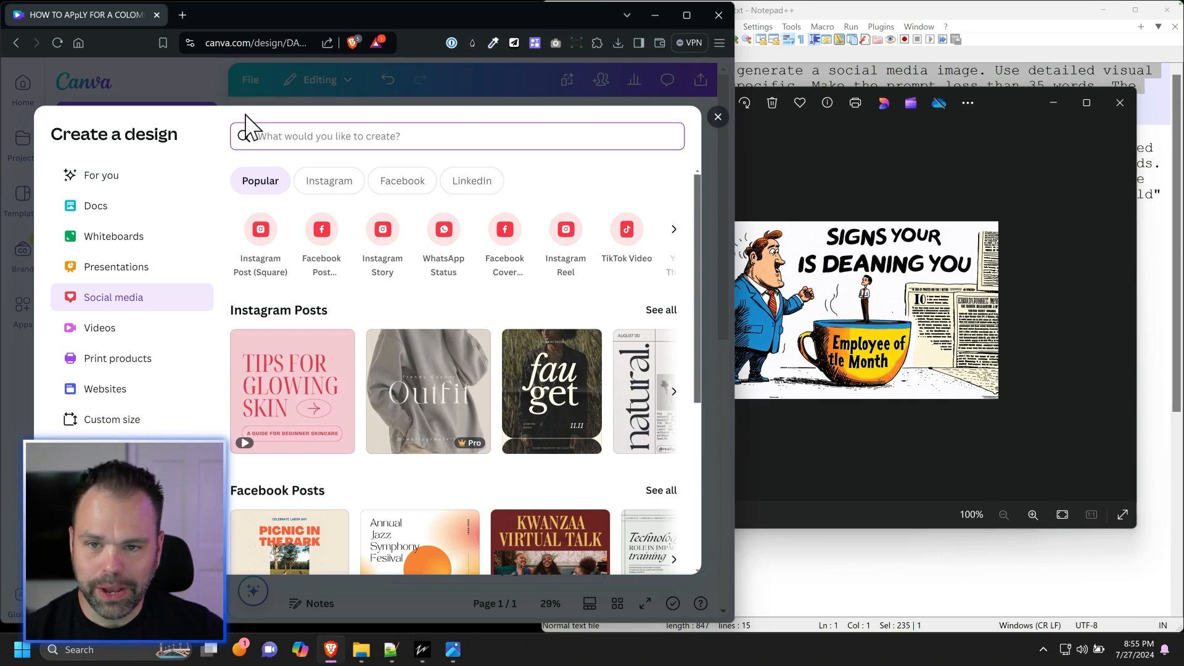
mouse_move(322, 229)
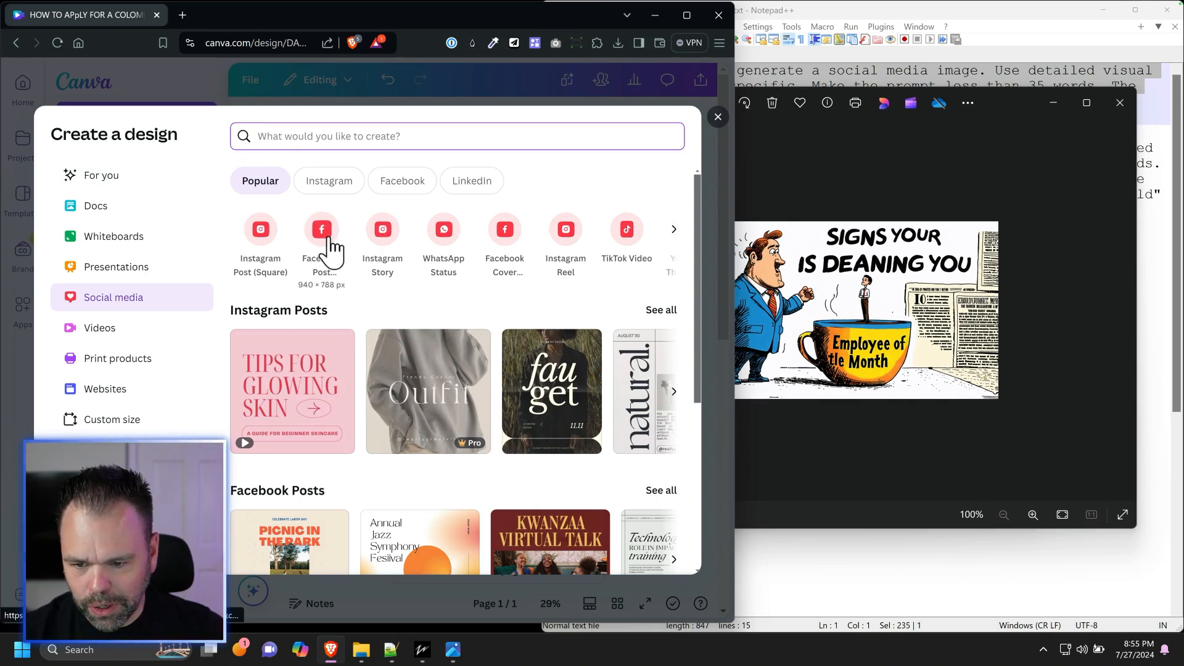
mouse_move(381, 228)
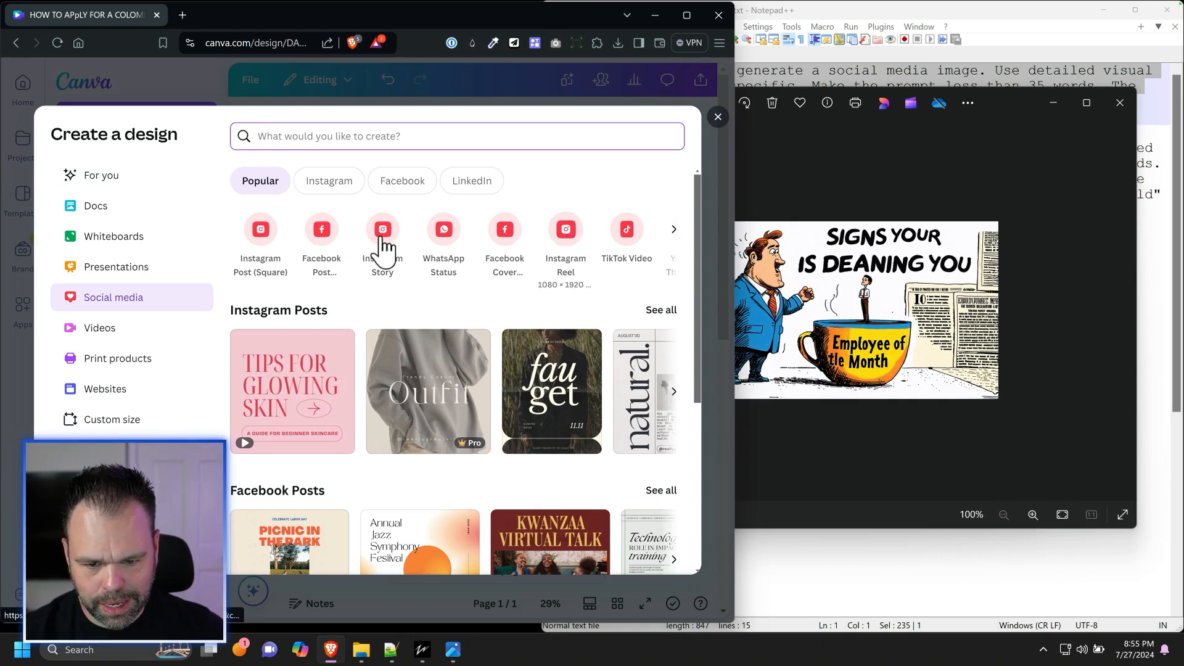
left_click(672, 228)
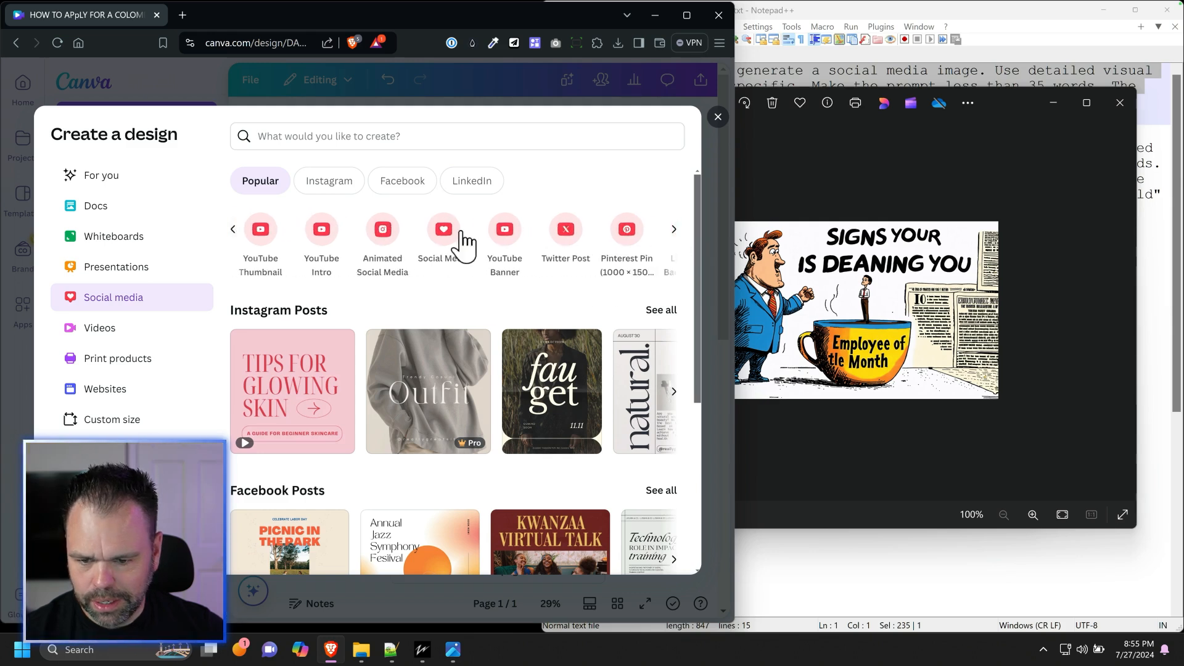
mouse_move(320, 229)
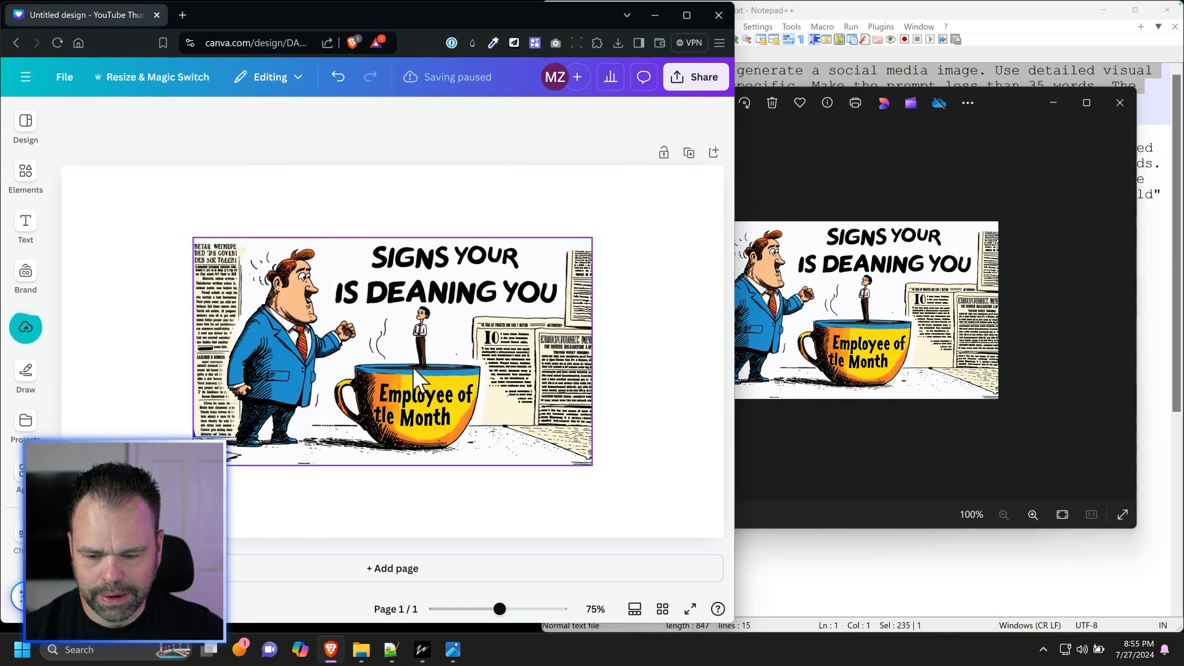
mouse_move(397, 360)
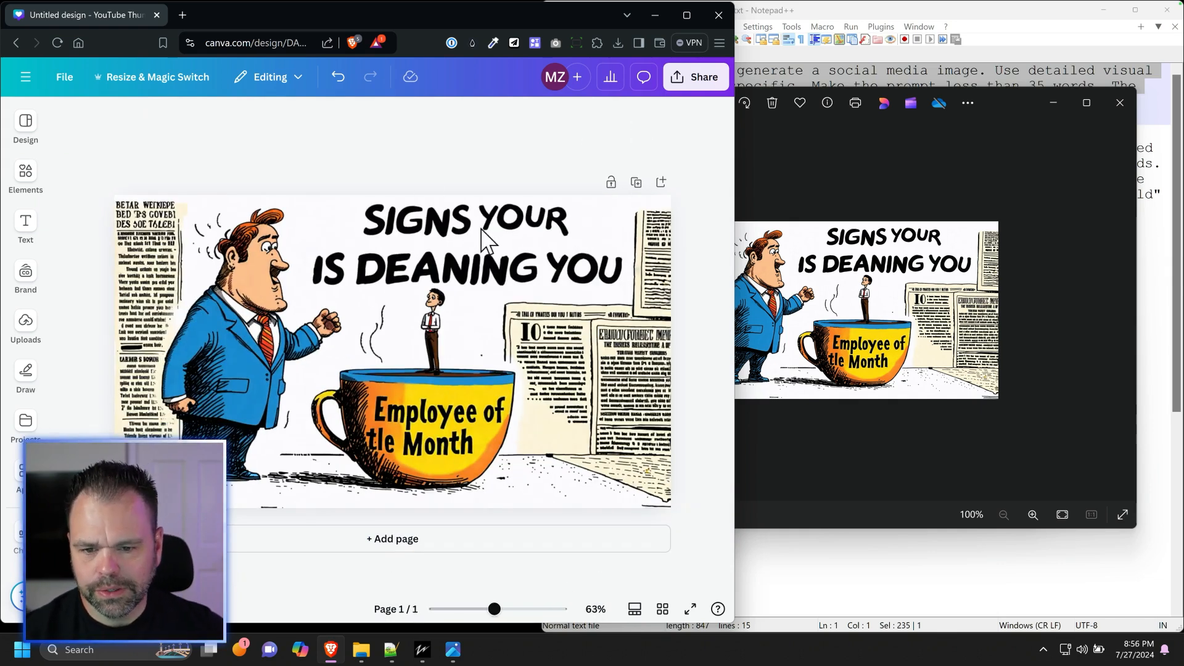
left_click(378, 340)
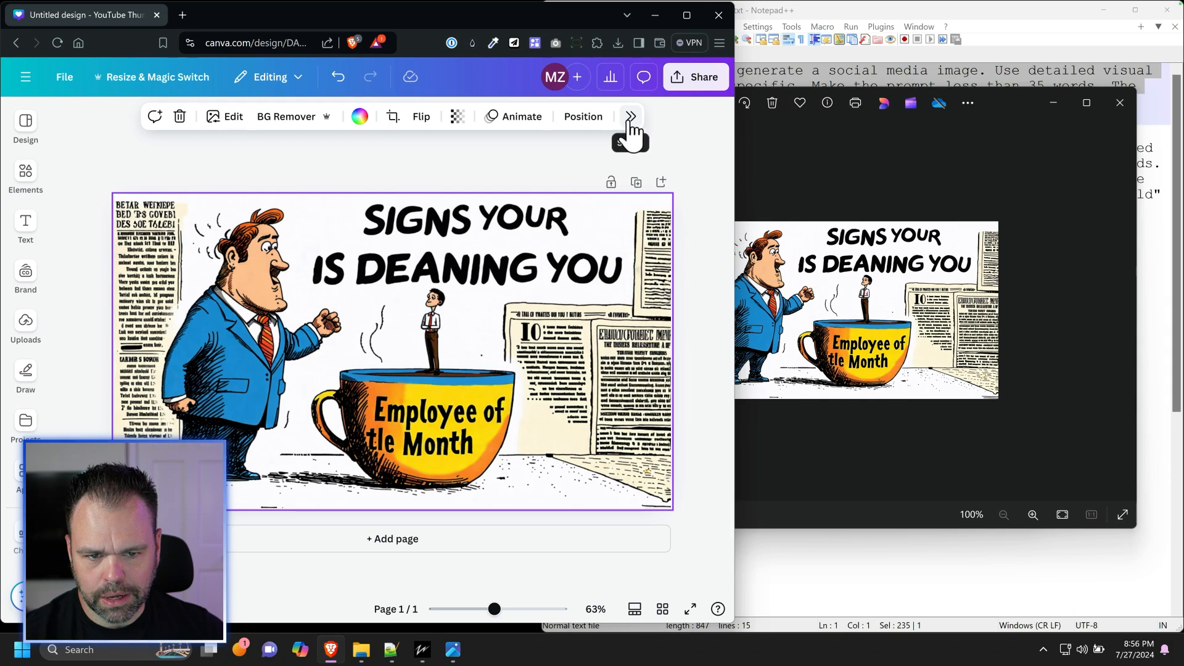
Grab the cartoon's headline as editable text and correct the word to BOSS
left_click(630, 117)
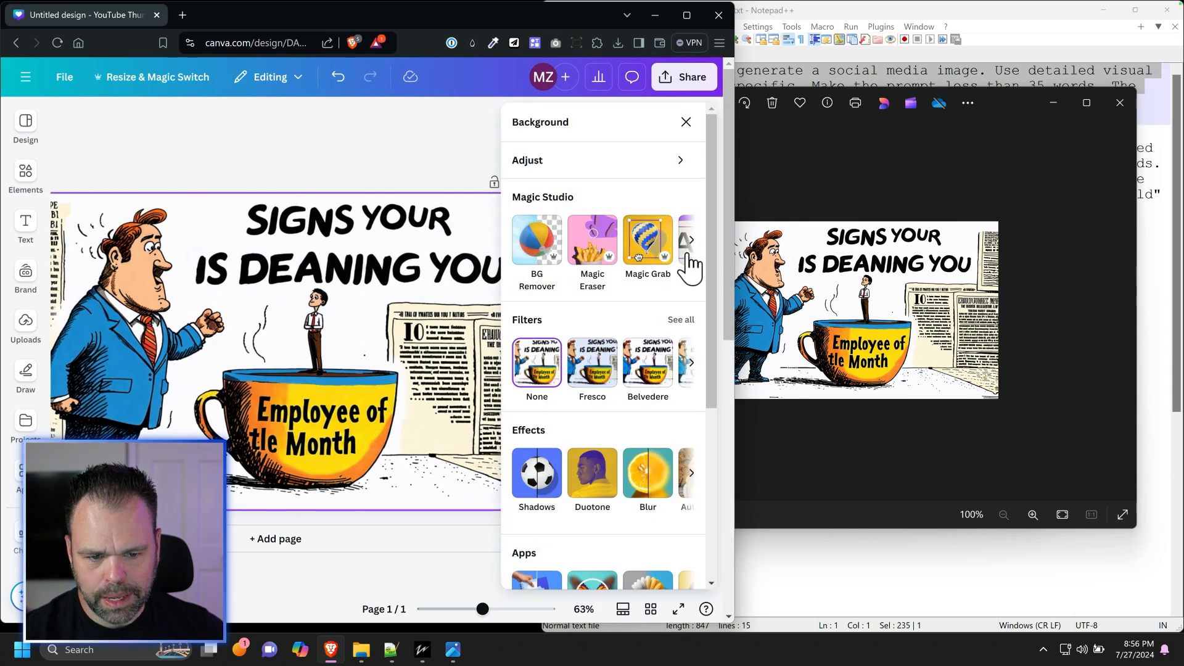
left_click(647, 242)
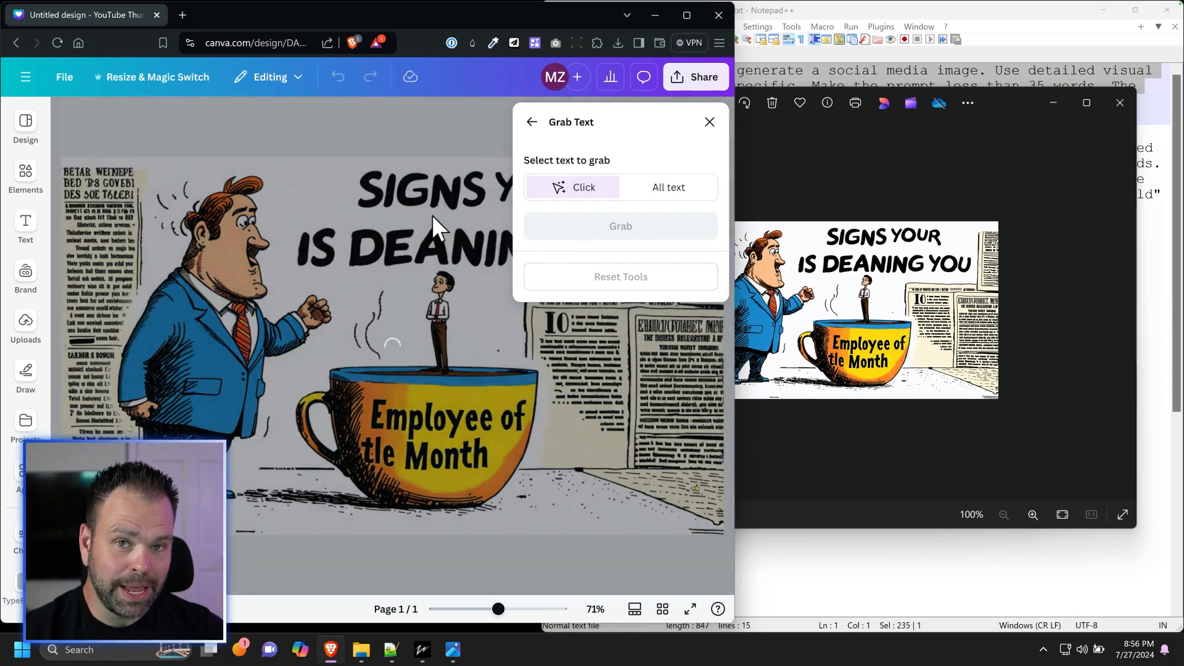
mouse_move(446, 291)
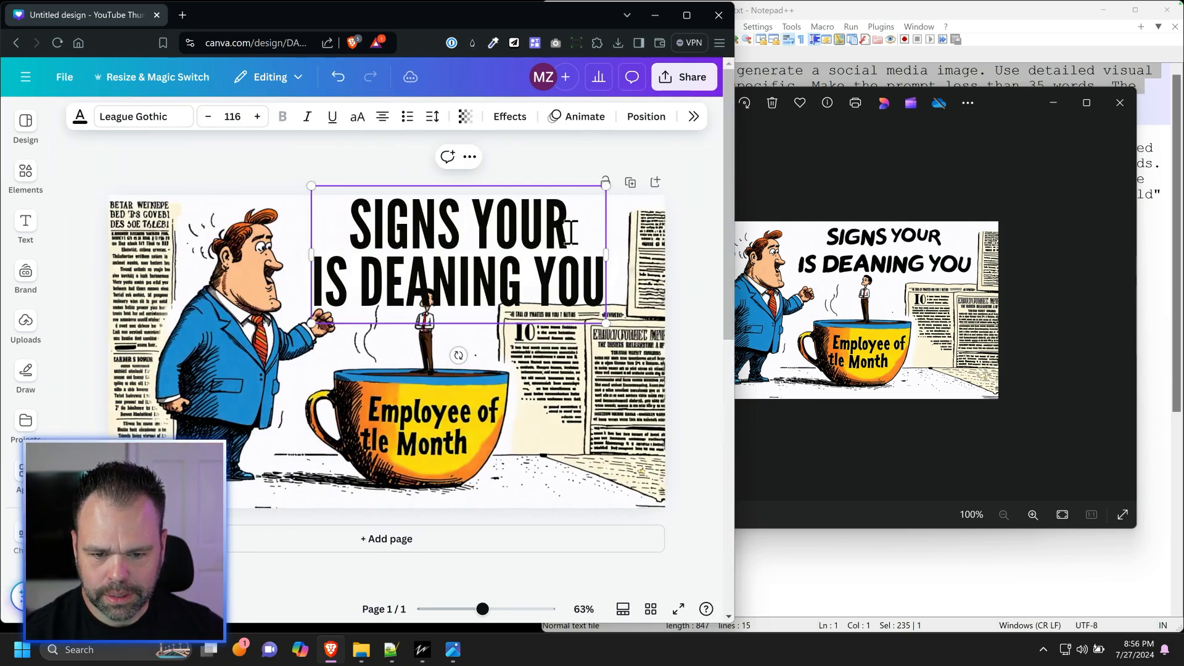
type("BO")
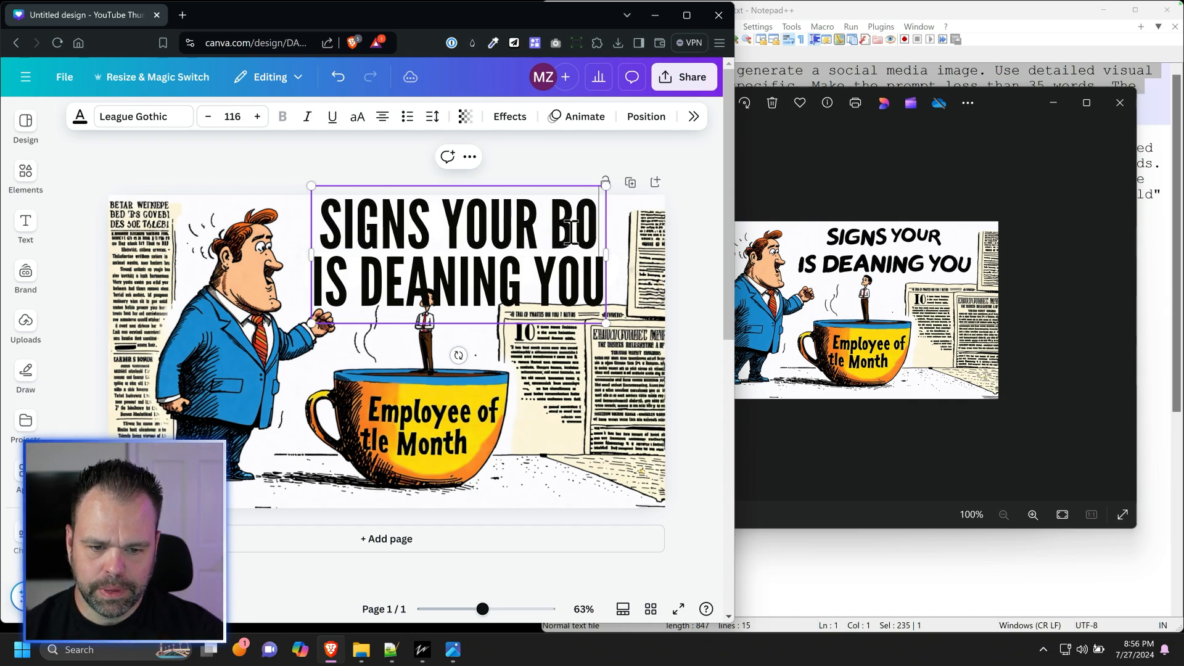
type("SS")
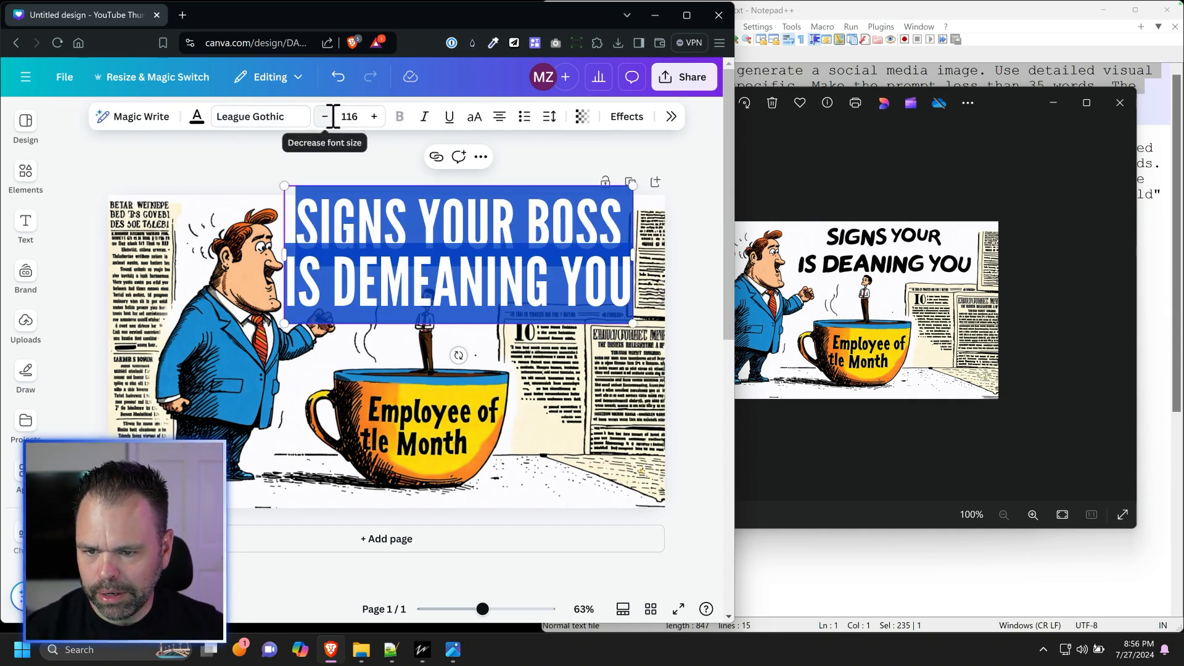
Reduce the headline font size four steps so it fits above the scene
left_click(324, 117)
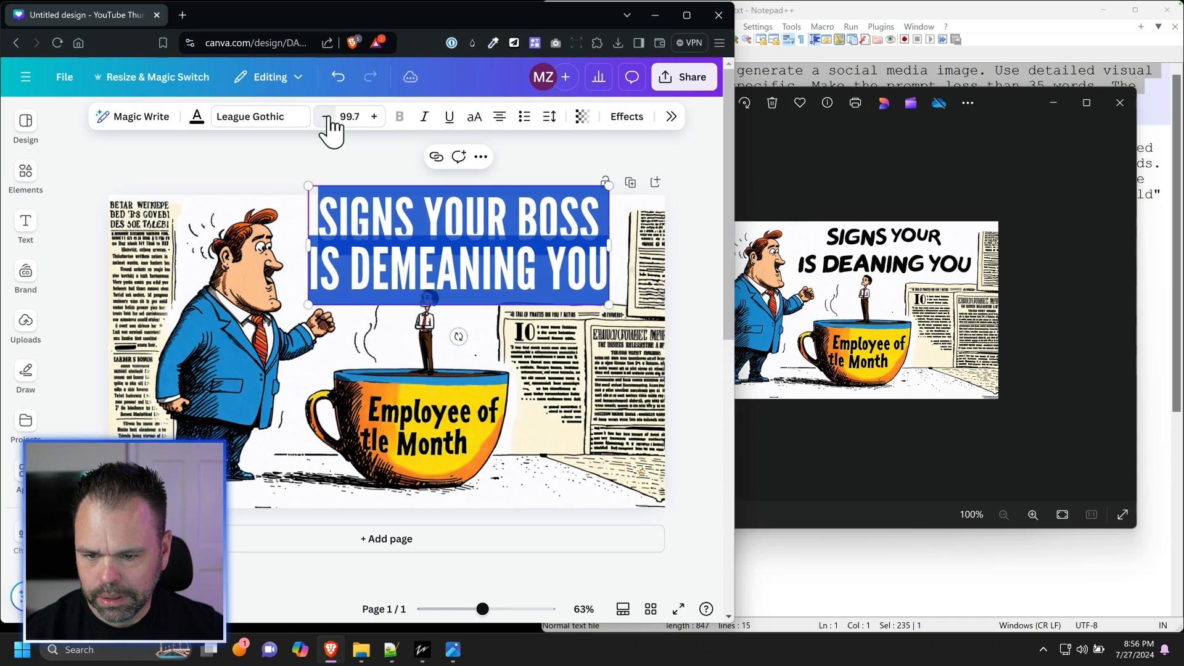
left_click(325, 117)
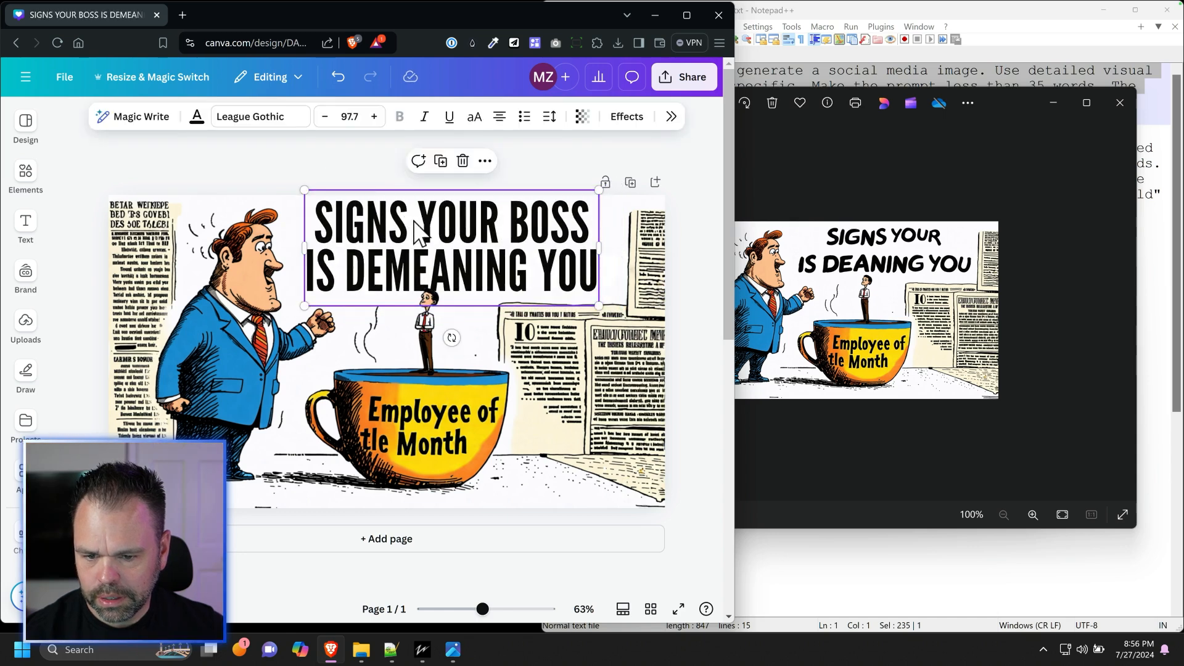
left_click(325, 116)
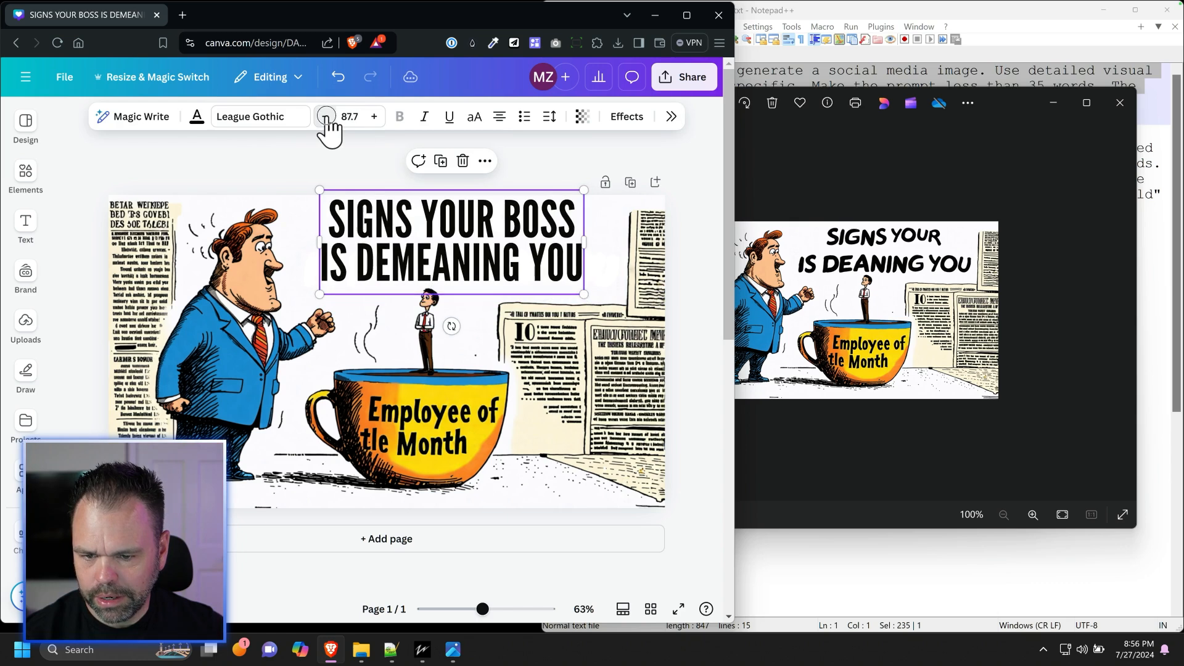
left_click(325, 117)
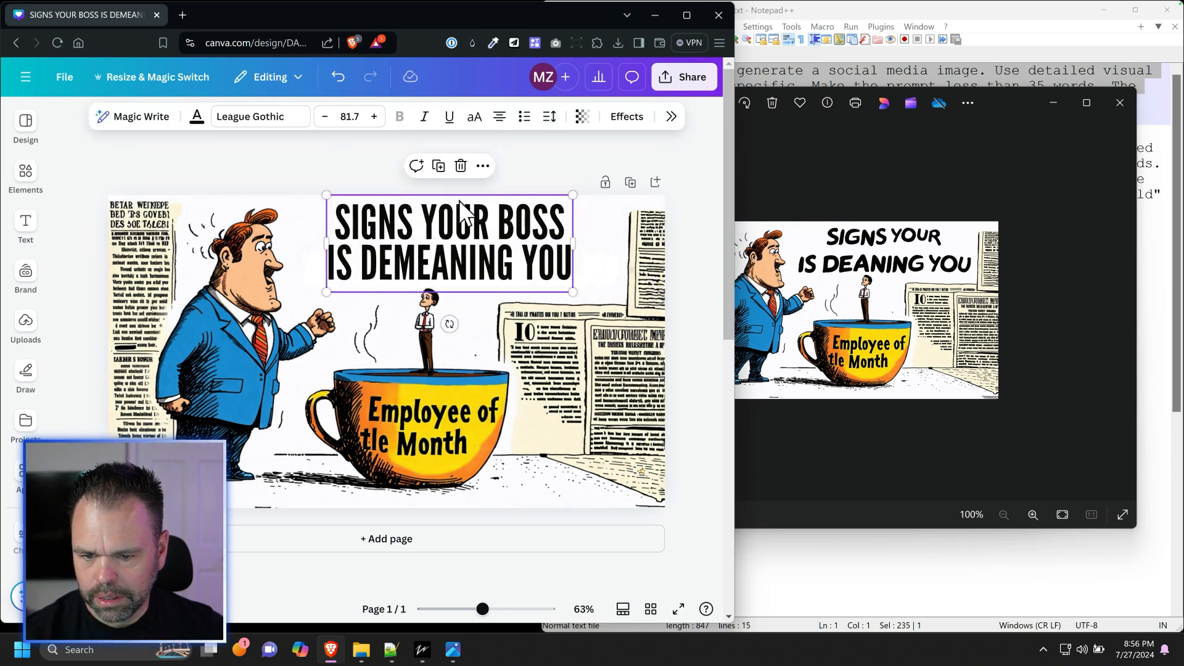
left_click(600, 148)
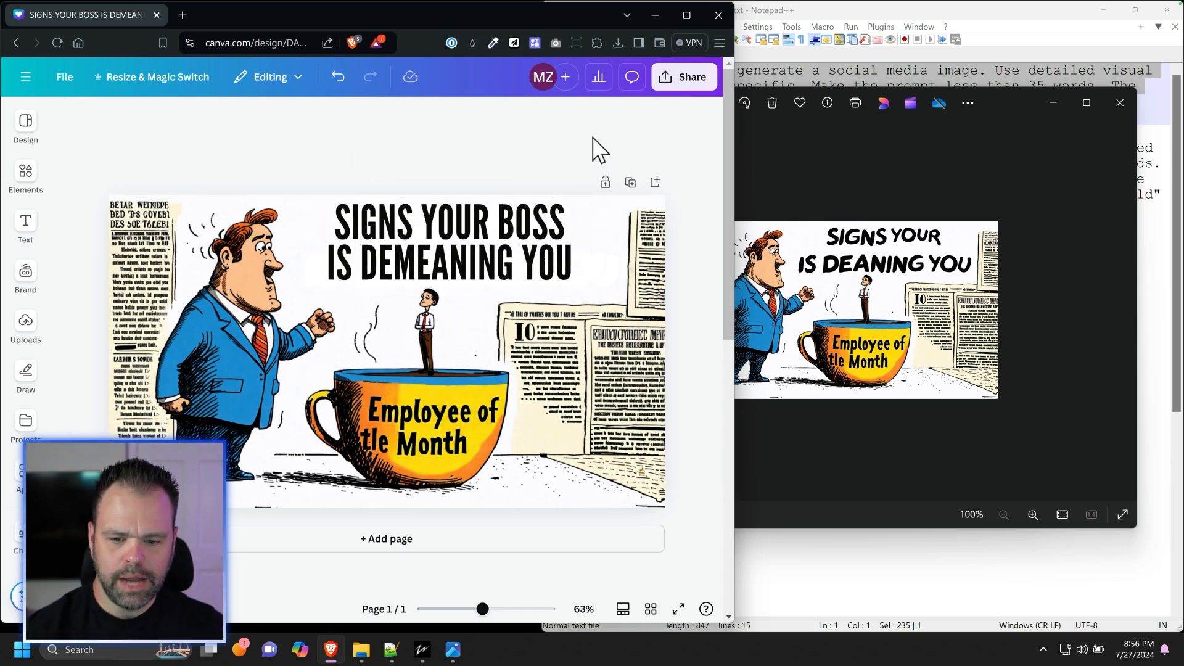
mouse_move(406, 445)
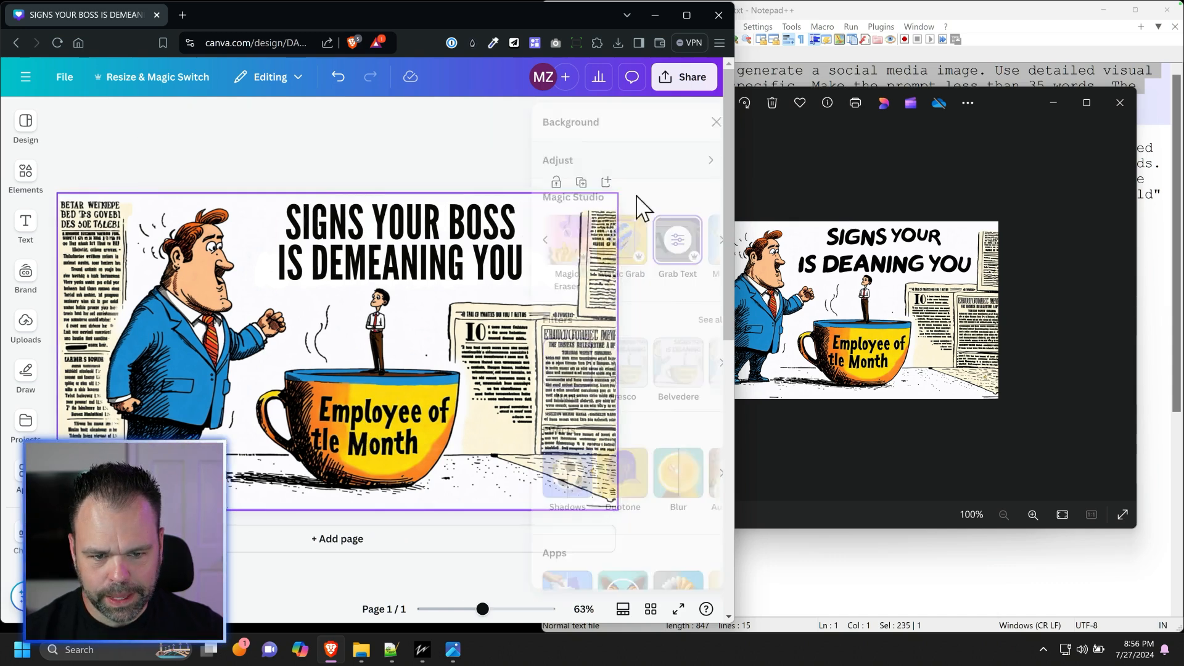
Grab the mug's Employee of the Month text as editable text and restyle it
left_click(677, 242)
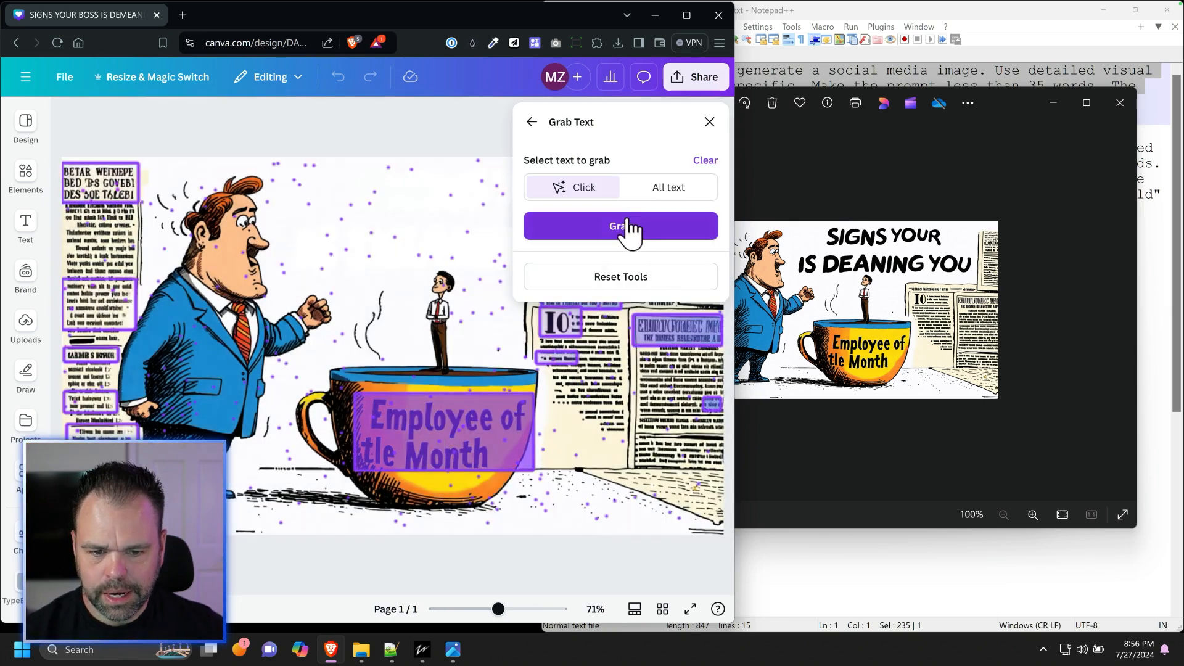
left_click(620, 226)
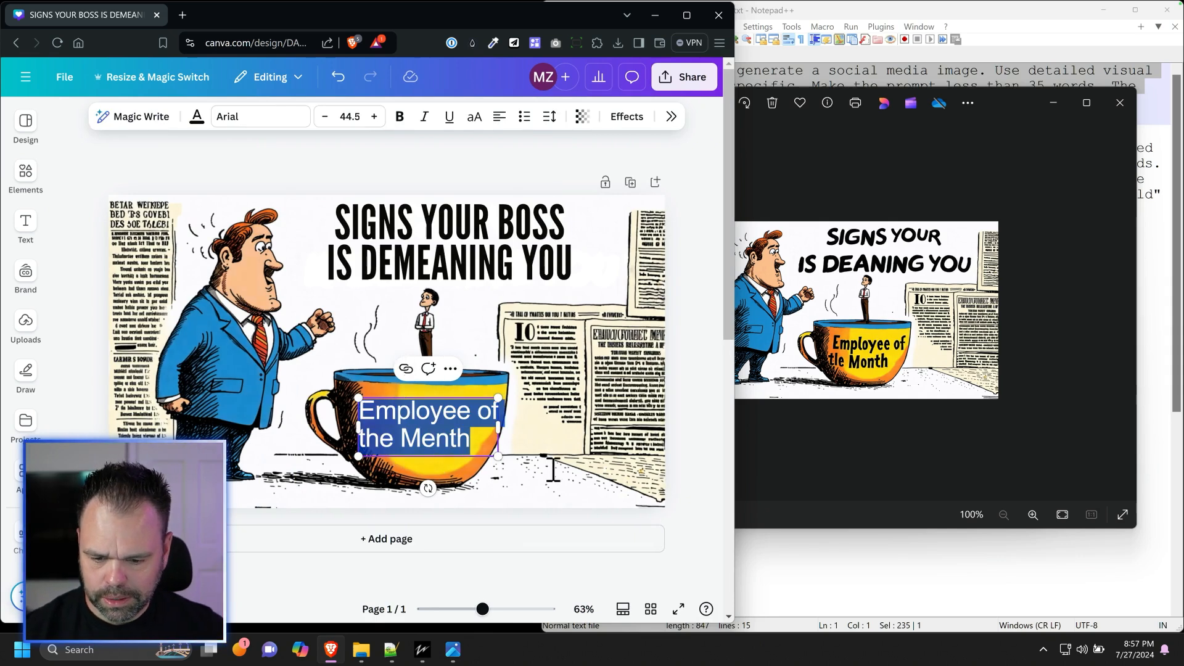
key("Backspace")
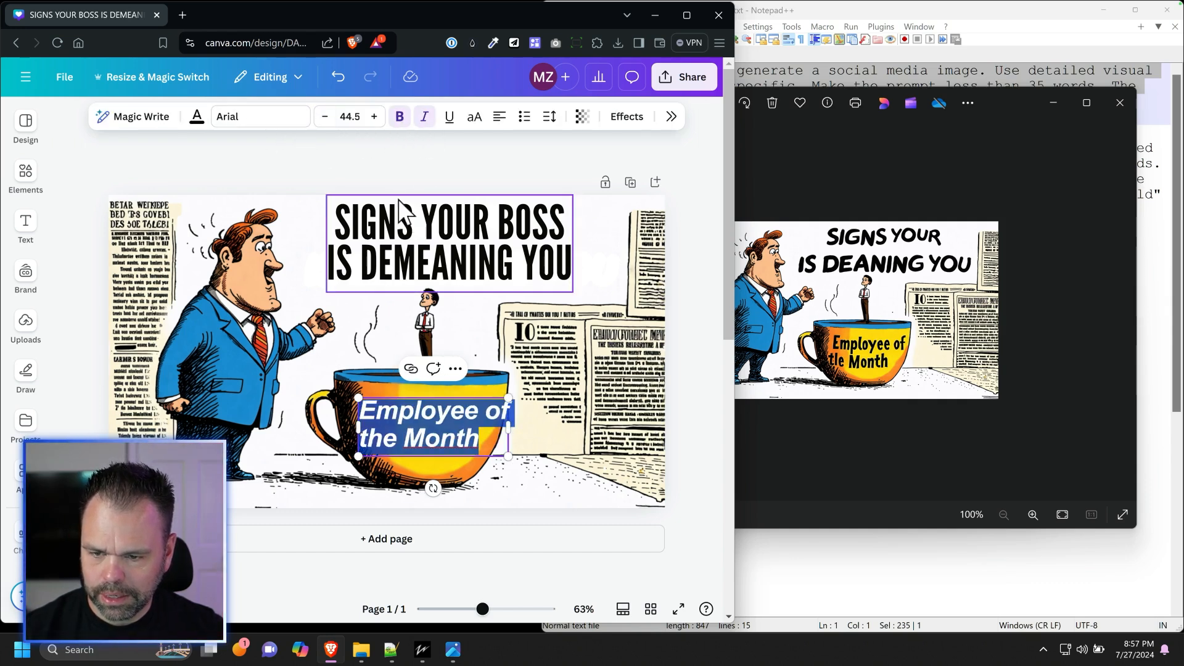
left_click(326, 117)
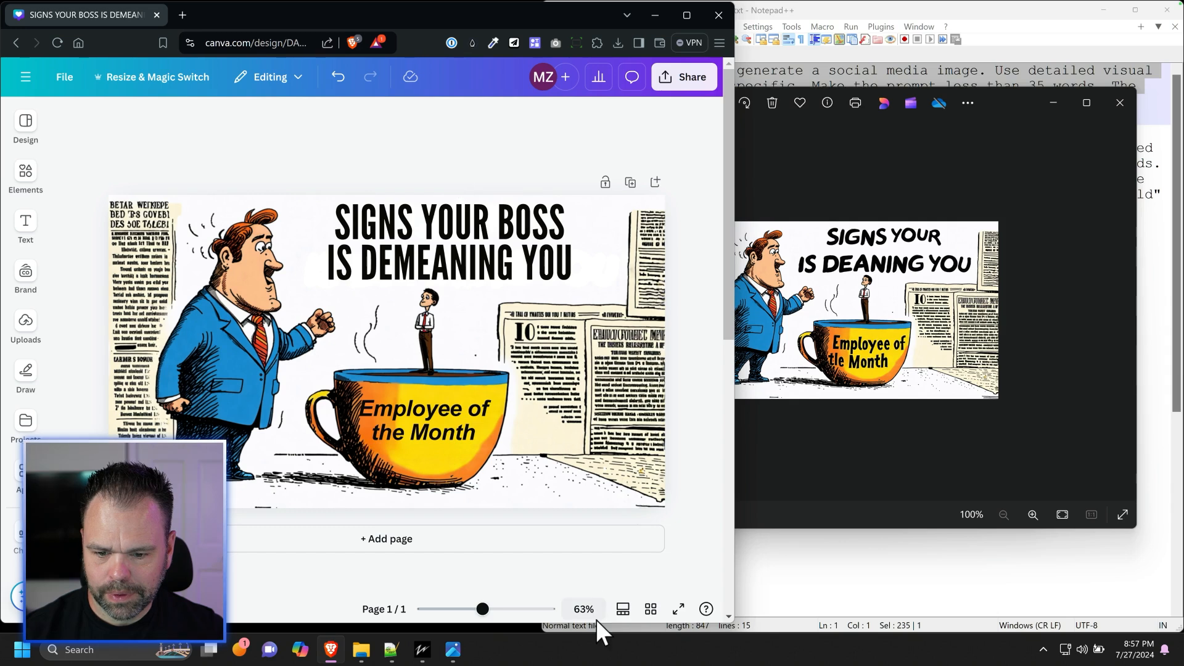
mouse_move(605, 612)
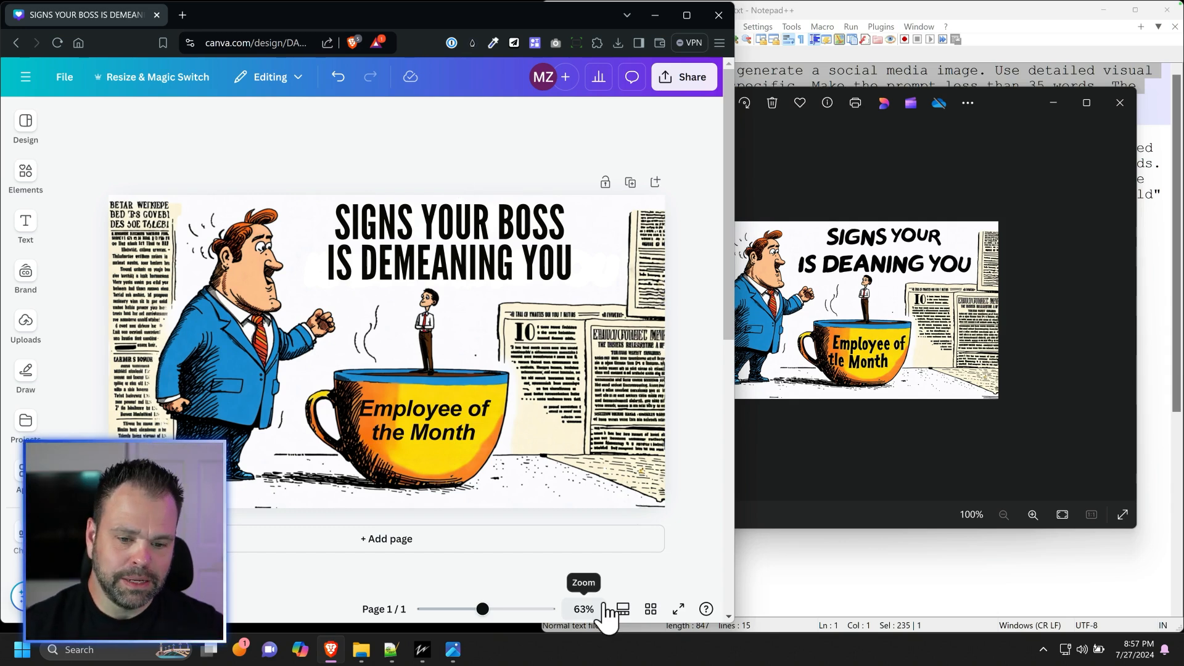
mouse_move(557, 563)
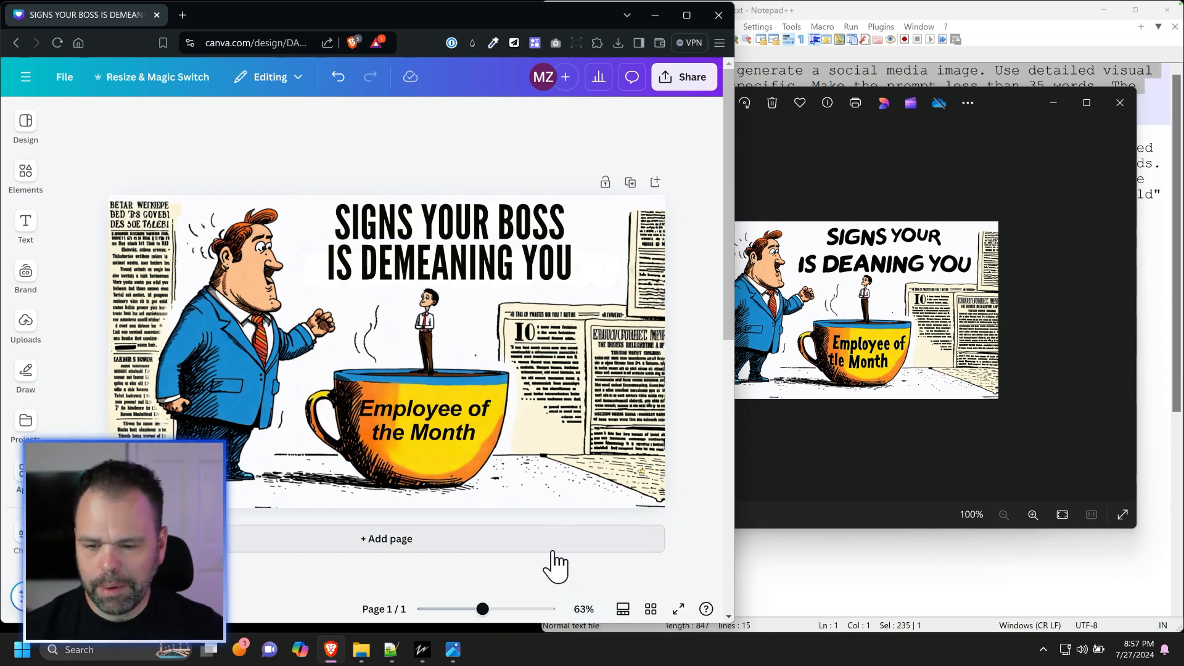
mouse_move(325, 165)
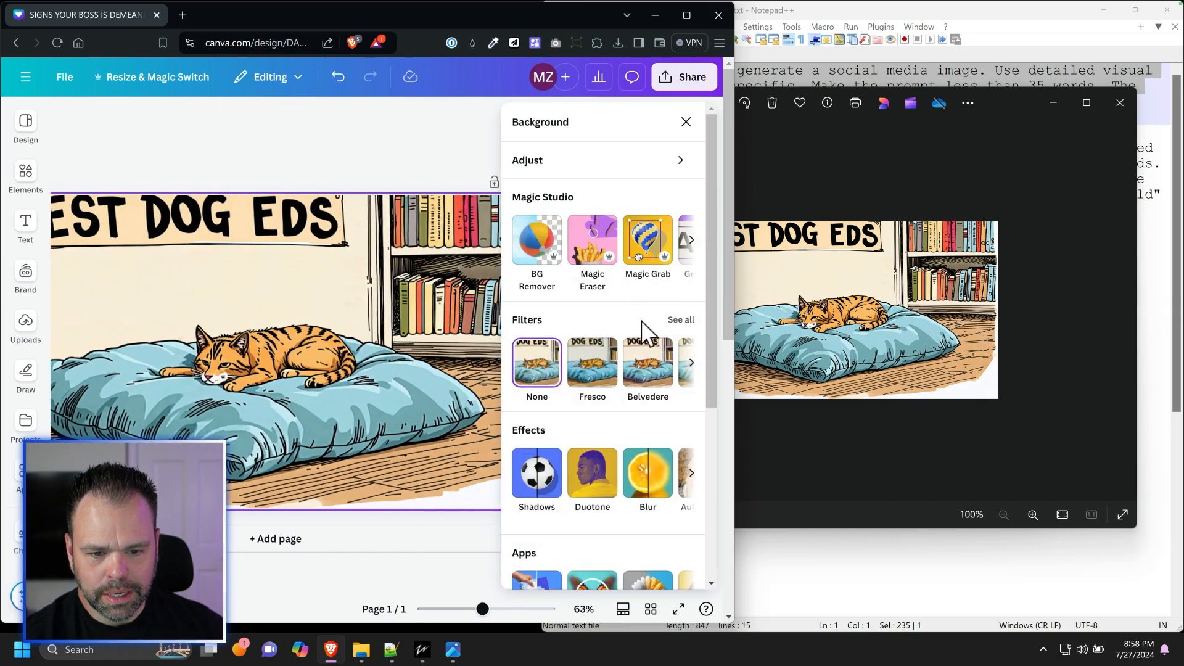
Grab the BEST CAT BEDS headline as text and shrink it twice to fit the banner
left_click(647, 242)
type("BEST CAT BEDS")
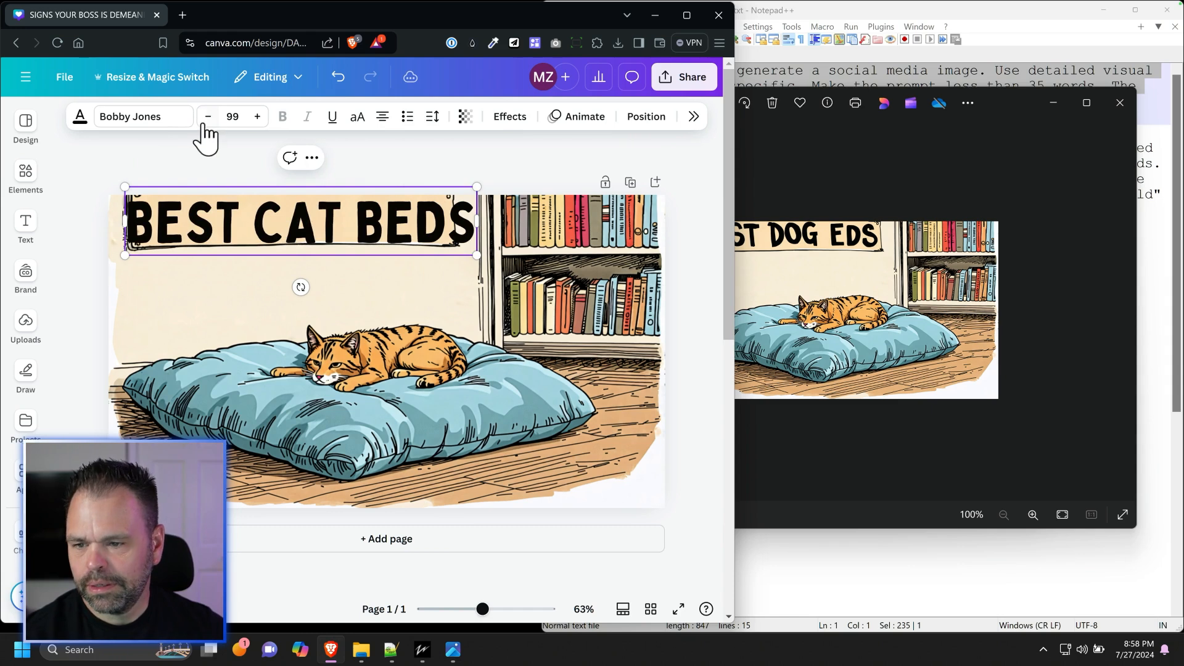
left_click(208, 117)
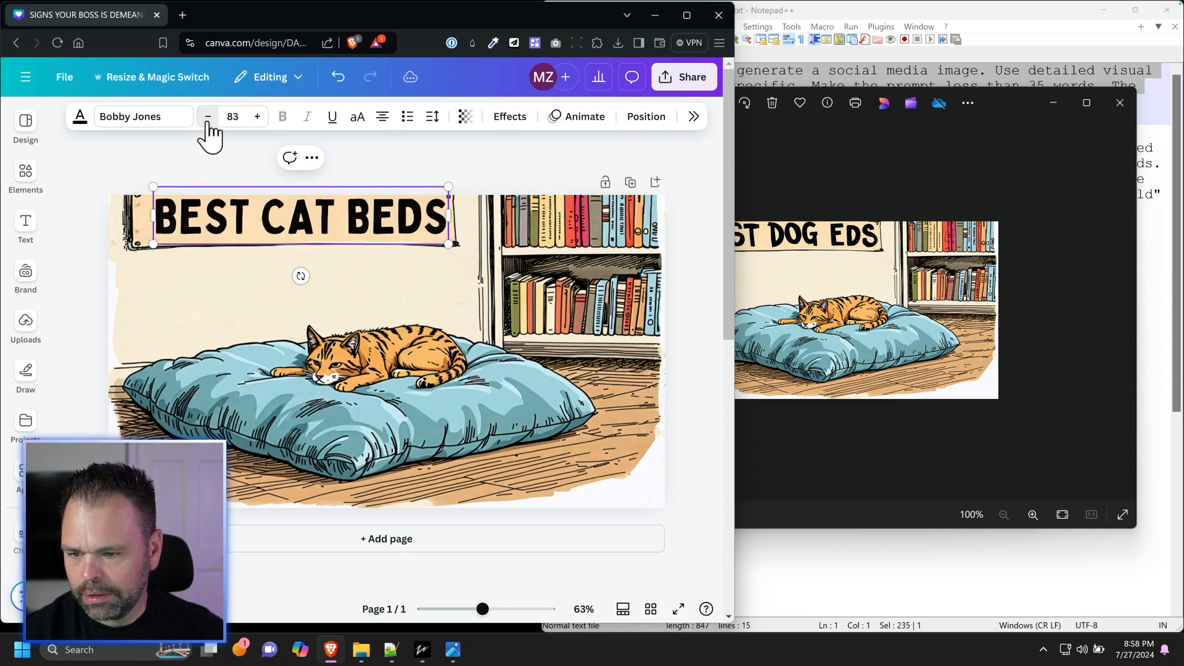
left_click(208, 117)
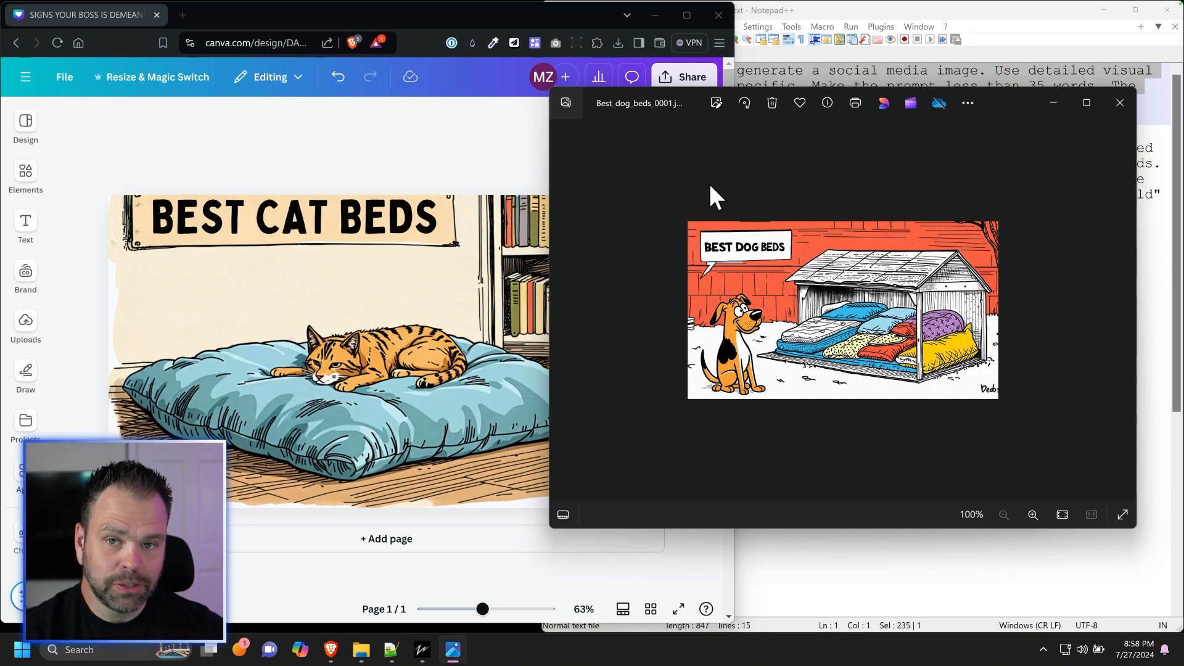
mouse_move(798, 257)
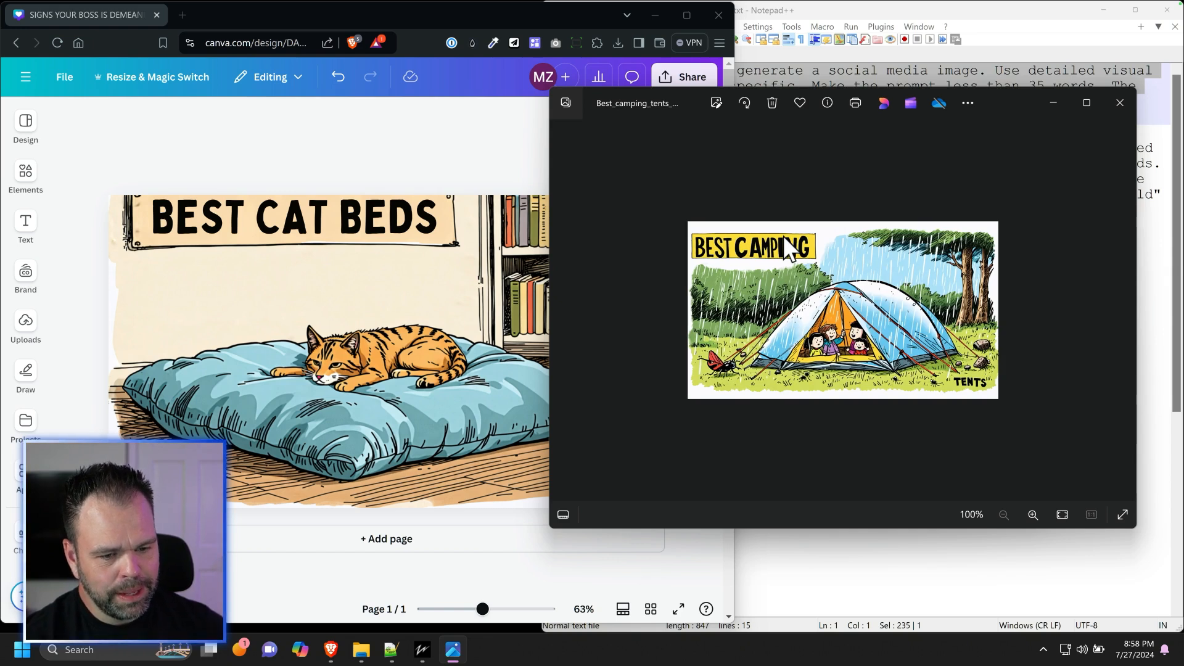
mouse_move(360, 249)
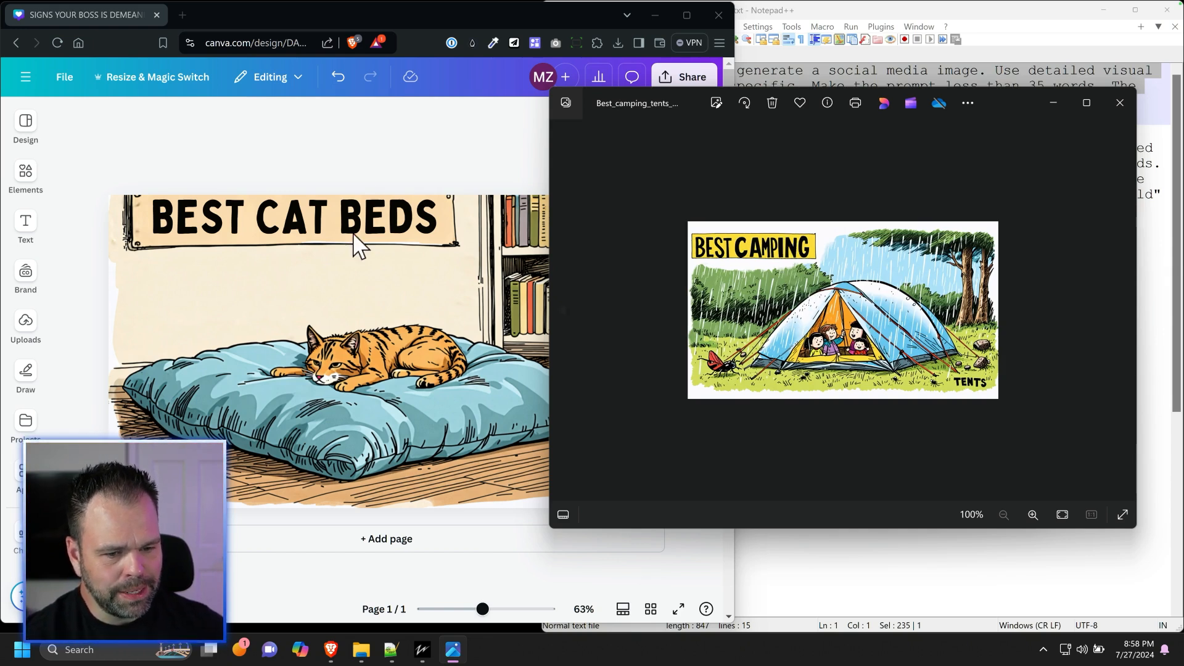
Select the finished cat design and bring up paste options on the page
left_click(356, 241)
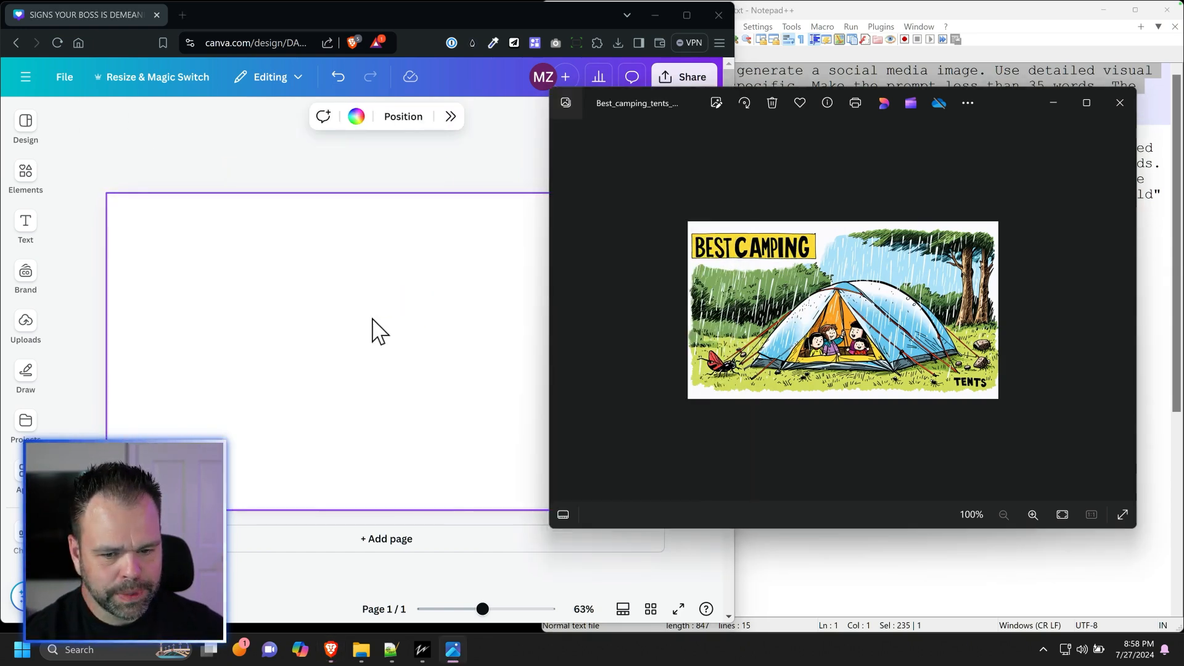
right_click(355, 339)
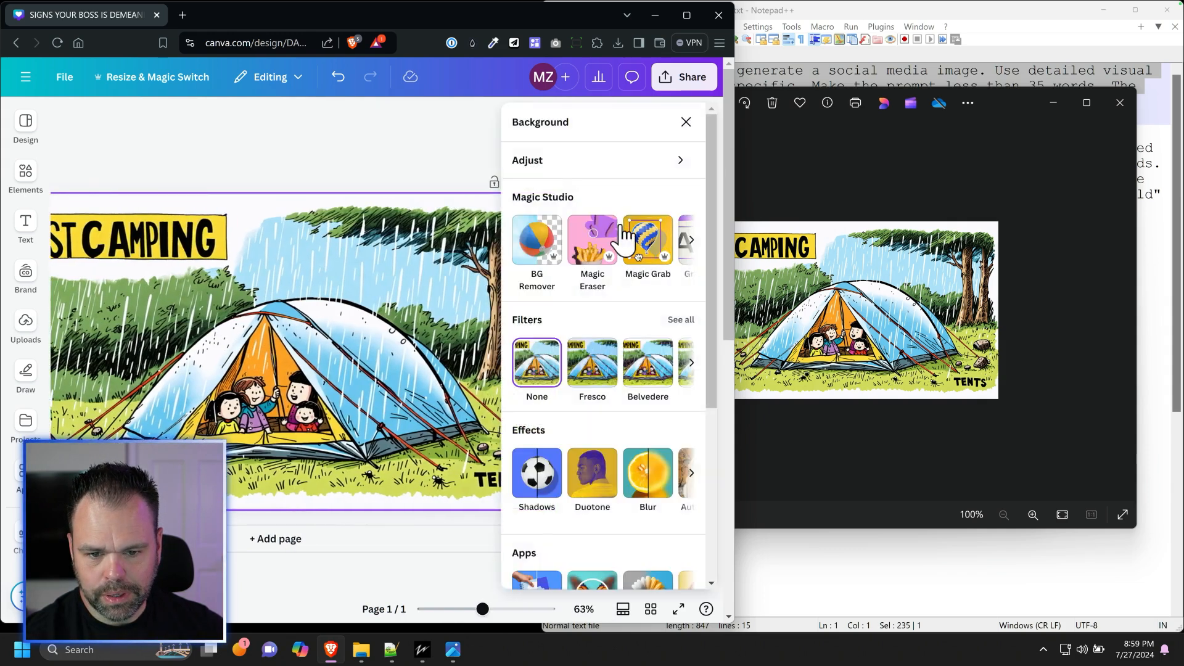
Grab all text, shrink BEST CAMPING TENTS to one line, and delete the stray TENTS
left_click(647, 242)
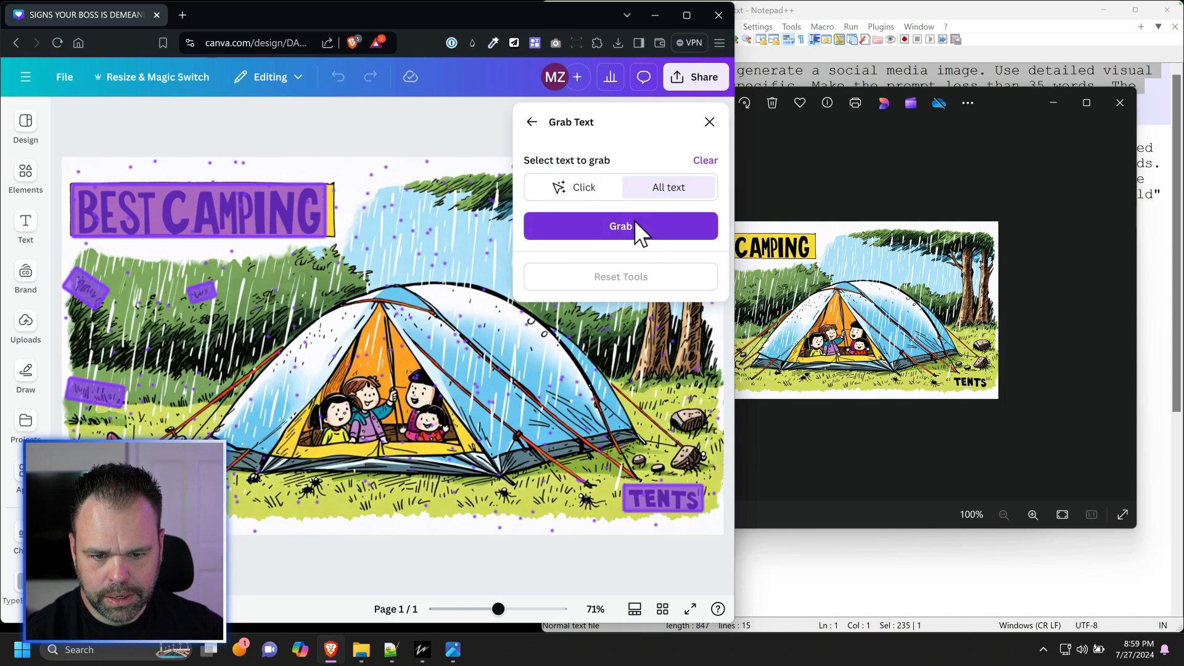
left_click(620, 226)
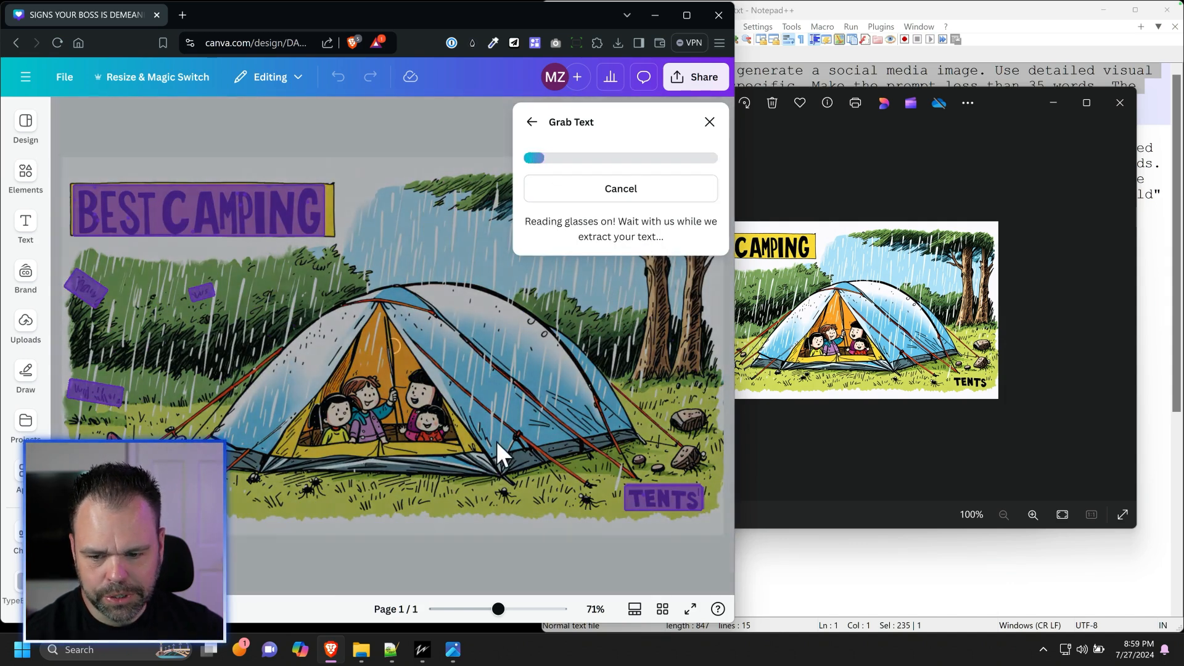
mouse_move(188, 389)
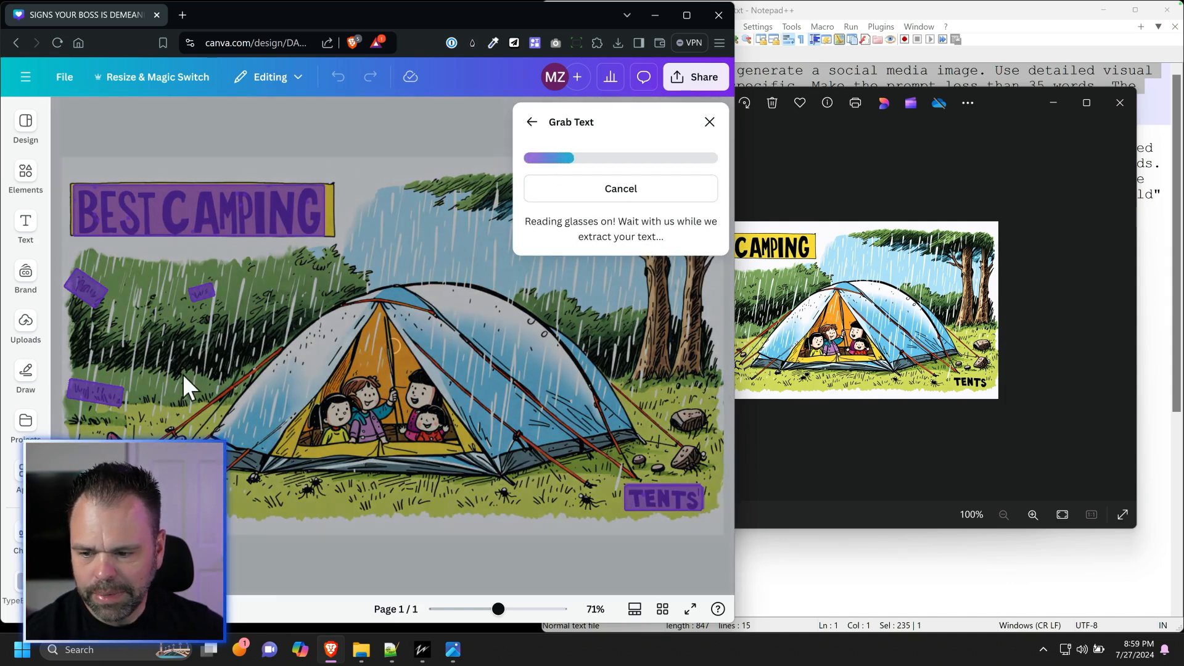
mouse_move(110, 299)
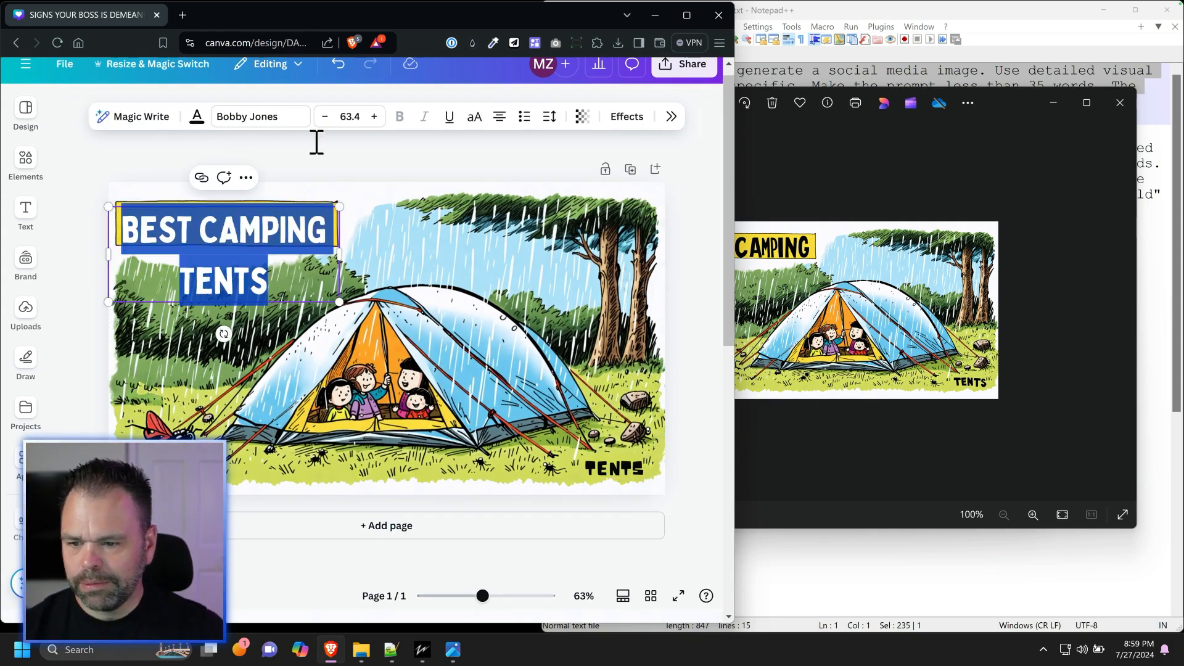
left_click(326, 117)
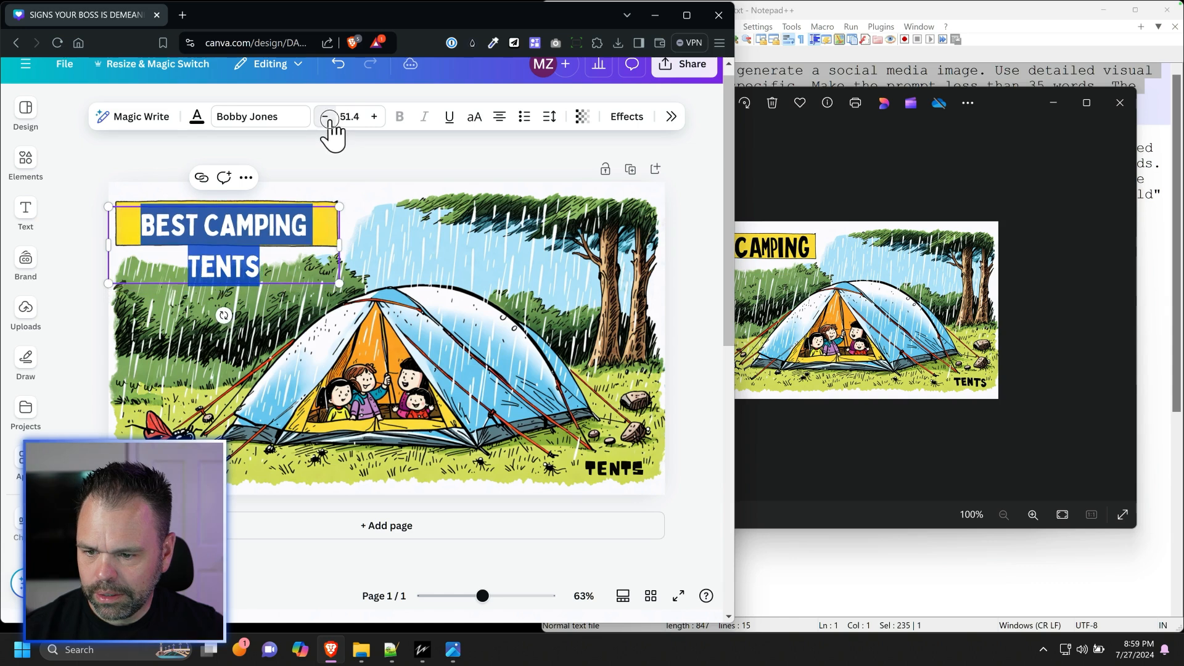
left_click(330, 116)
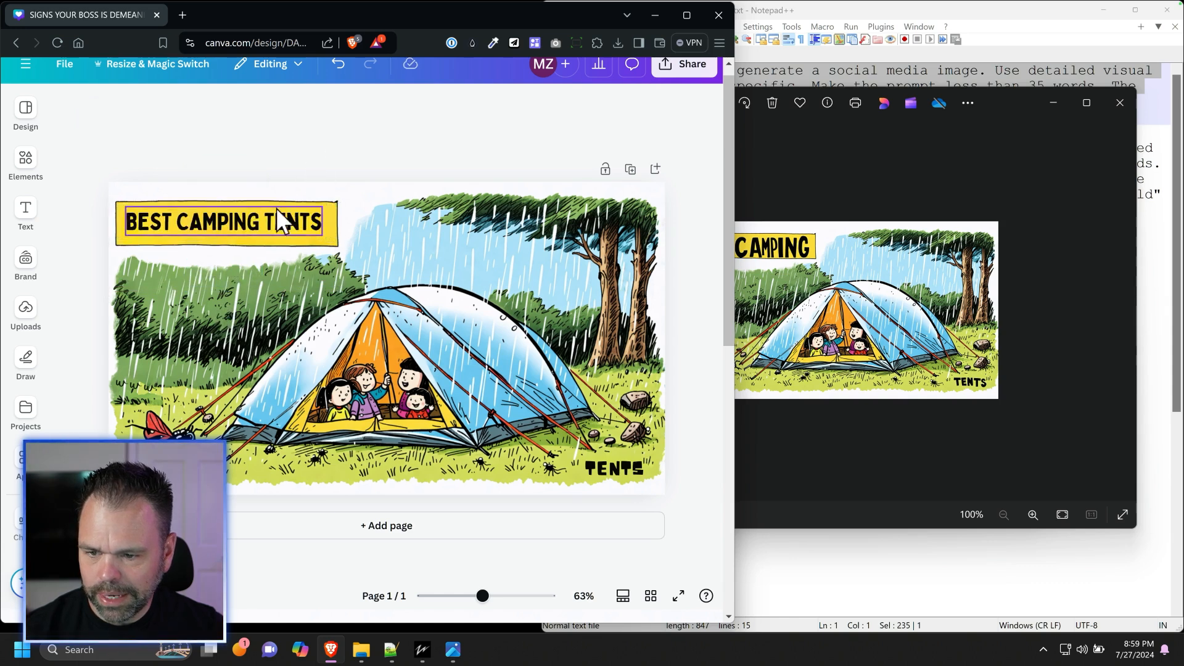
left_click(614, 468)
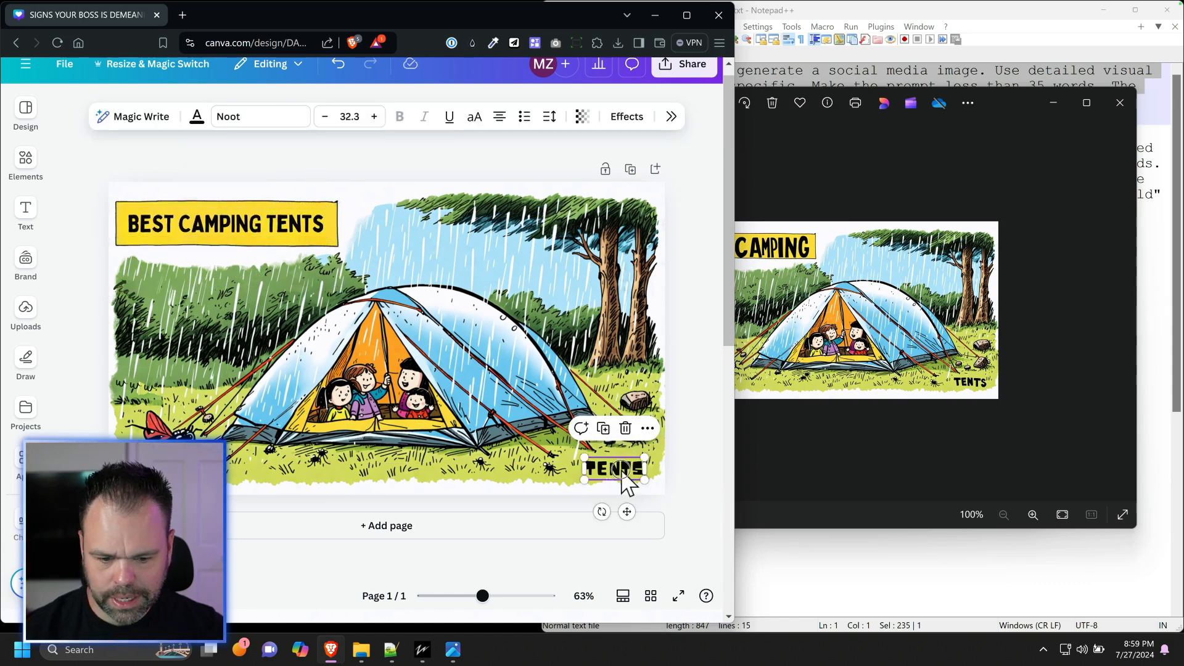
left_click(381, 196)
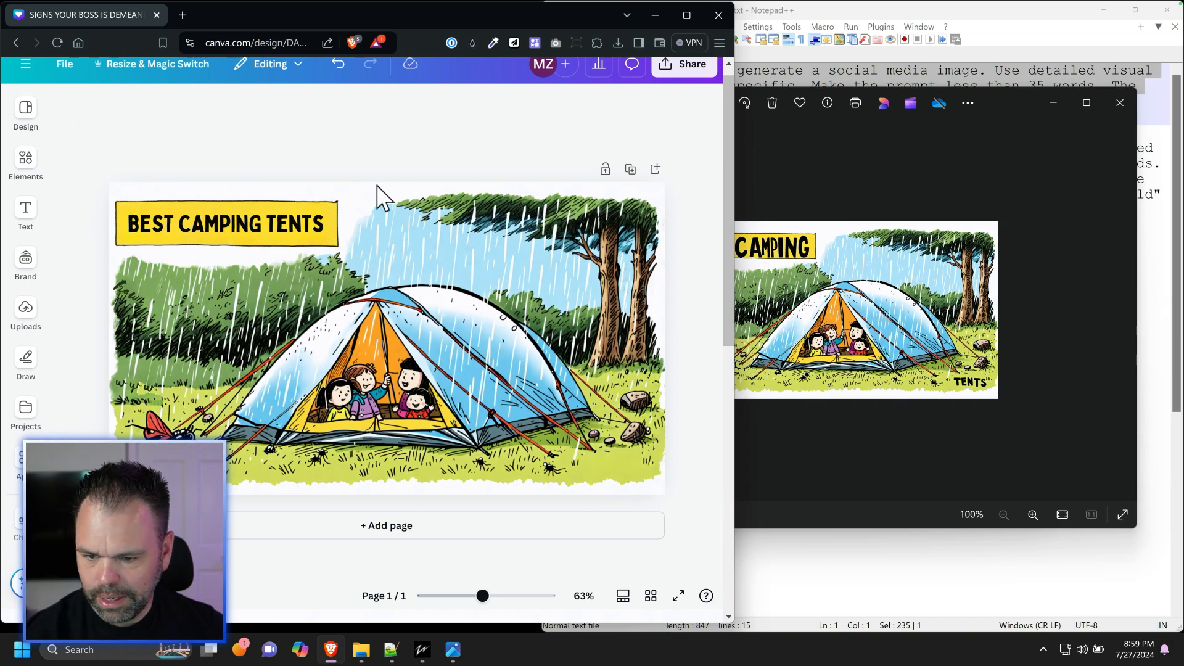
mouse_move(480, 159)
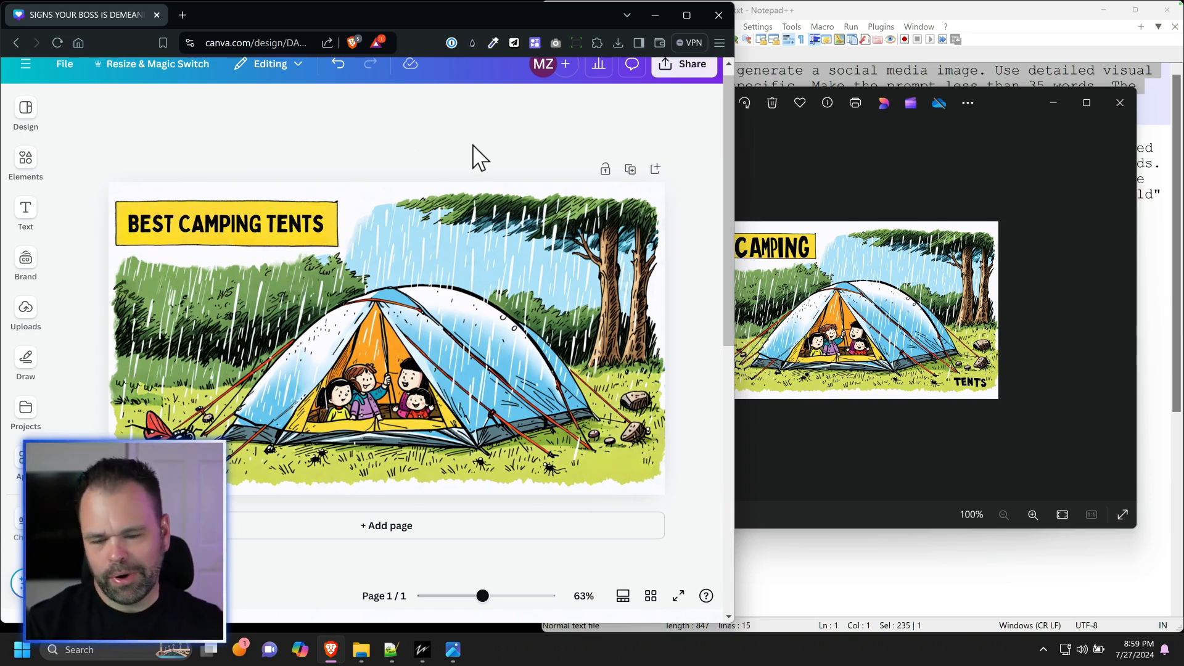
mouse_move(693, 166)
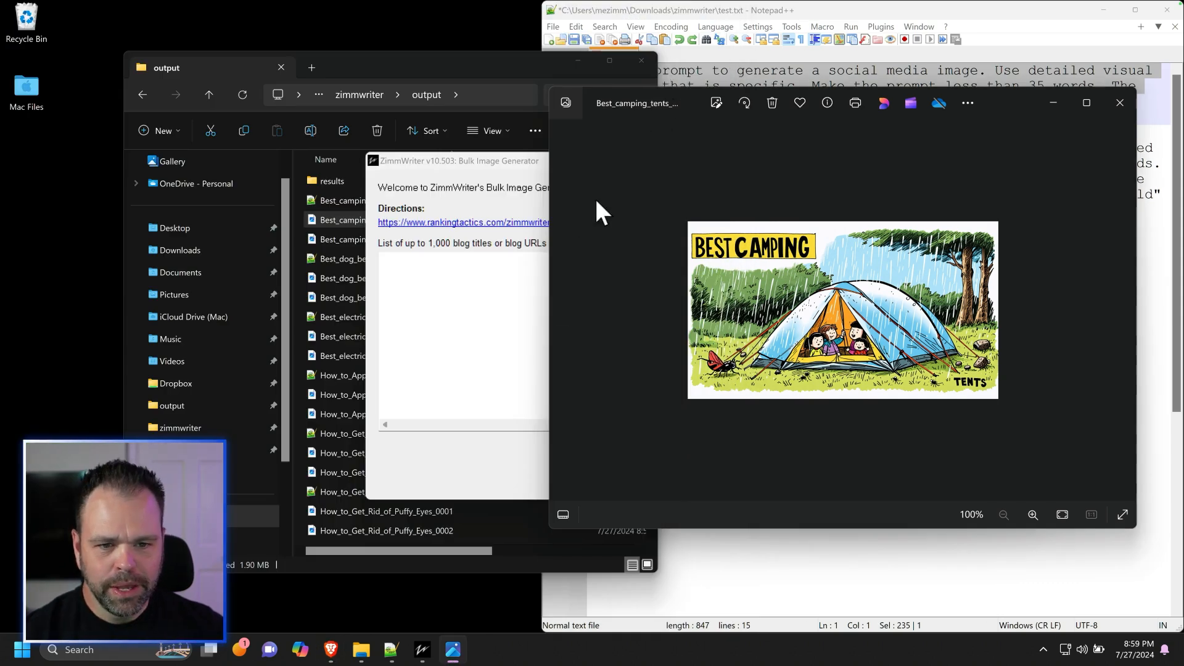
Bring test.txt in Notepad++ forward to review the newspaper cartoon prompt
left_click(461, 160)
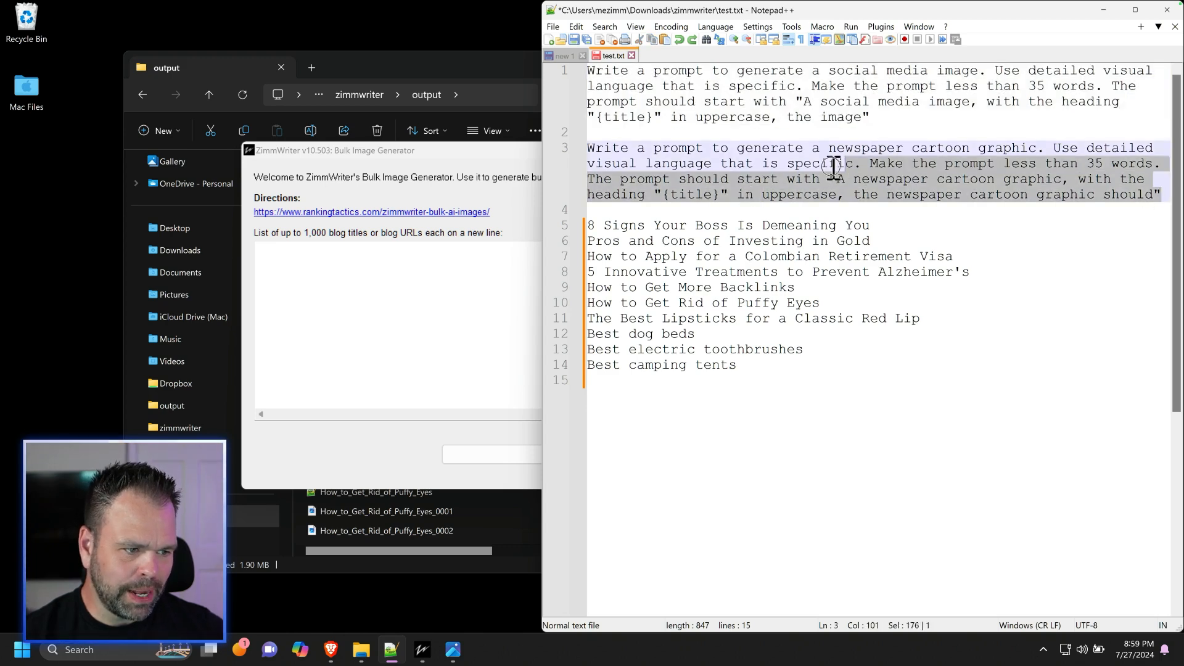
left_click(589, 147)
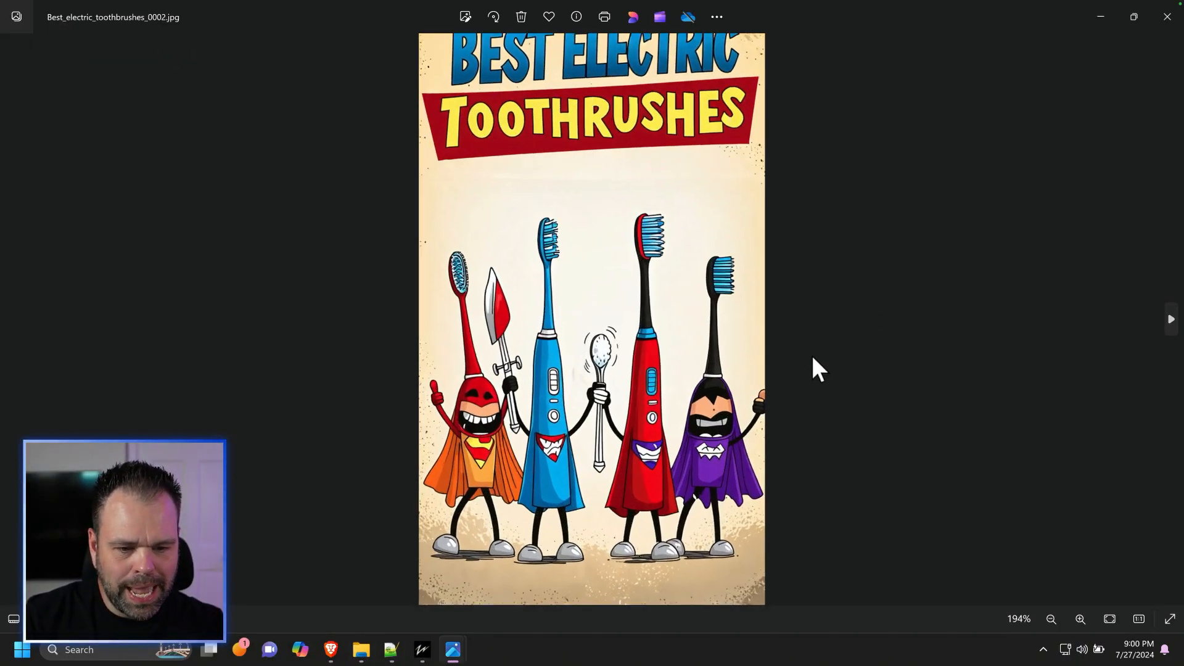
Advance Photos to the Colombian retirement visa cartoon
left_click(1170, 319)
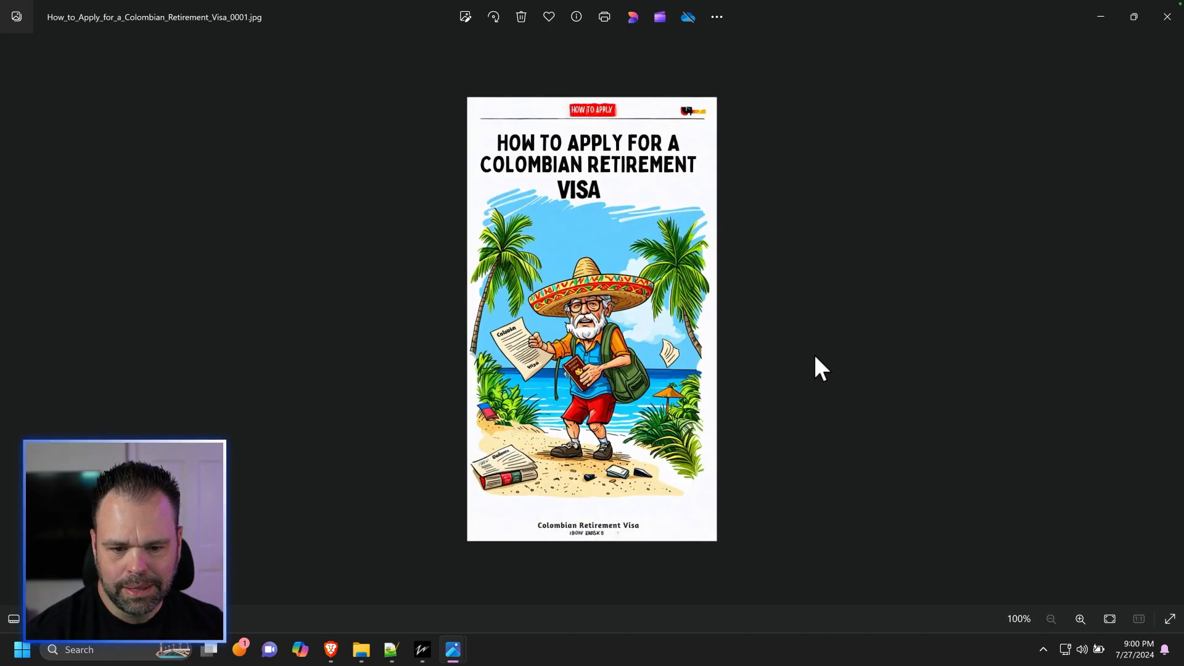
mouse_move(769, 355)
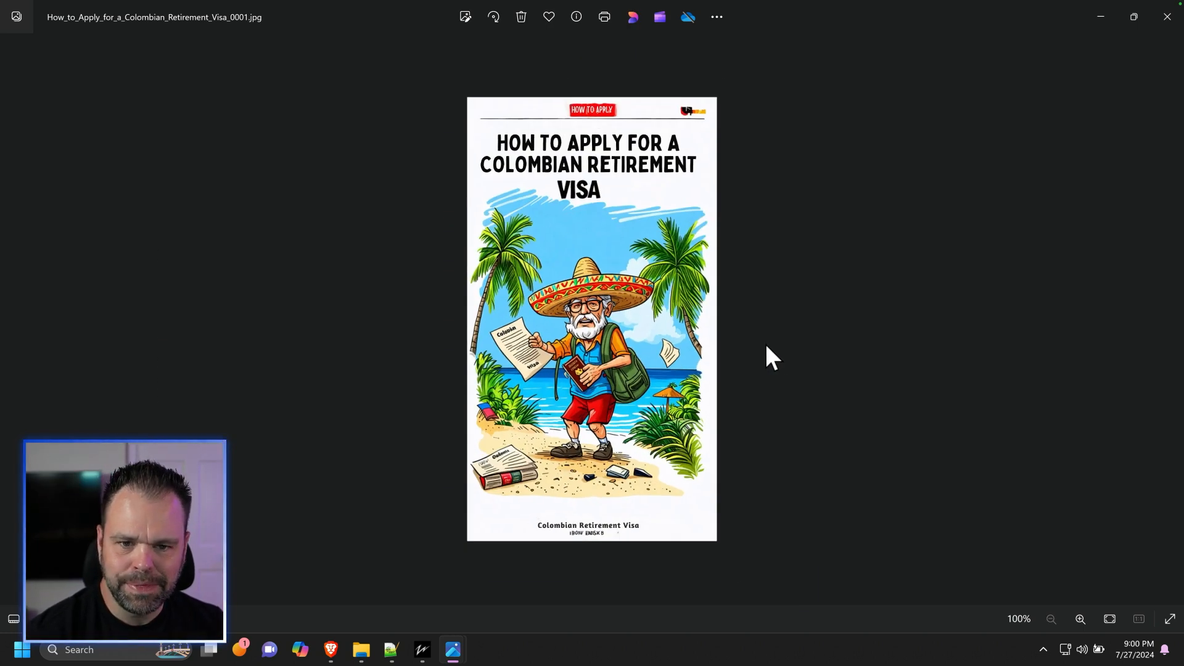